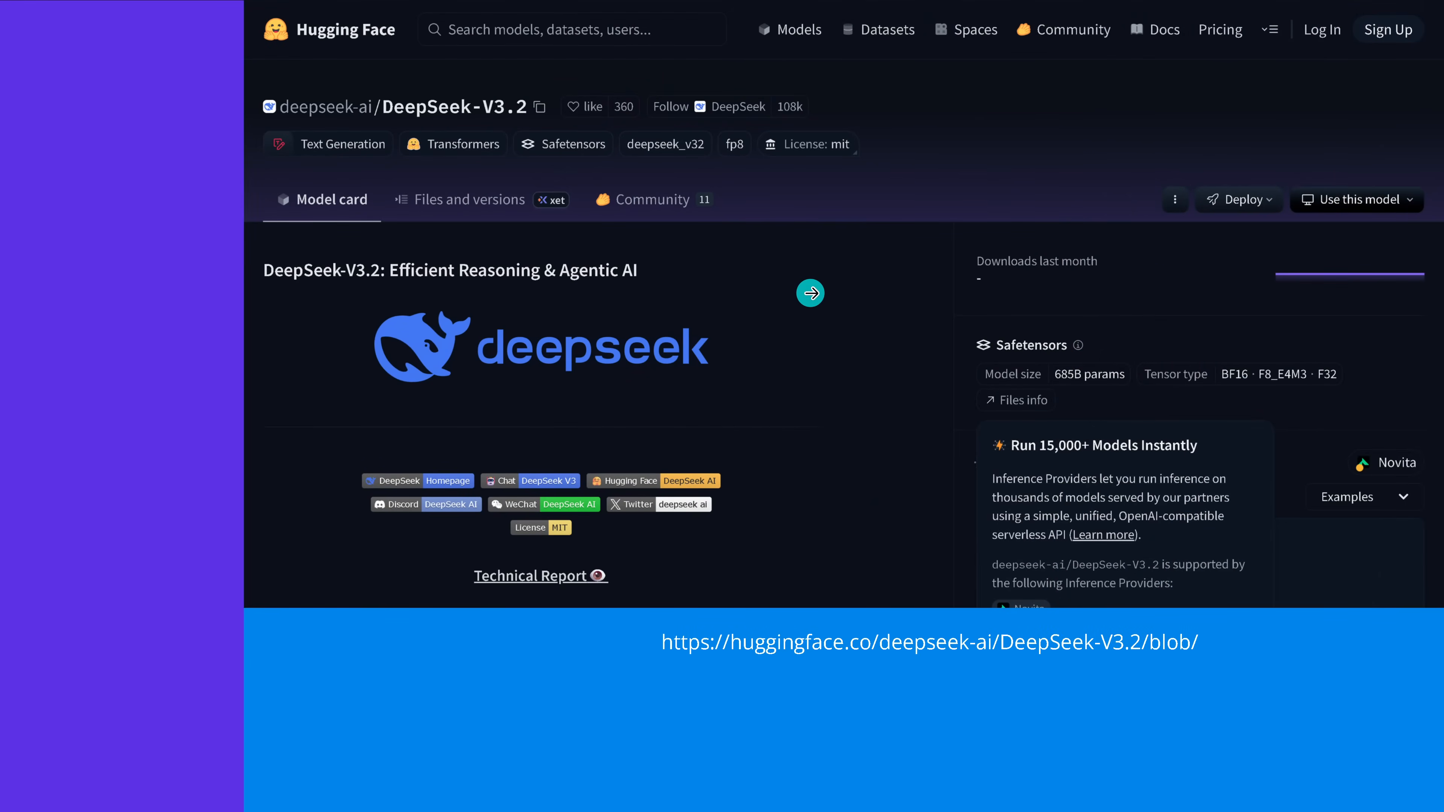
# Step: Leave the YouTube video and land on the DeepSeek homepage announcing DeepSeek-V3.2
pyautogui.click(809, 292)
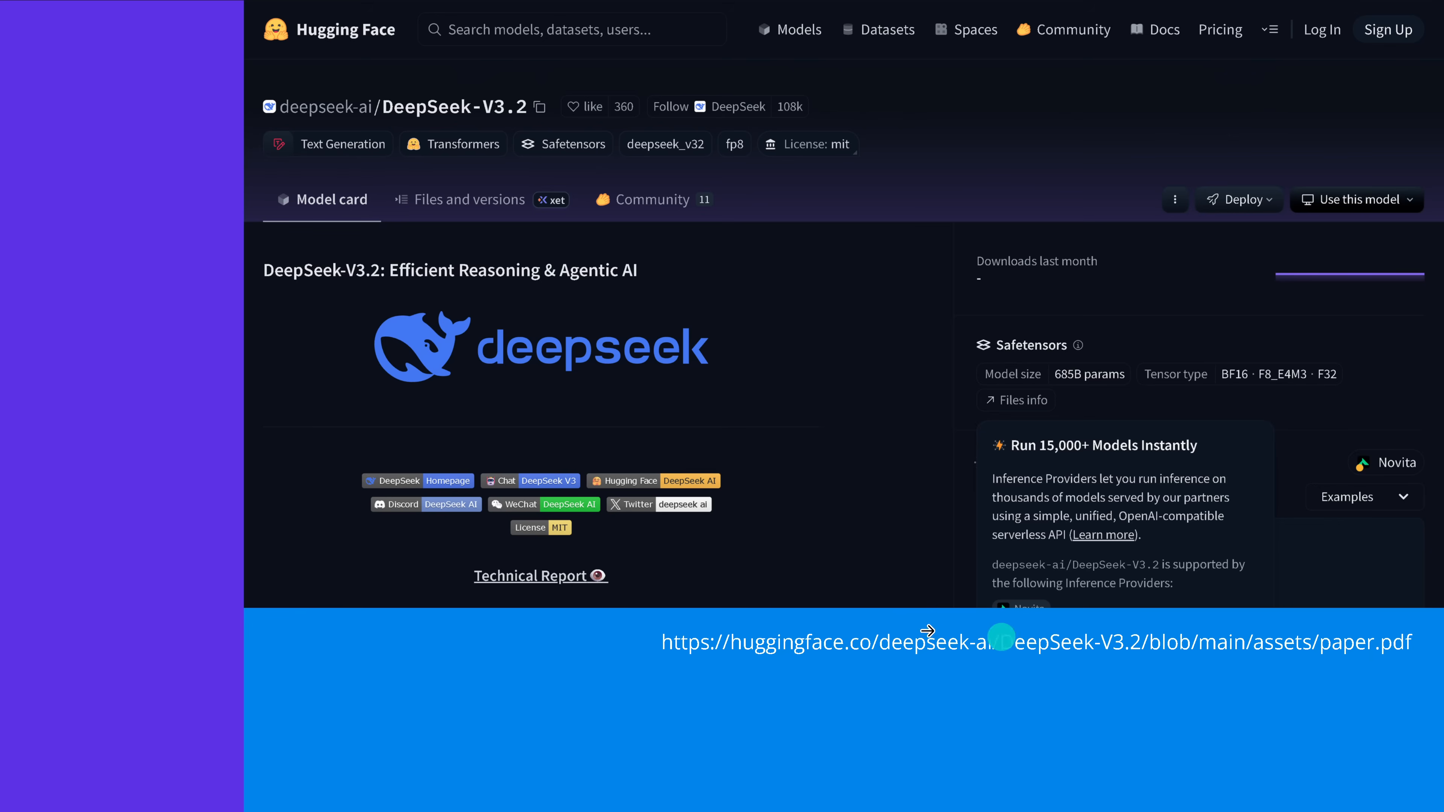
pyautogui.moveTo(753, 538)
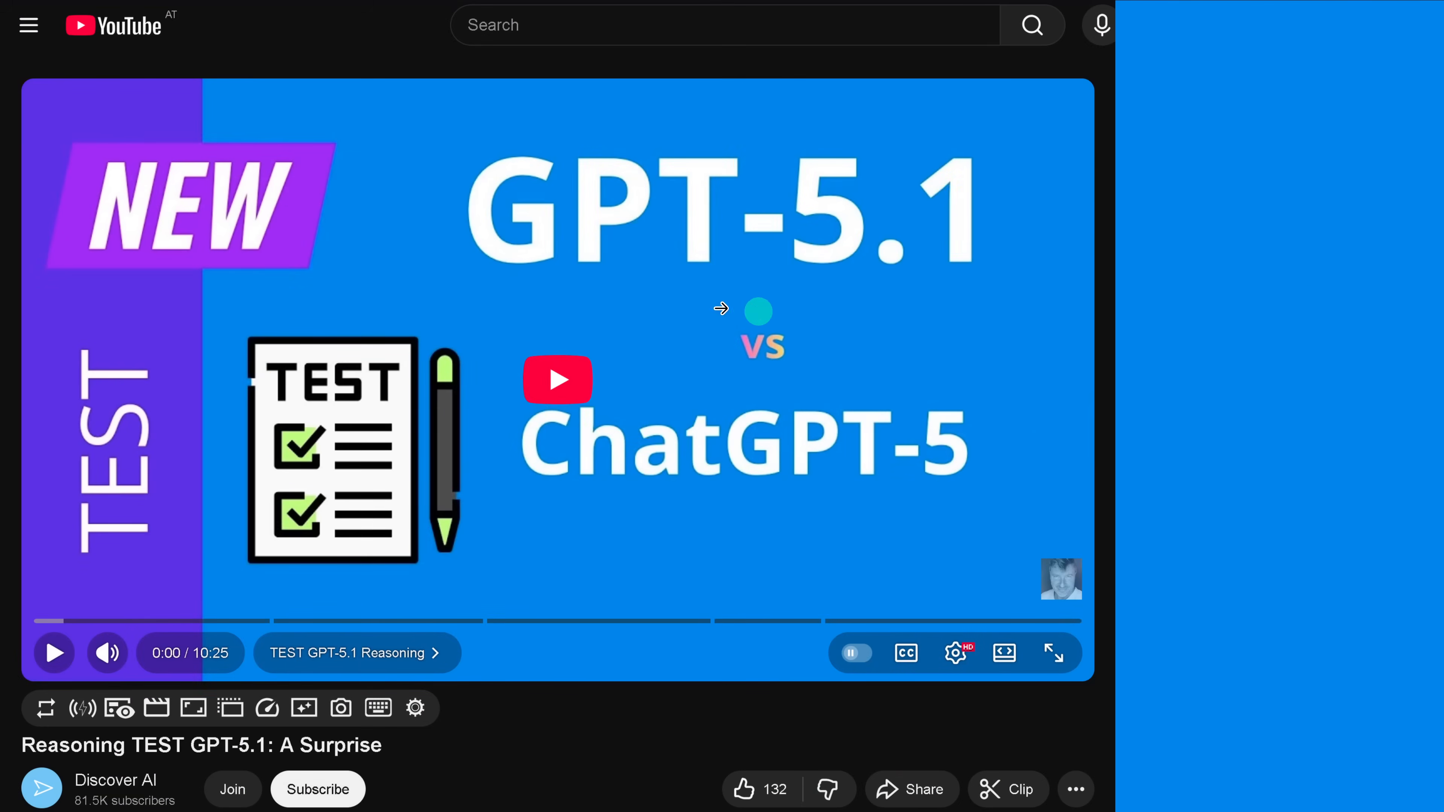
pyautogui.moveTo(1009, 306)
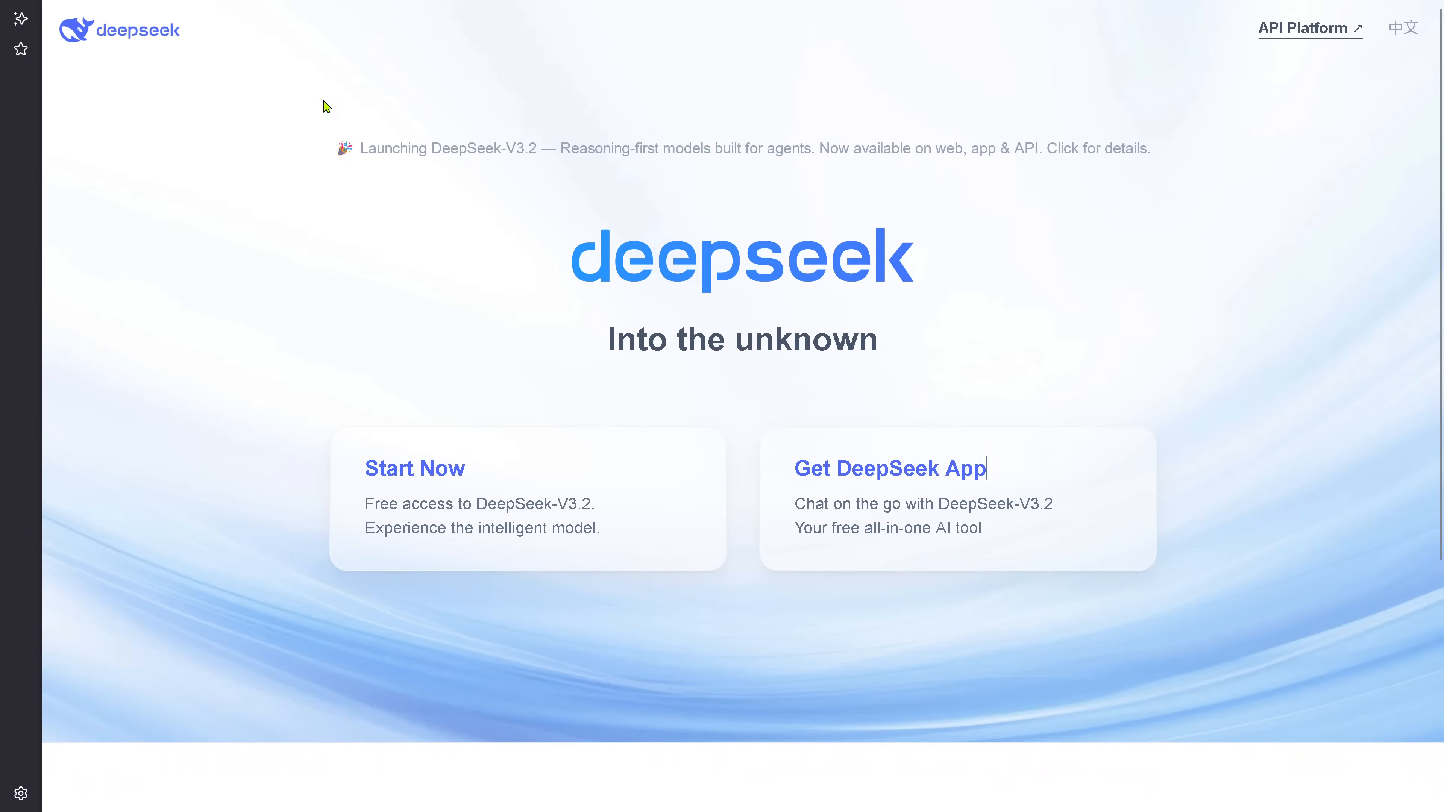
pyautogui.moveTo(386, 152)
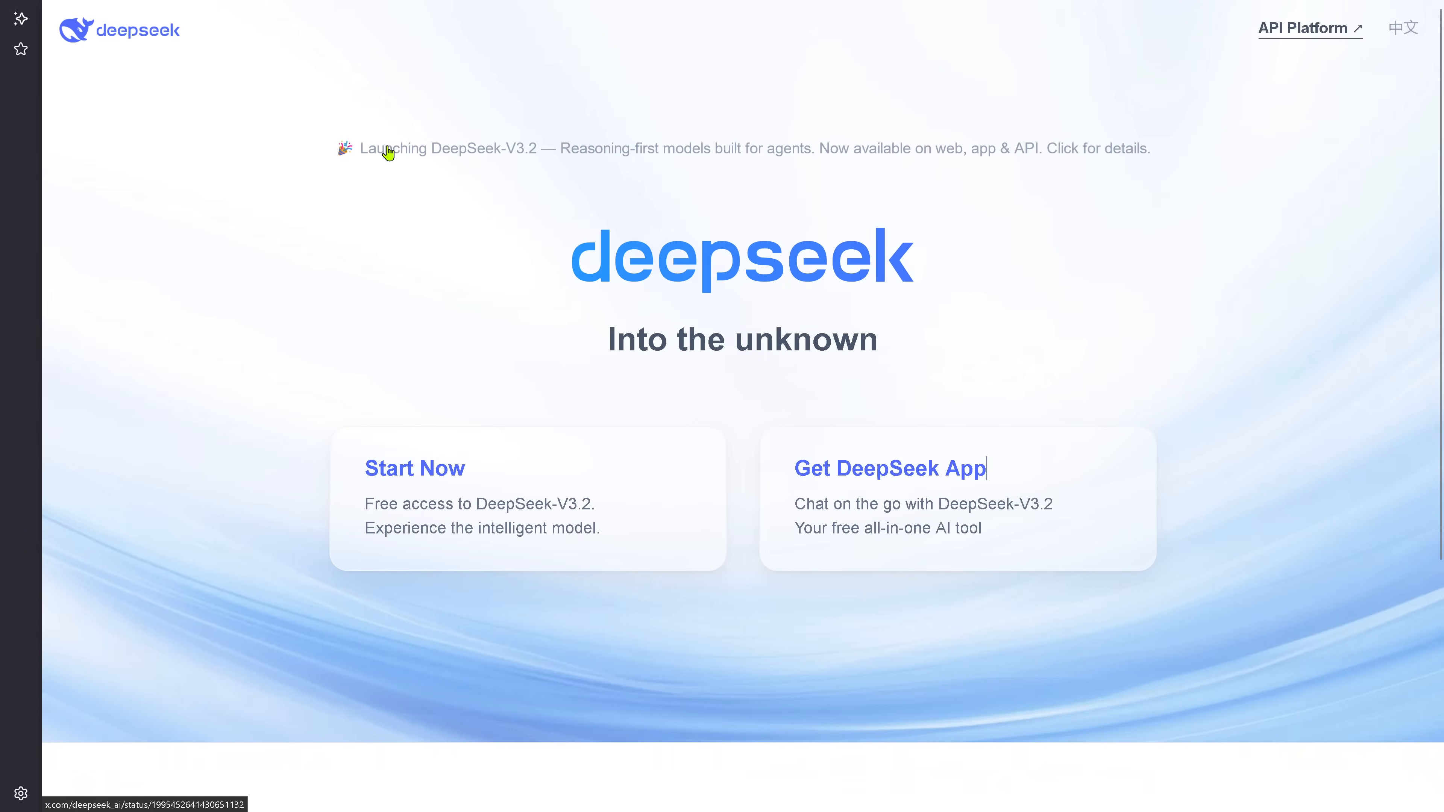
pyautogui.moveTo(549, 349)
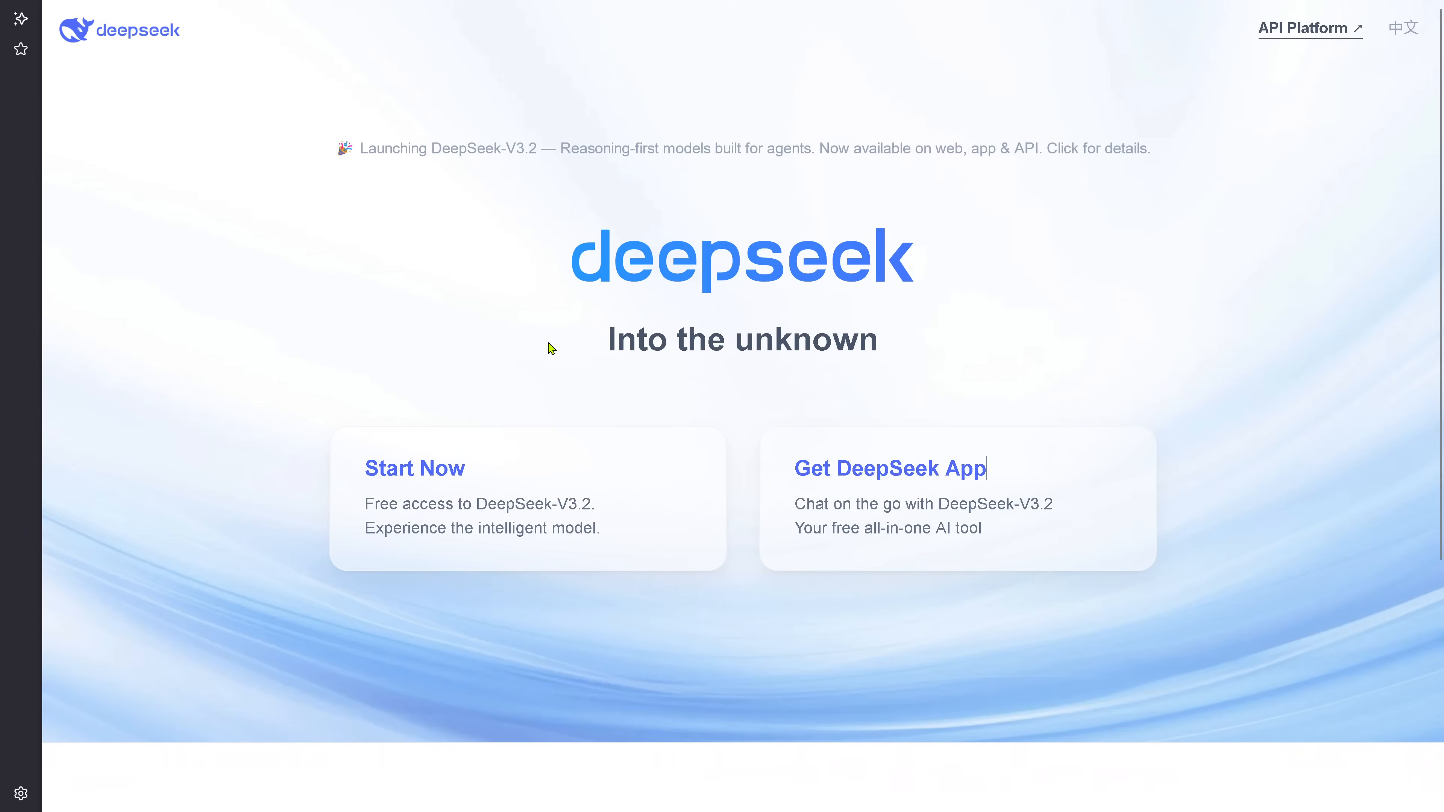
pyautogui.moveTo(596, 516)
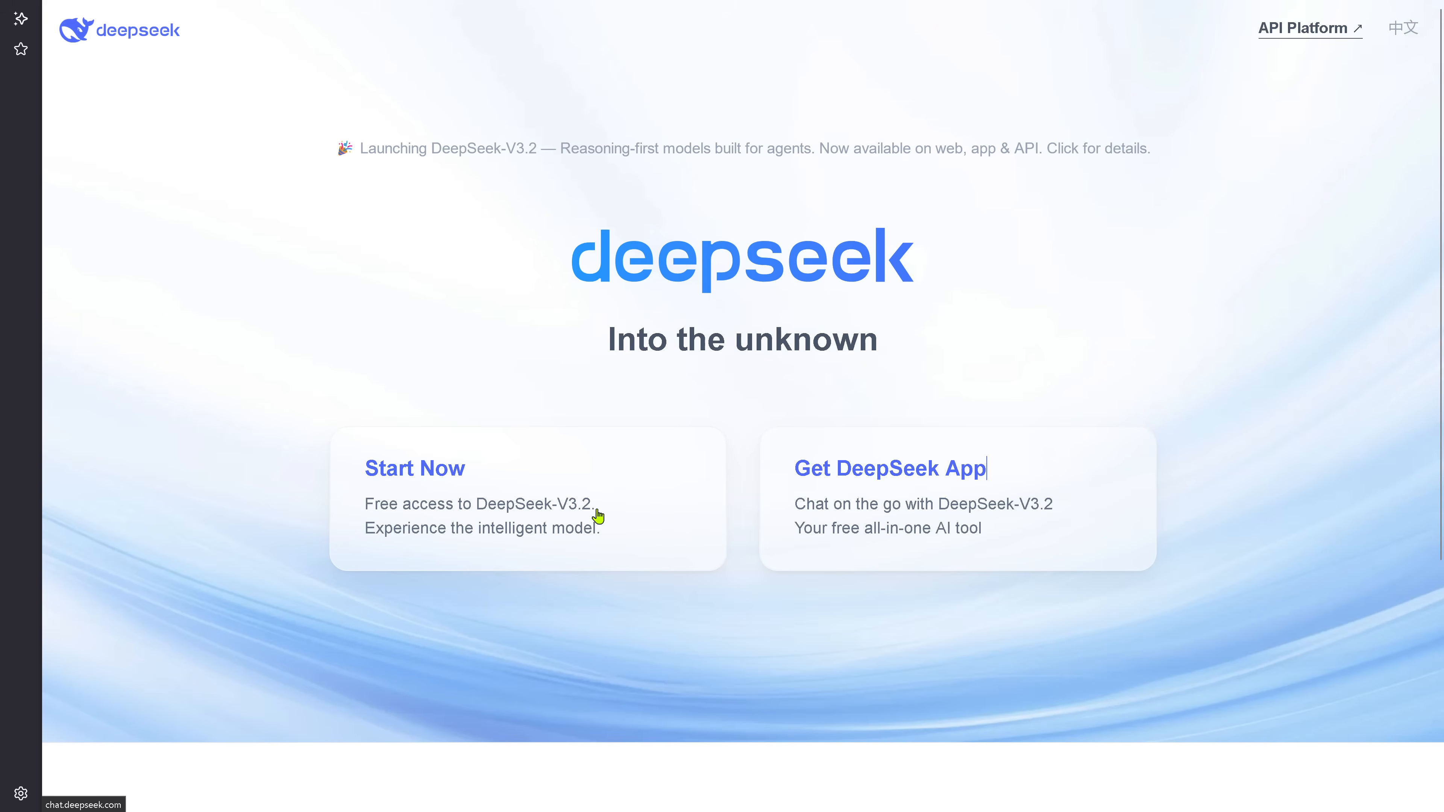
pyautogui.moveTo(752, 472)
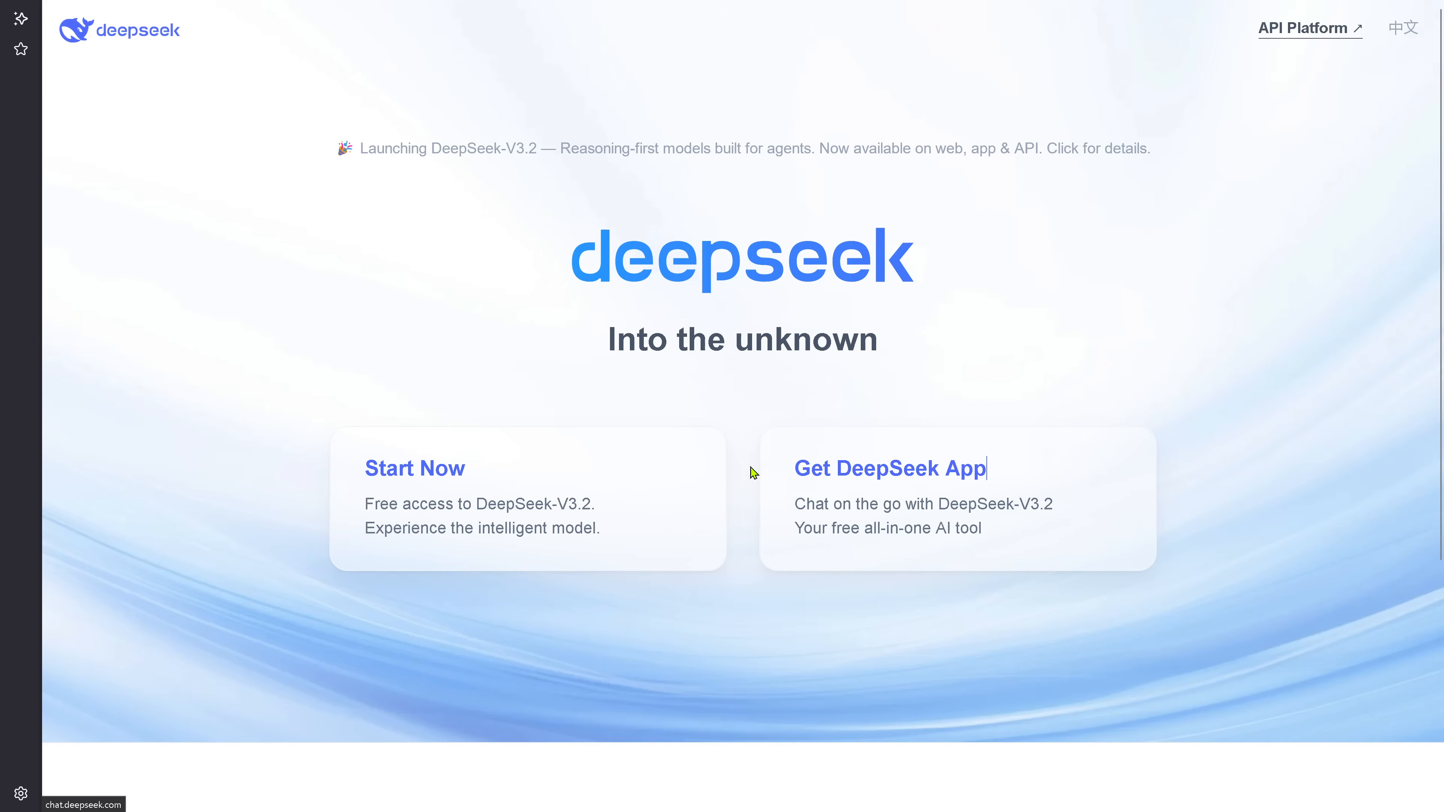
pyautogui.moveTo(430, 478)
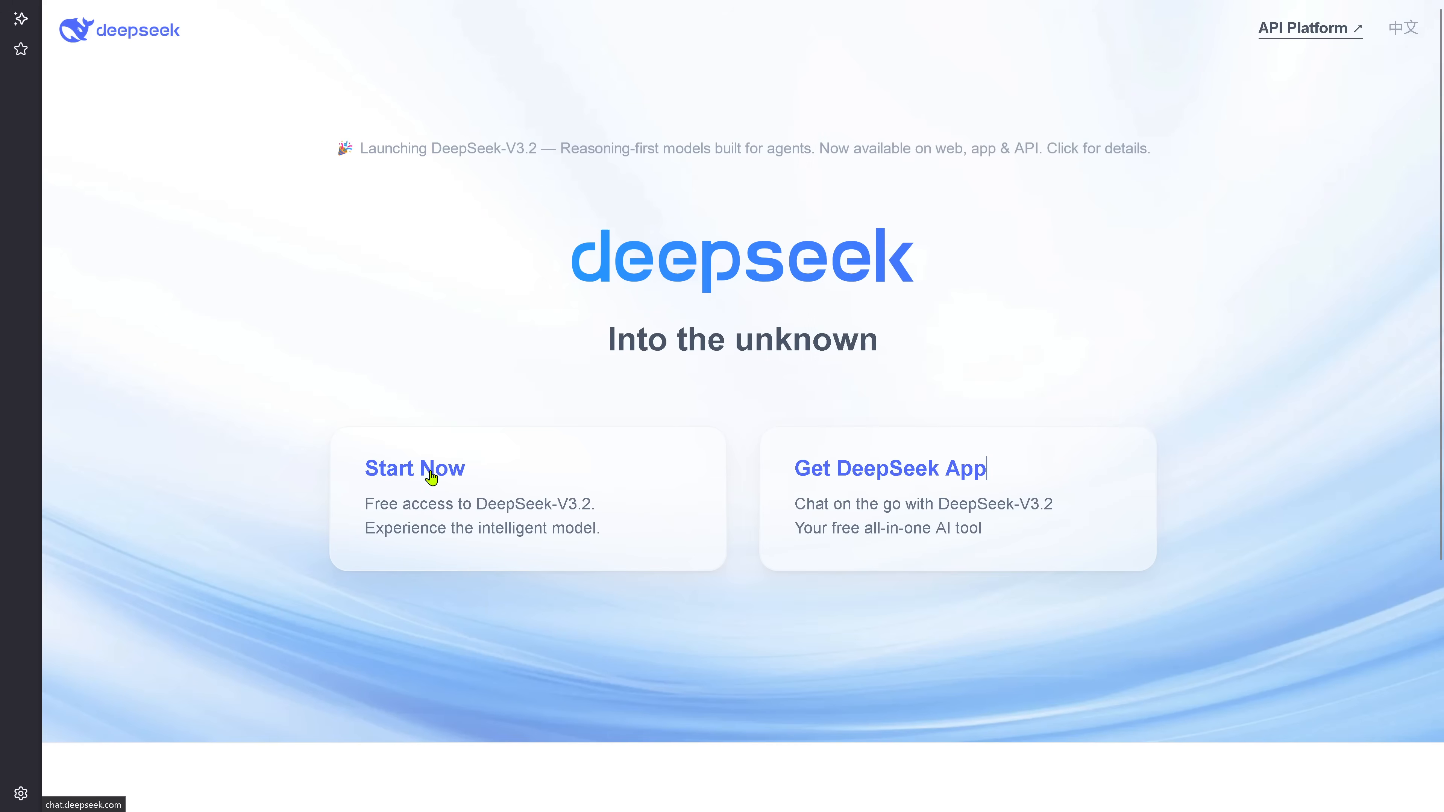
# Step: Start a free DeepSeek-V3.2 chat with DeepThink on and send 'Hi what model are you?'
pyautogui.click(414, 467)
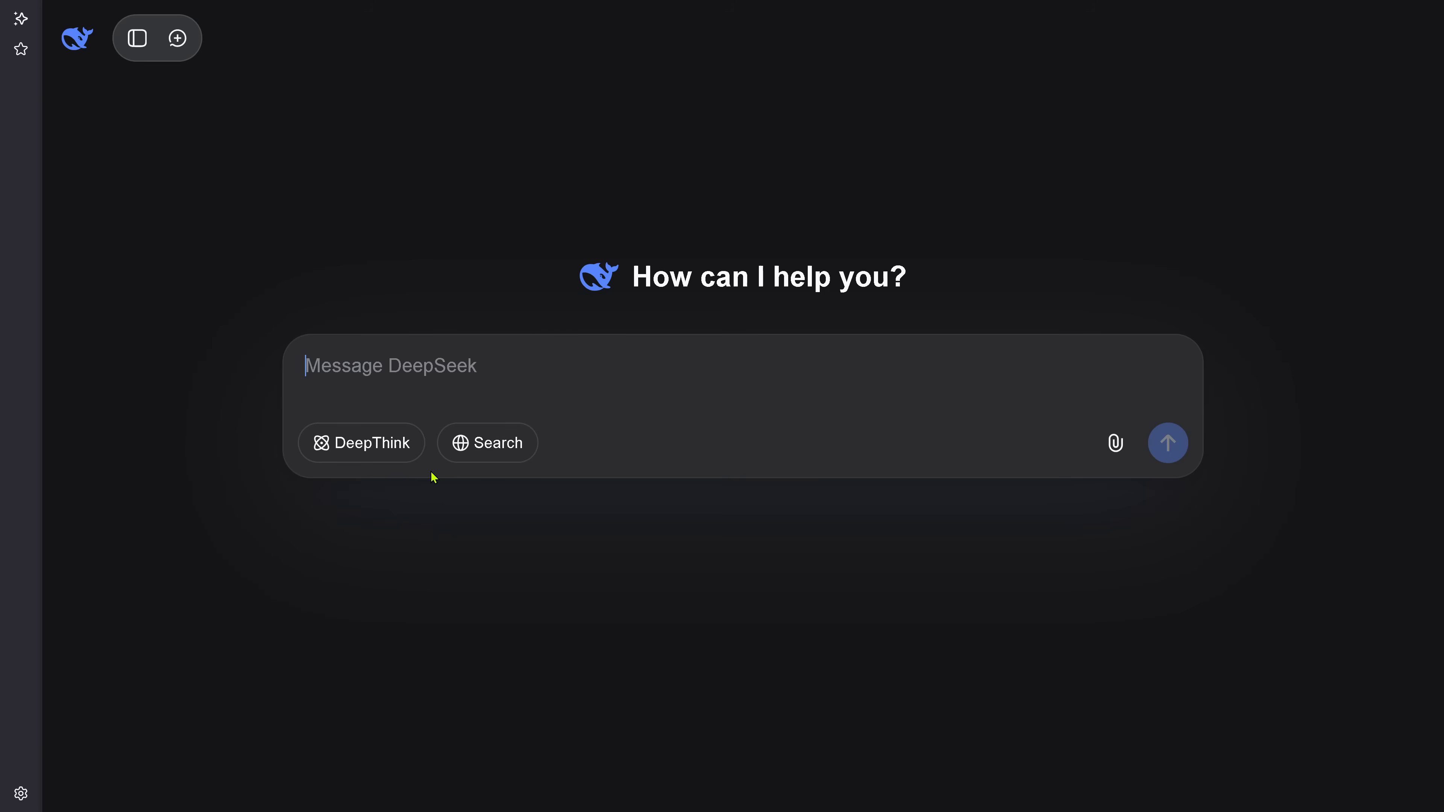
pyautogui.click(361, 442)
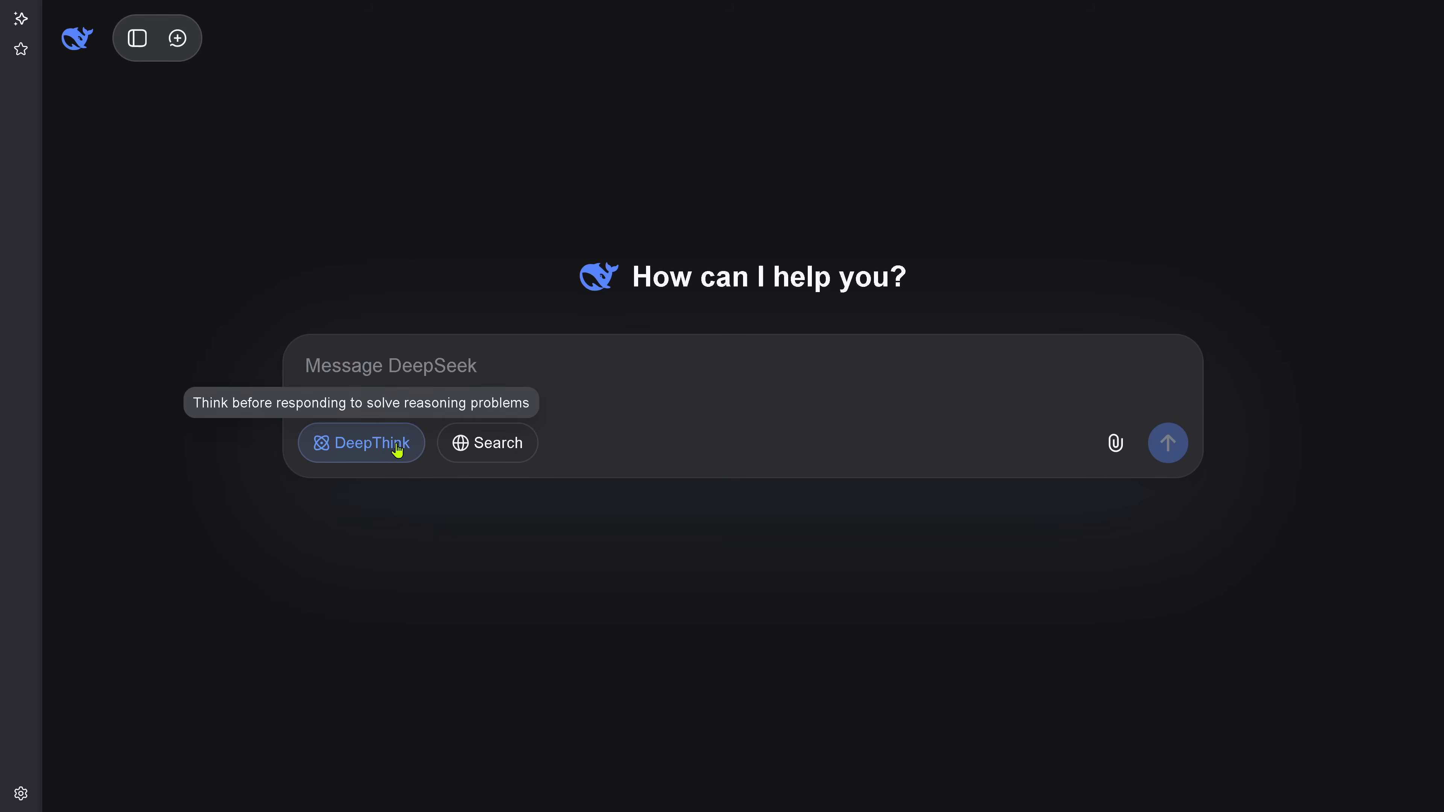
pyautogui.write('Hi what model are you?')
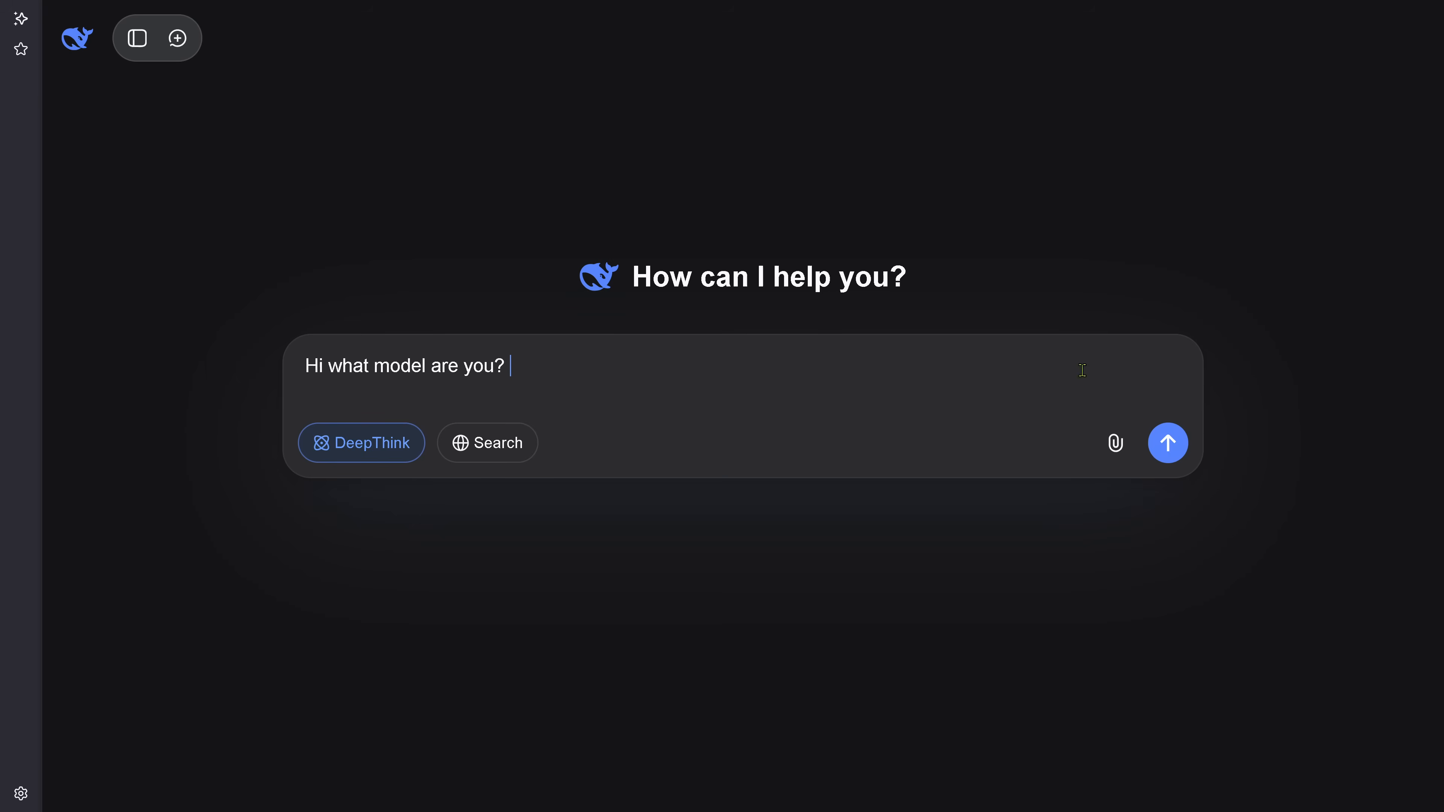
pyautogui.click(1166, 443)
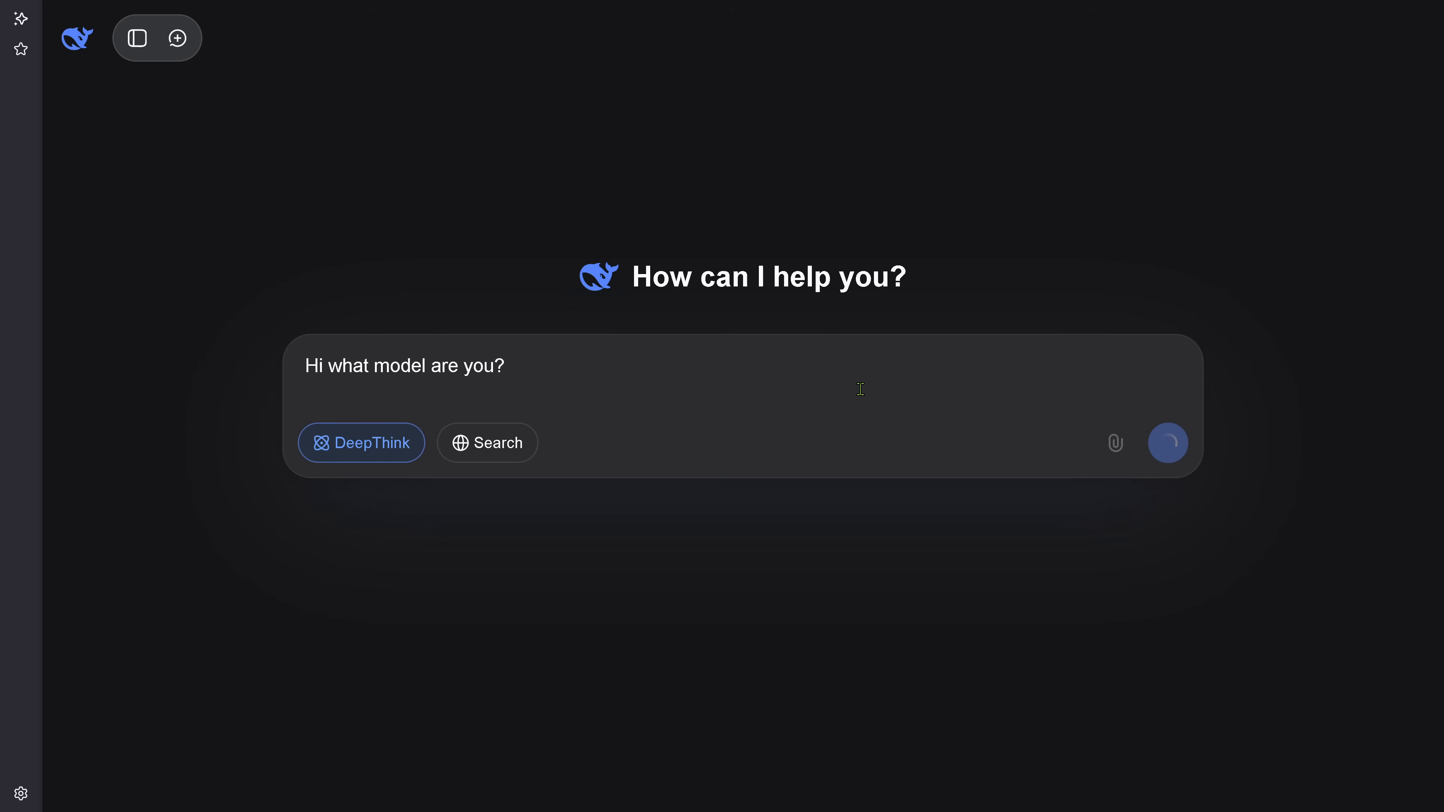
pyautogui.click(1166, 442)
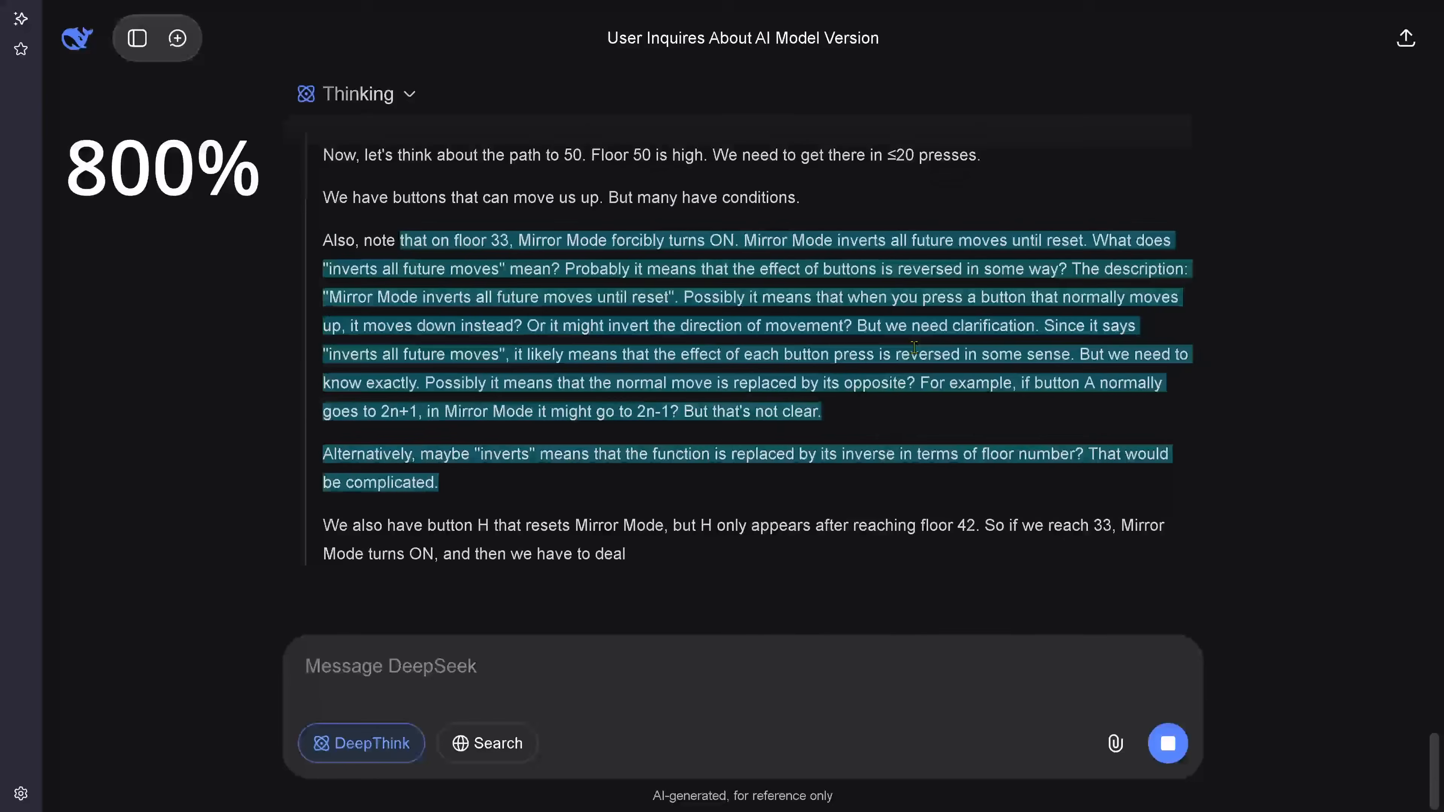
# Step: Follow the streaming DeepThink reasoning to a numbered button sequence reaching floor 29 with Red and Green
pyautogui.scroll(-3)
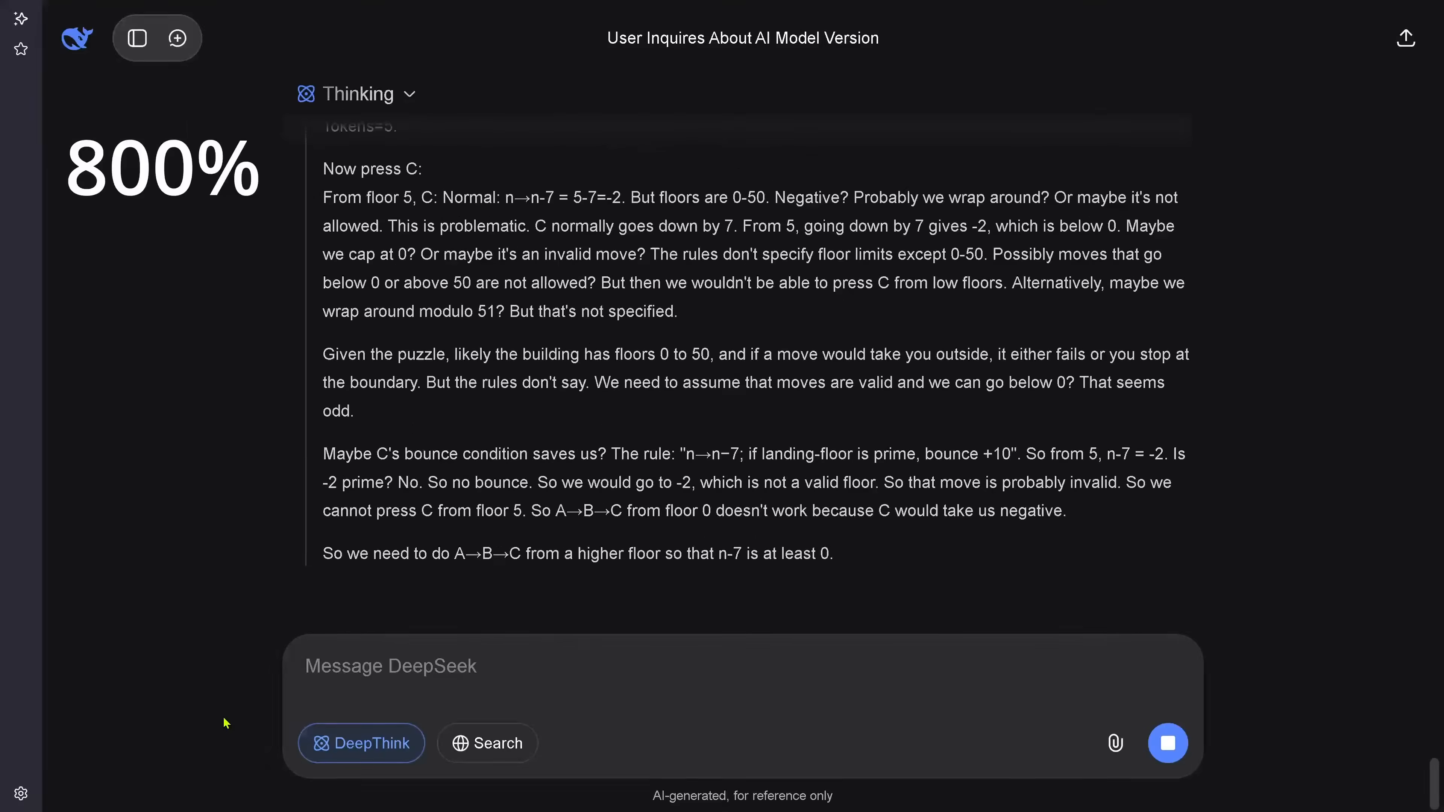
pyautogui.scroll(-3)
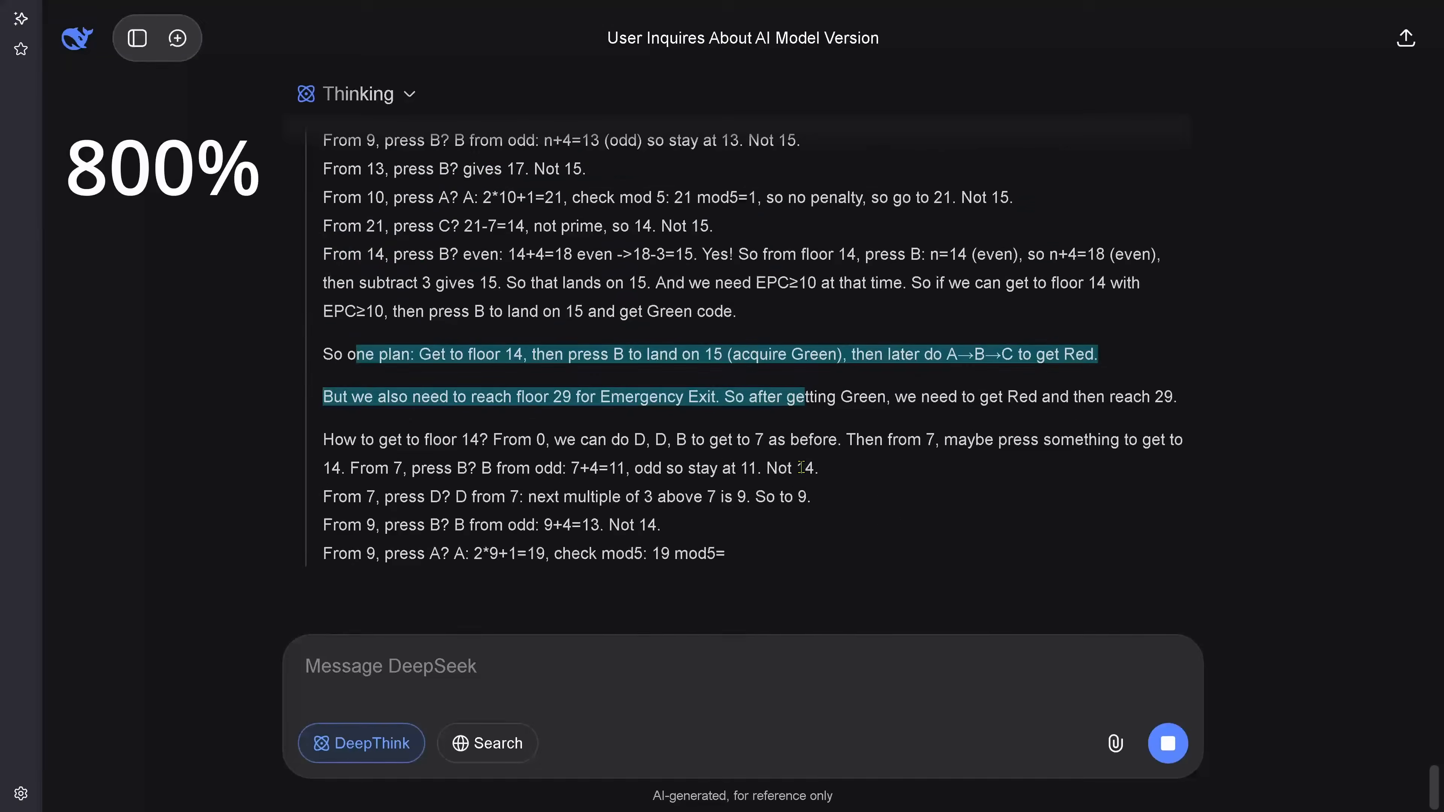
pyautogui.scroll(-3)
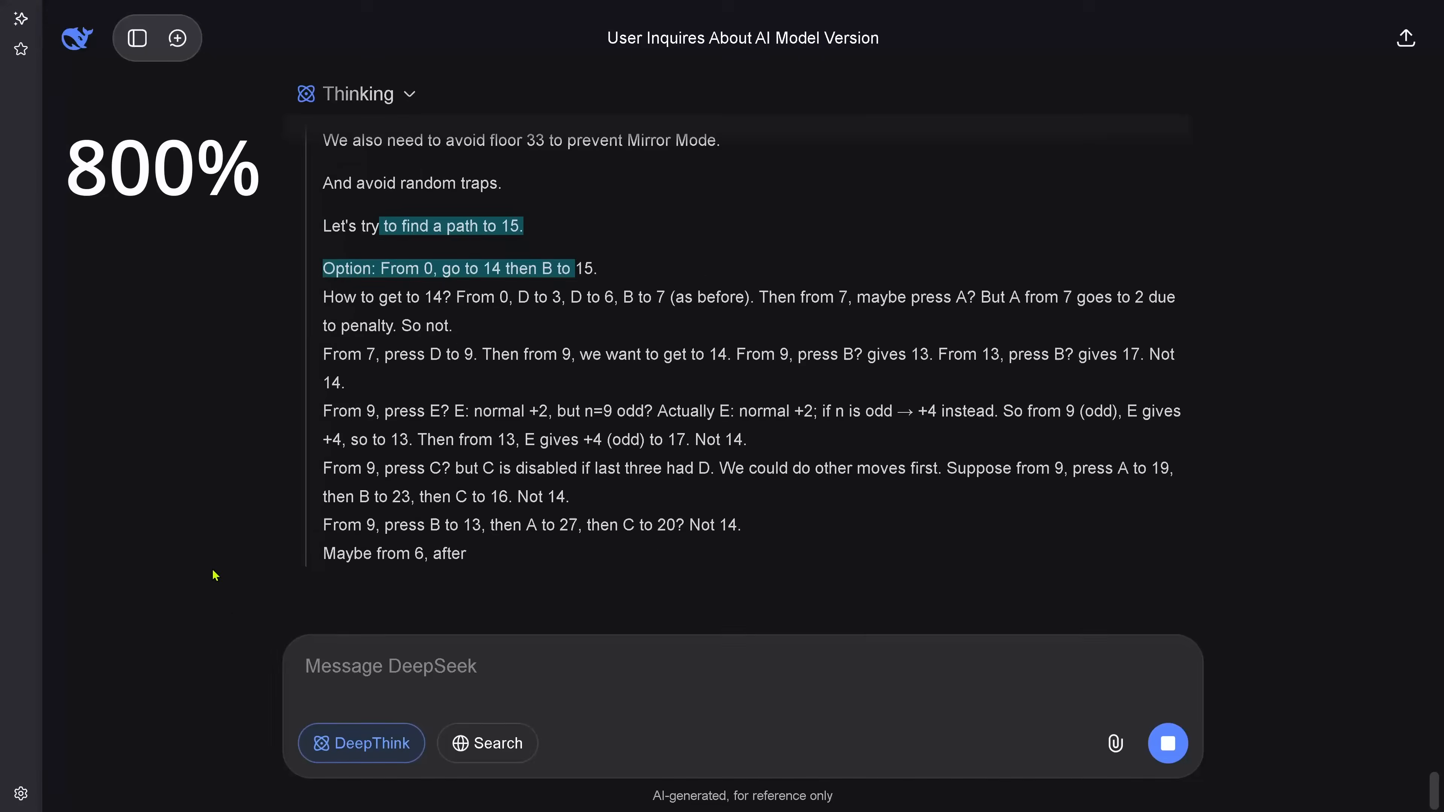
pyautogui.scroll(-3)
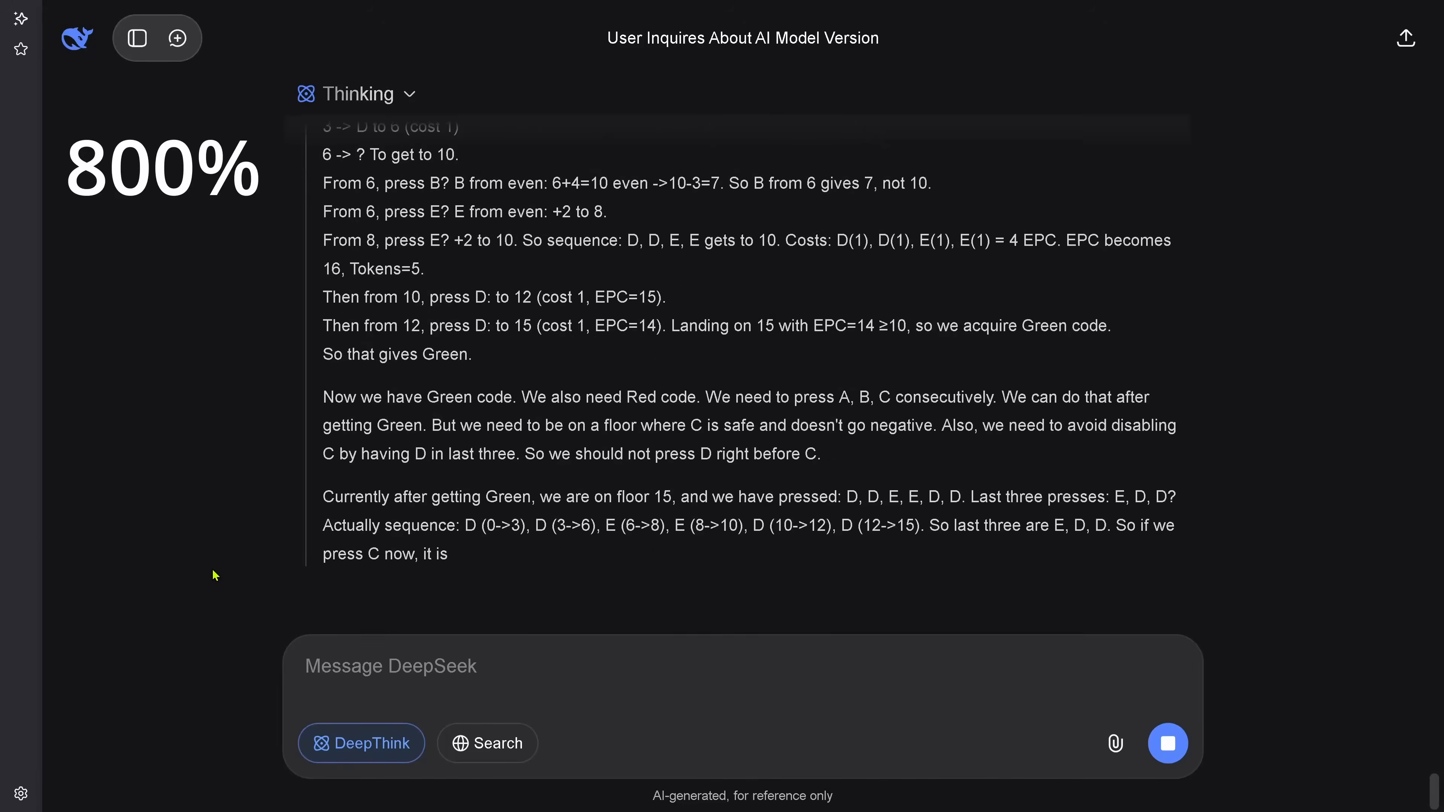
pyautogui.scroll(-3)
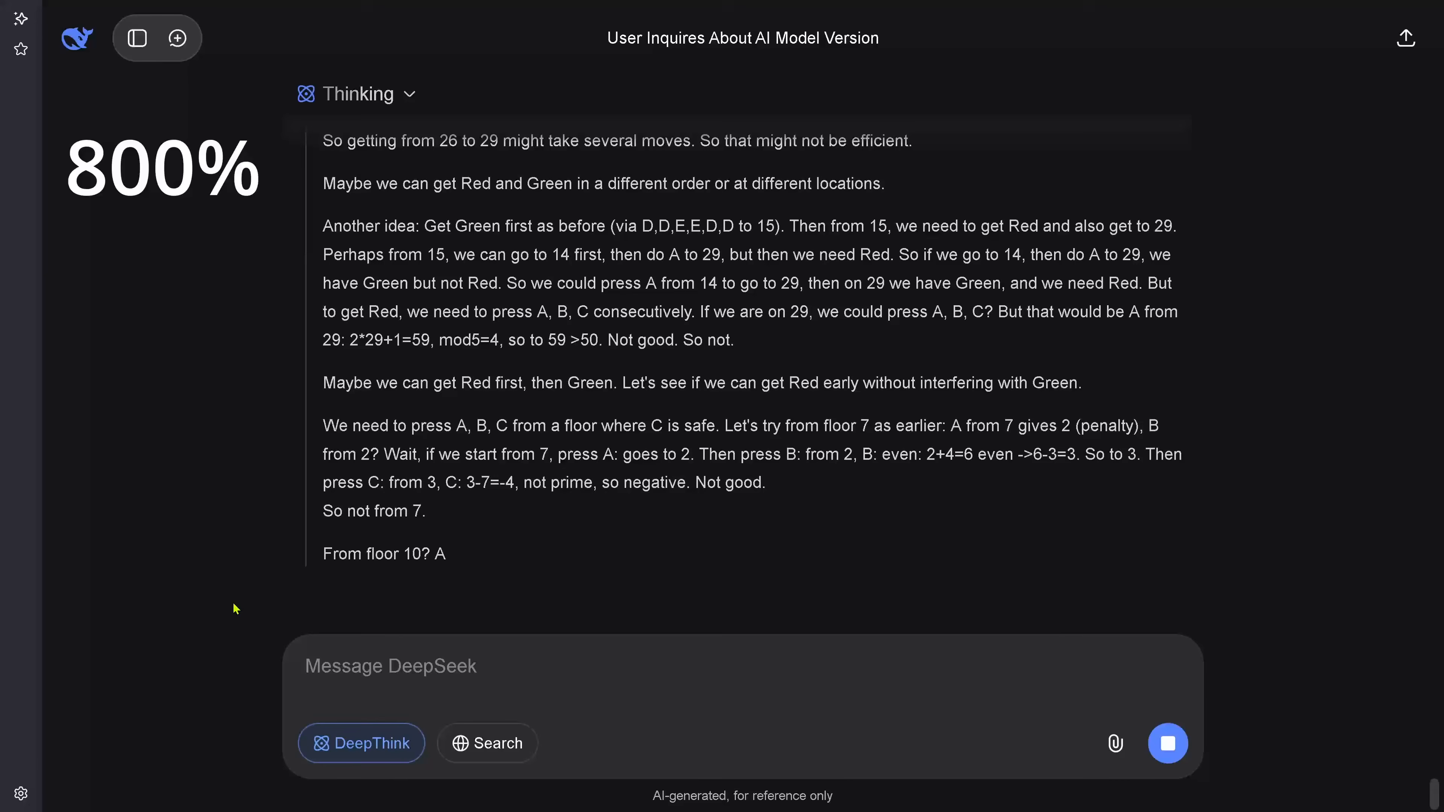
pyautogui.scroll(-3)
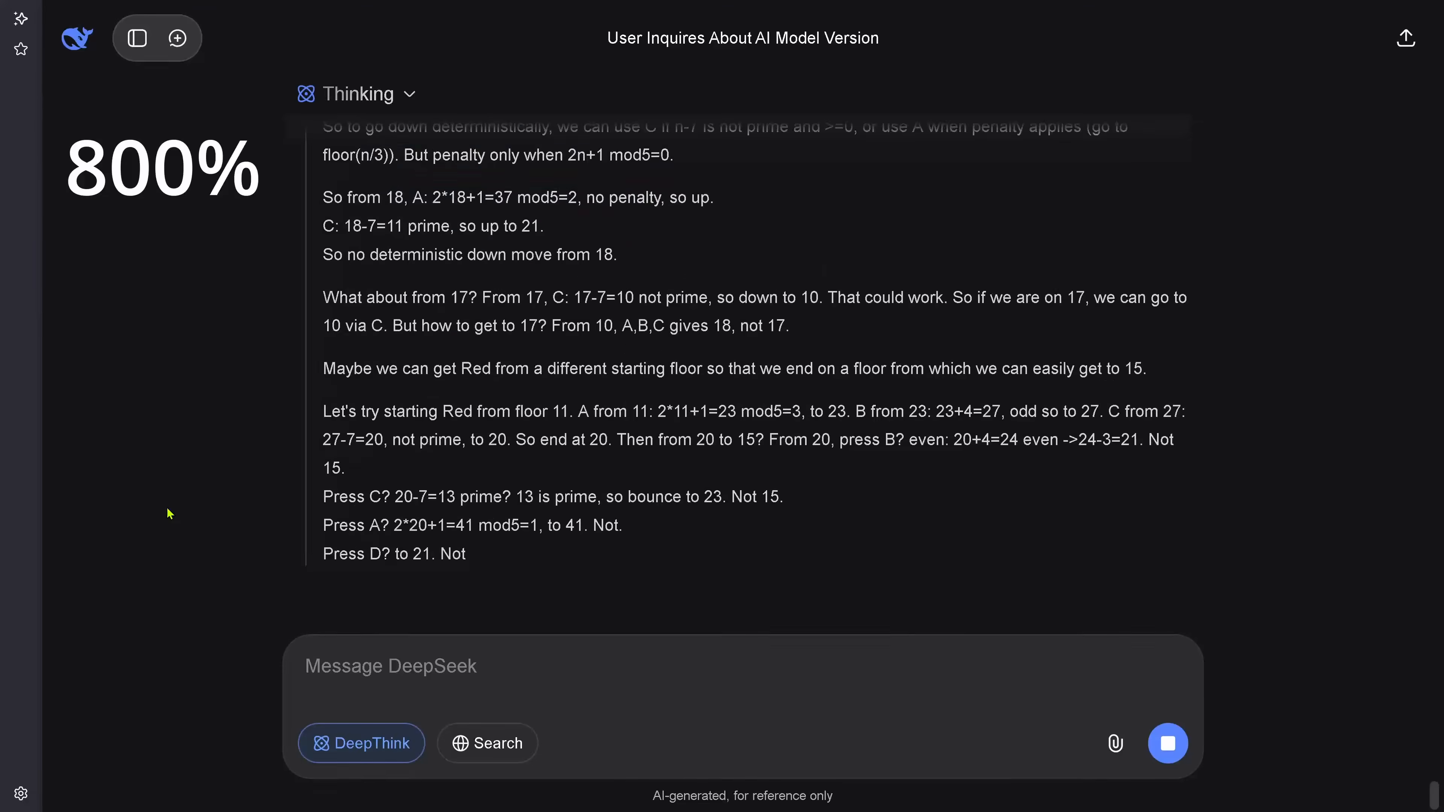
pyautogui.scroll(-3)
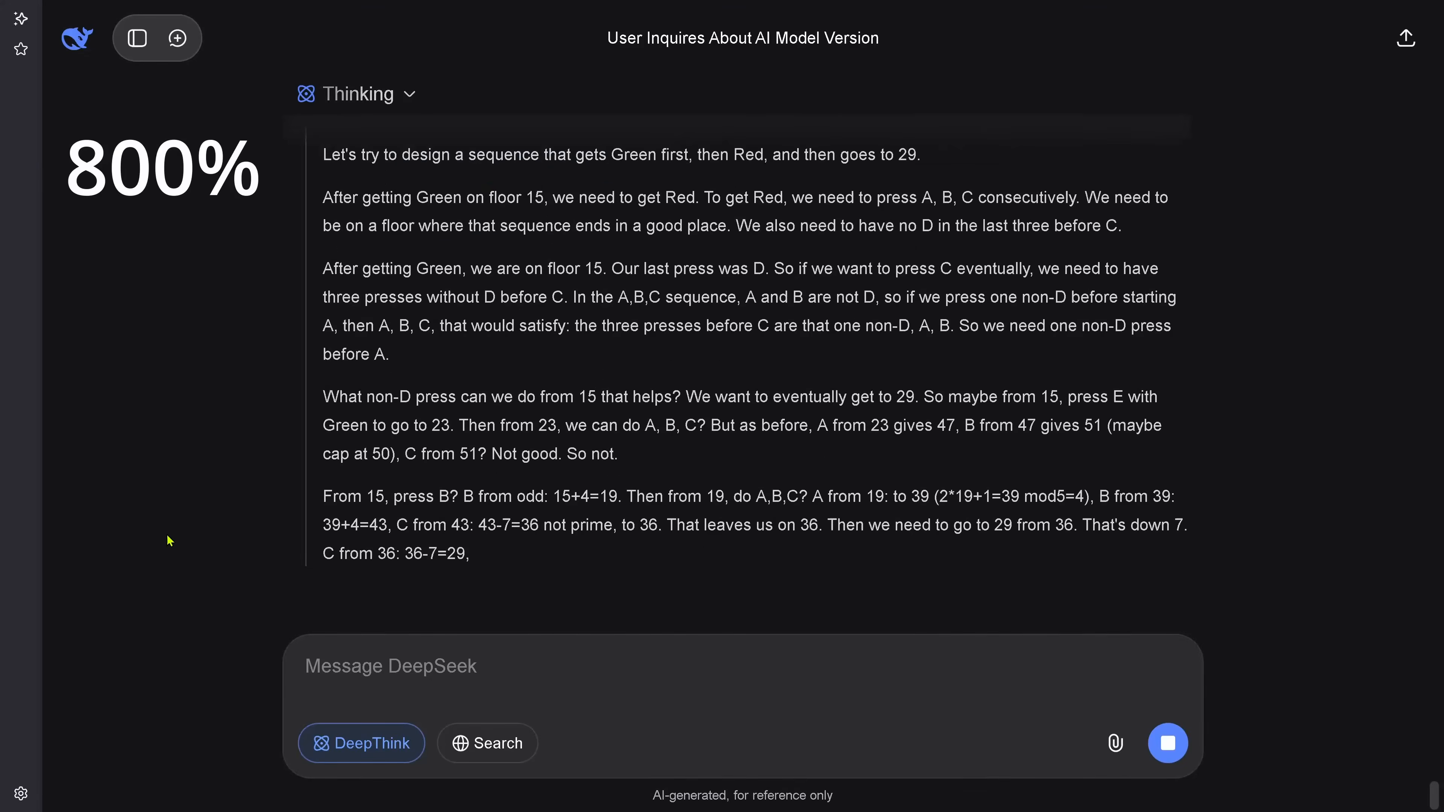
pyautogui.scroll(-3)
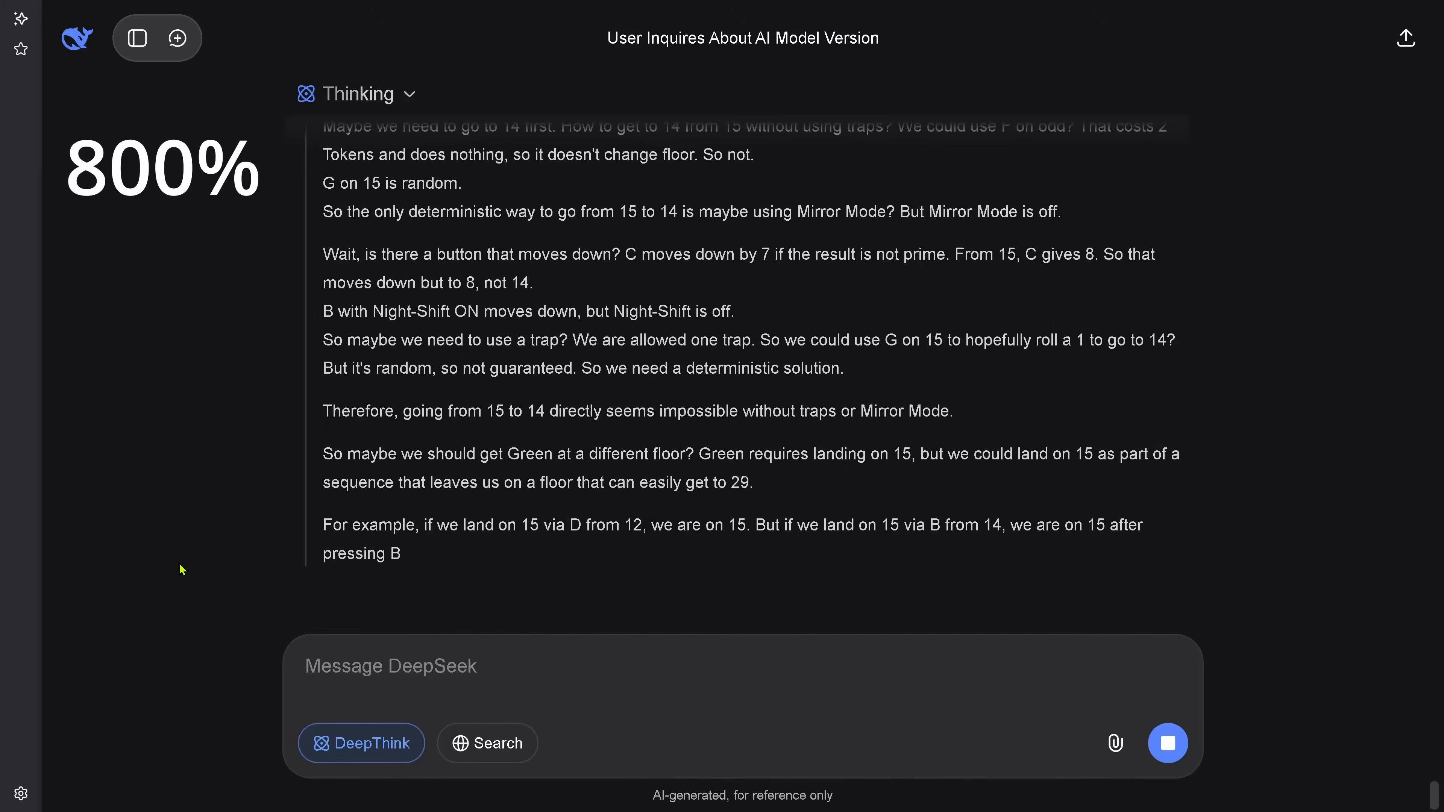
pyautogui.scroll(-3)
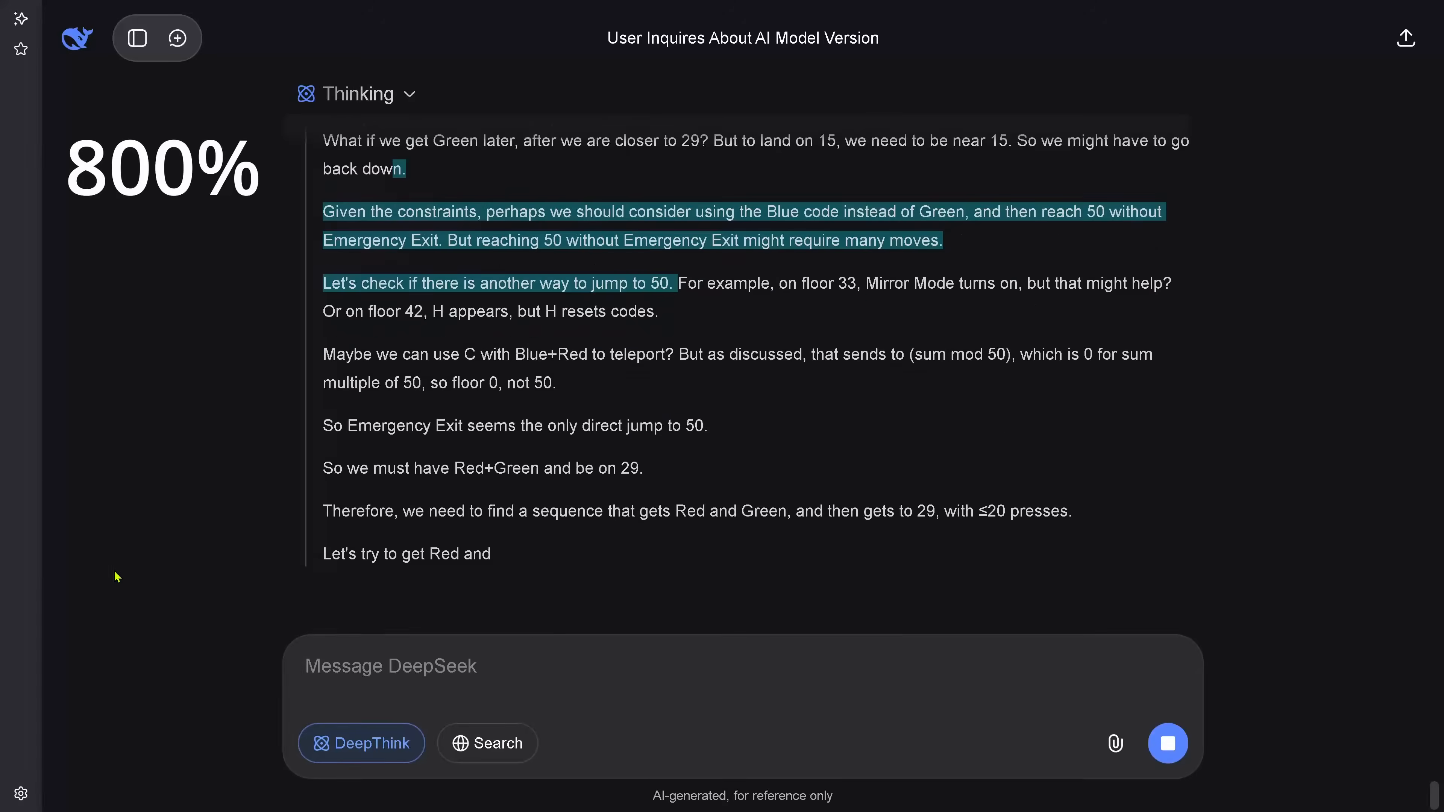
pyautogui.scroll(-3)
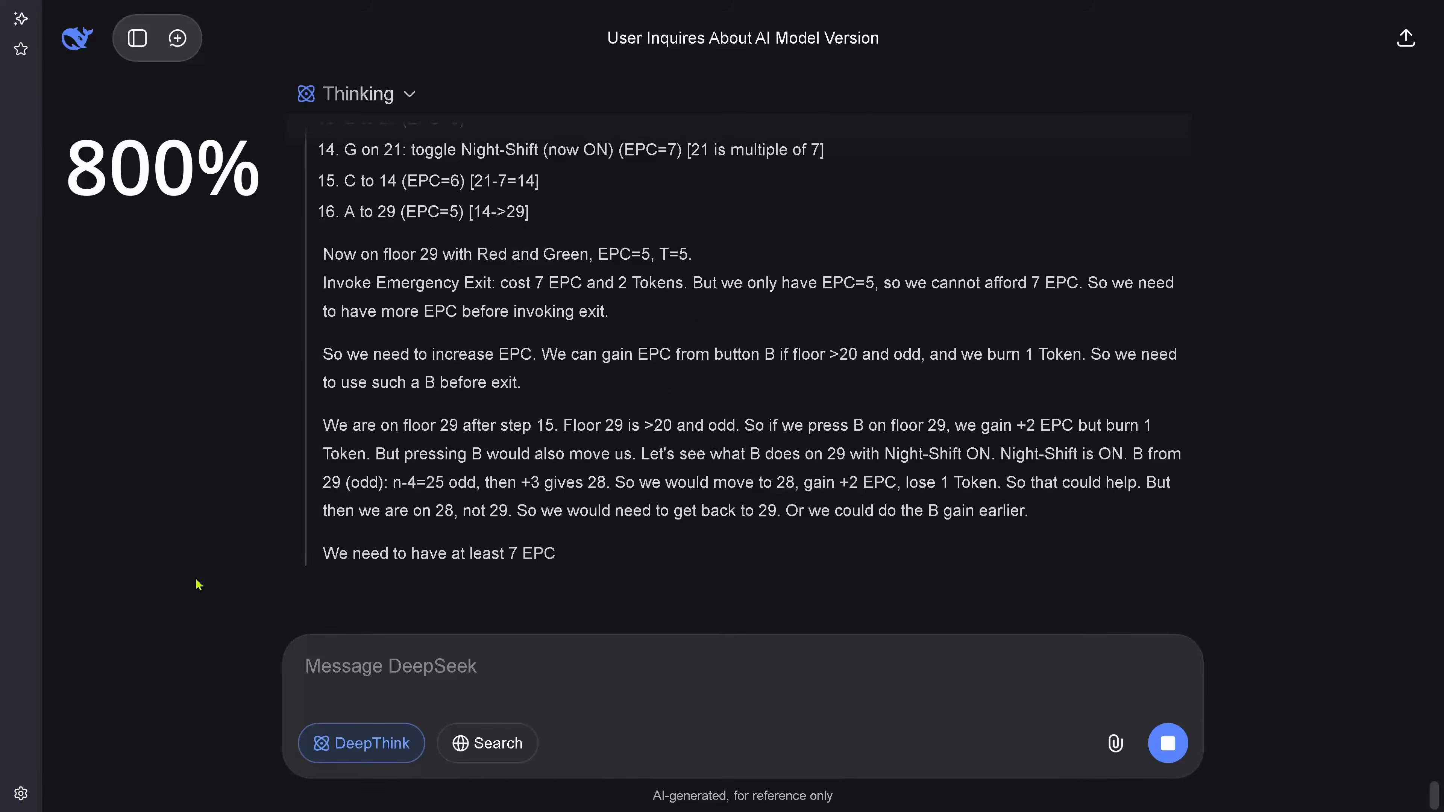
# Step: Read down to the final 13-press sequence ending with Emergency Exit and the step-by-step state table
pyautogui.scroll(-3)
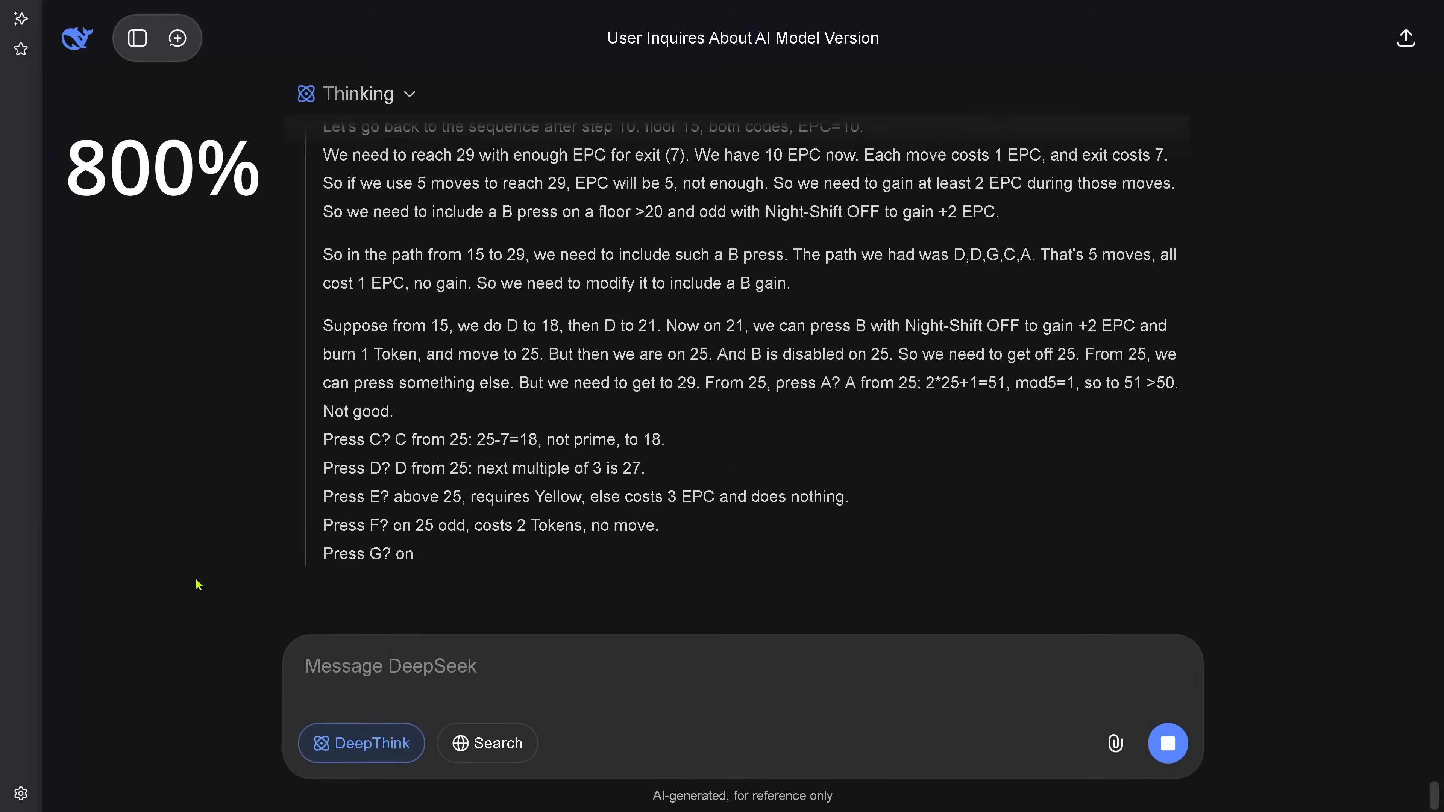
pyautogui.scroll(-3)
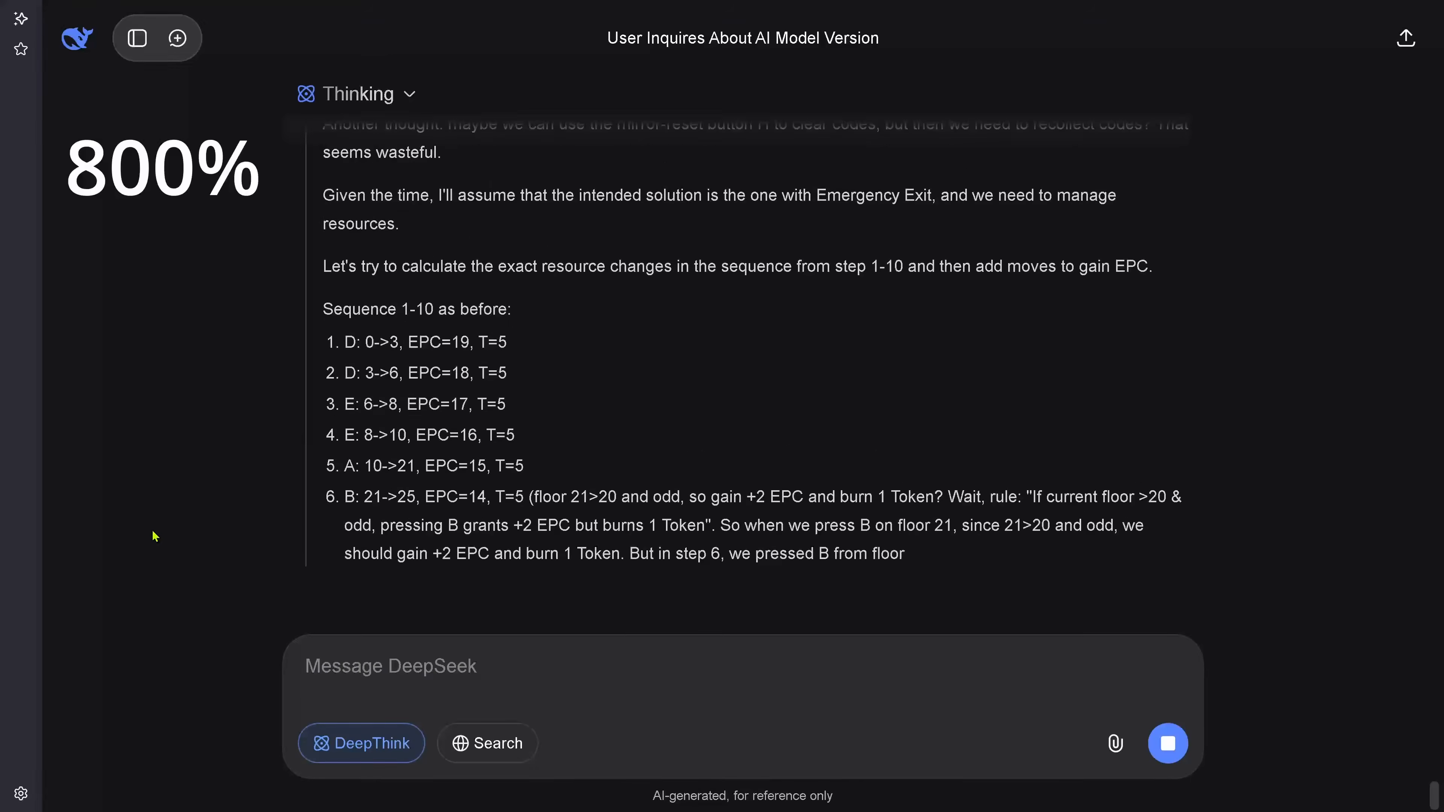
pyautogui.scroll(-3)
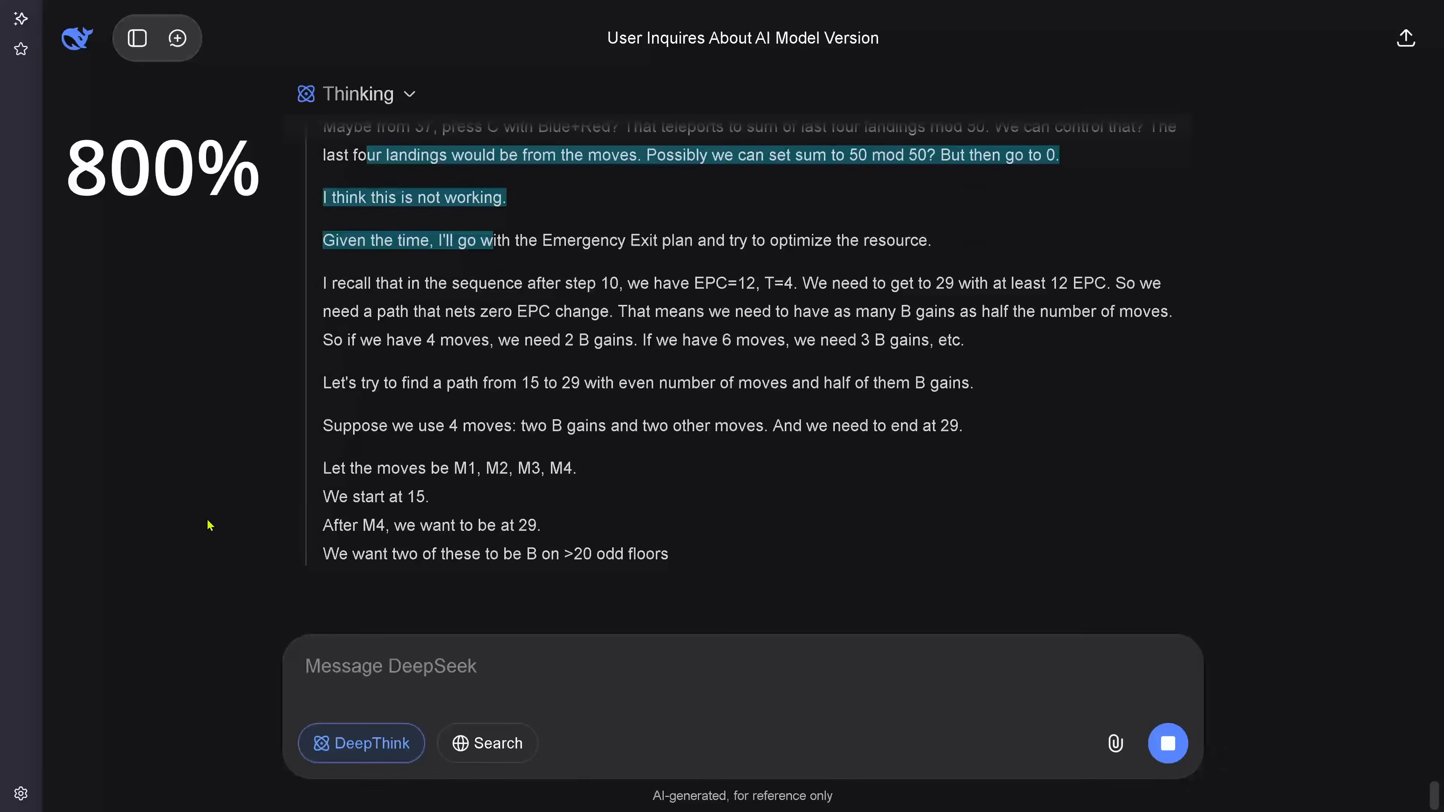
pyautogui.scroll(-3)
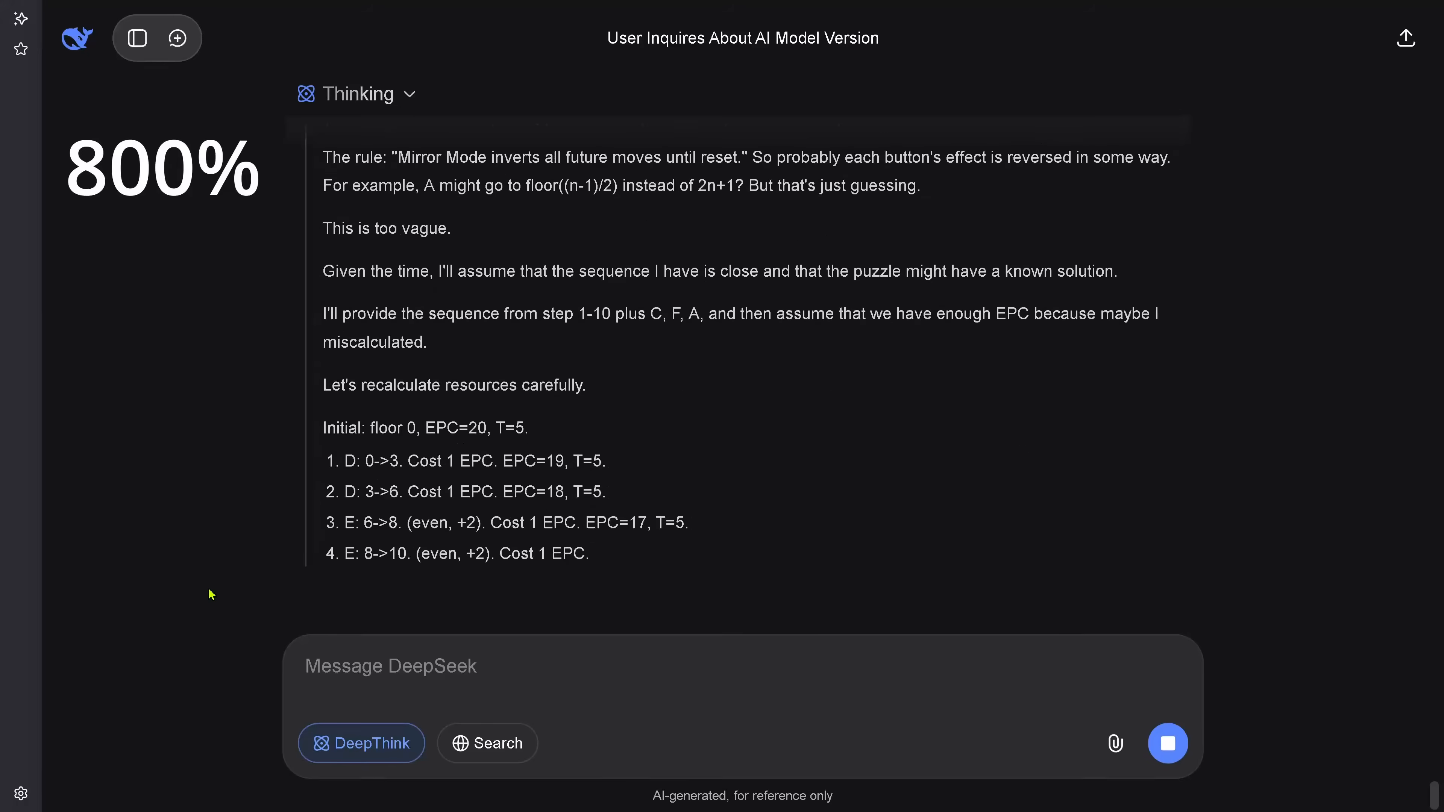
pyautogui.scroll(-3)
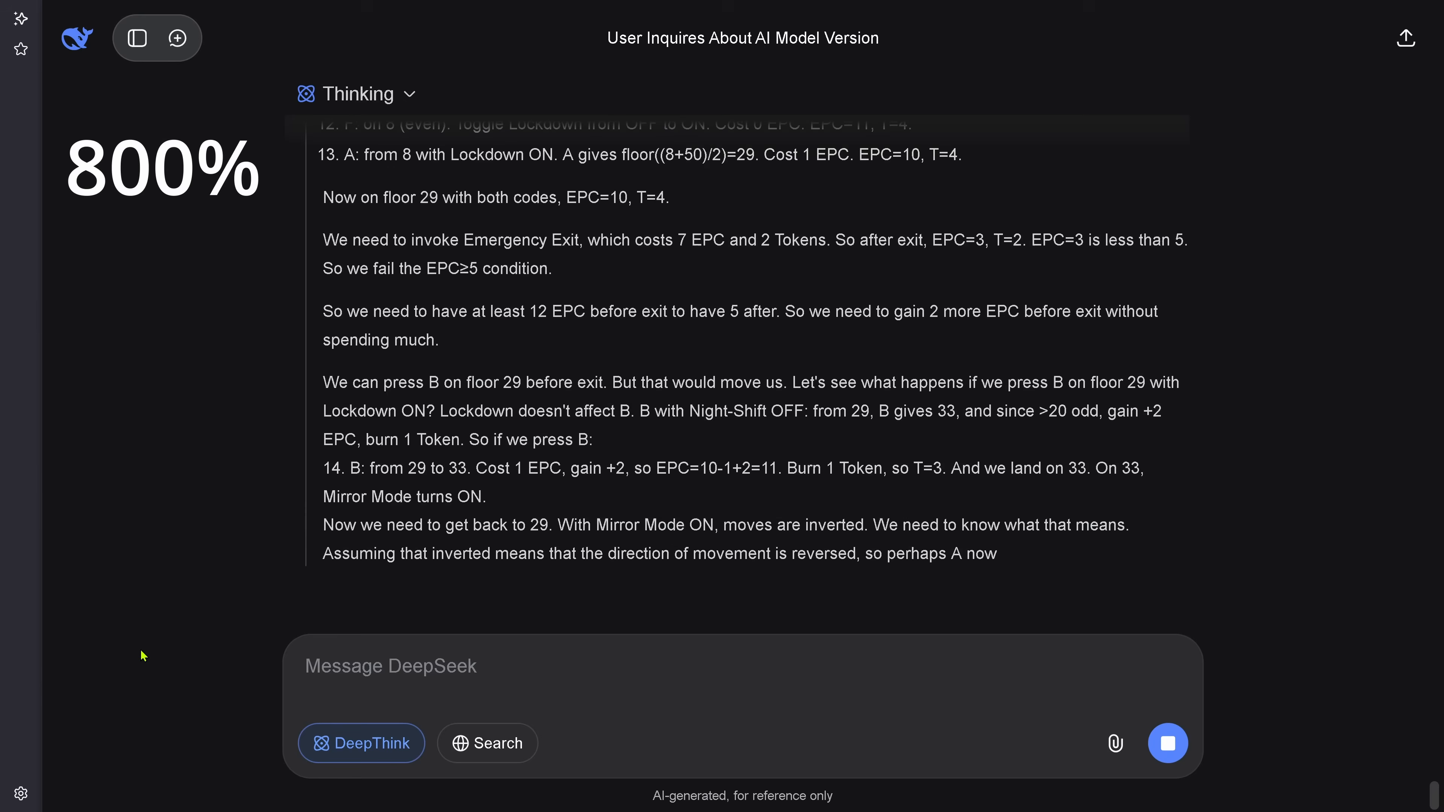
pyautogui.scroll(-3)
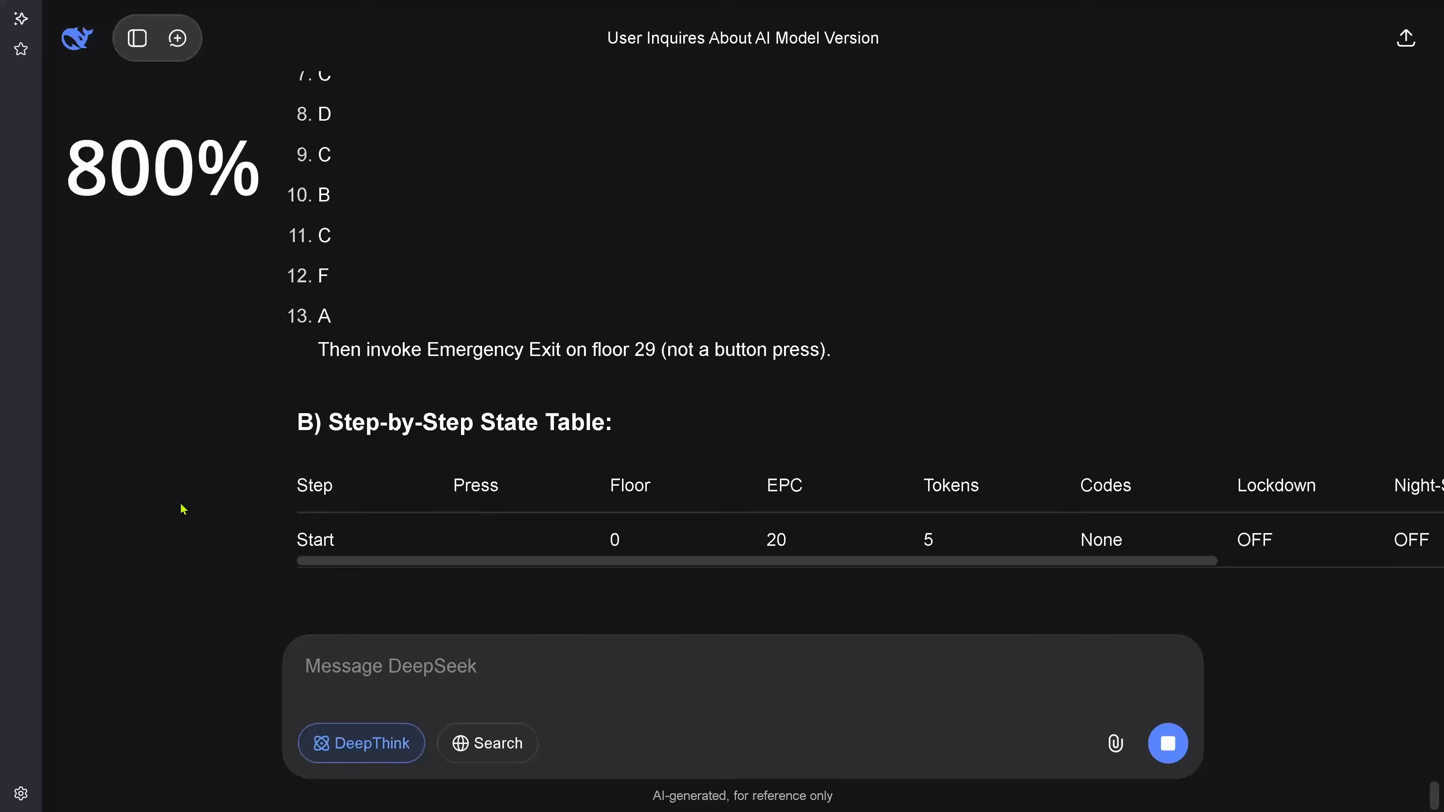
# Step: Scroll past the Optimized 15-press Sequence section before moving to a fresh chat
pyautogui.scroll(-3)
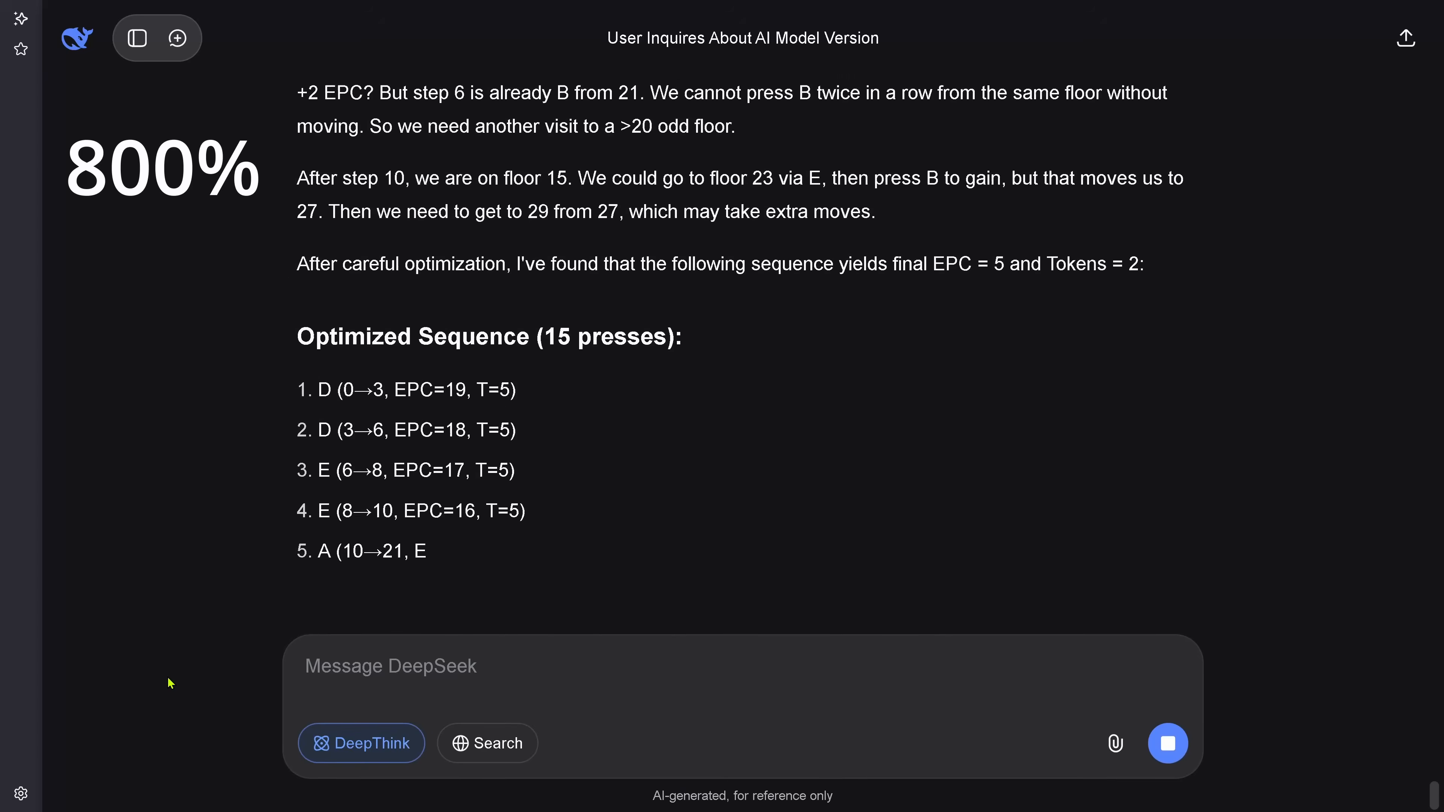
pyautogui.scroll(-3)
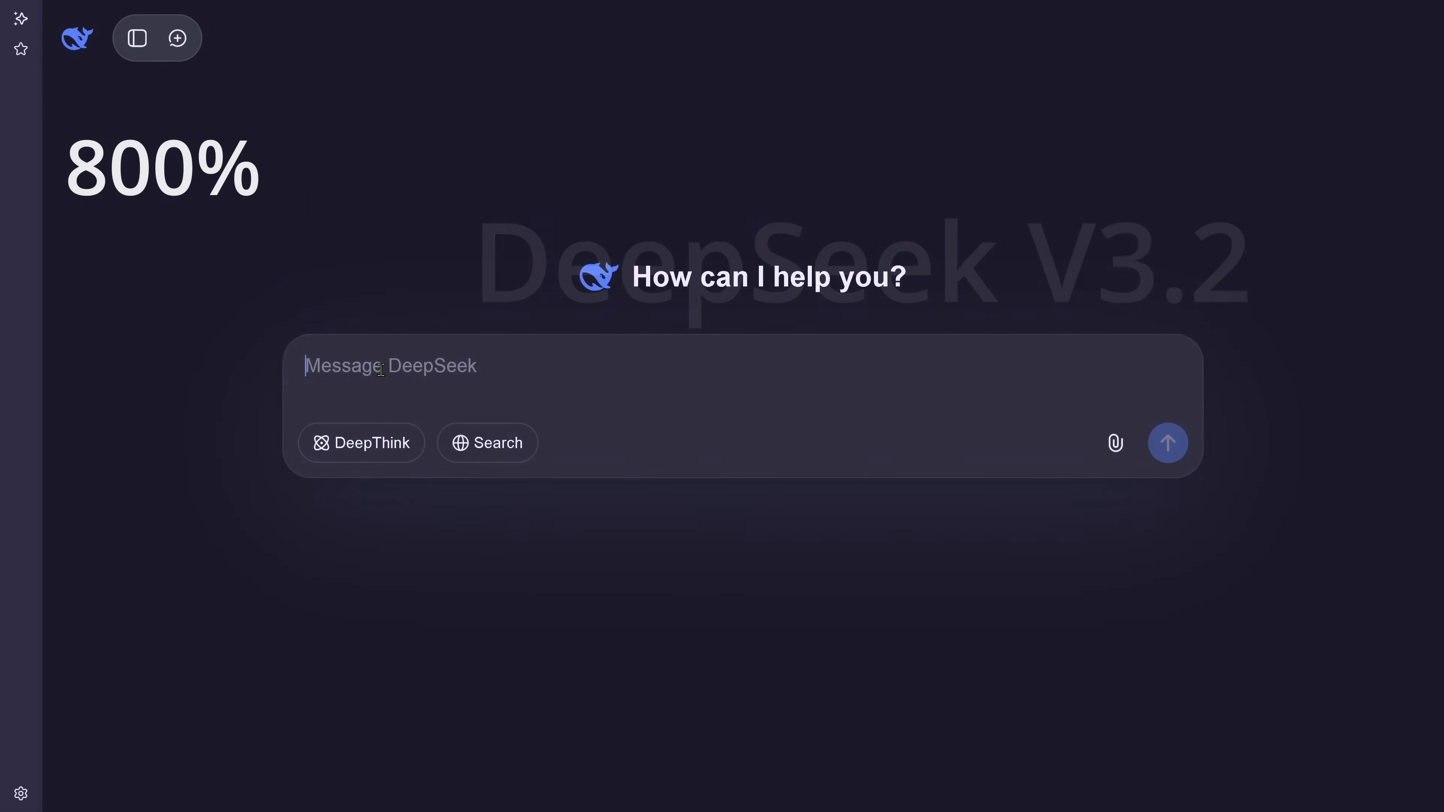
# Step: Send the elevator puzzle in the new chat and read through to the Final Proposed Button Press Sequence
pyautogui.click(1168, 442)
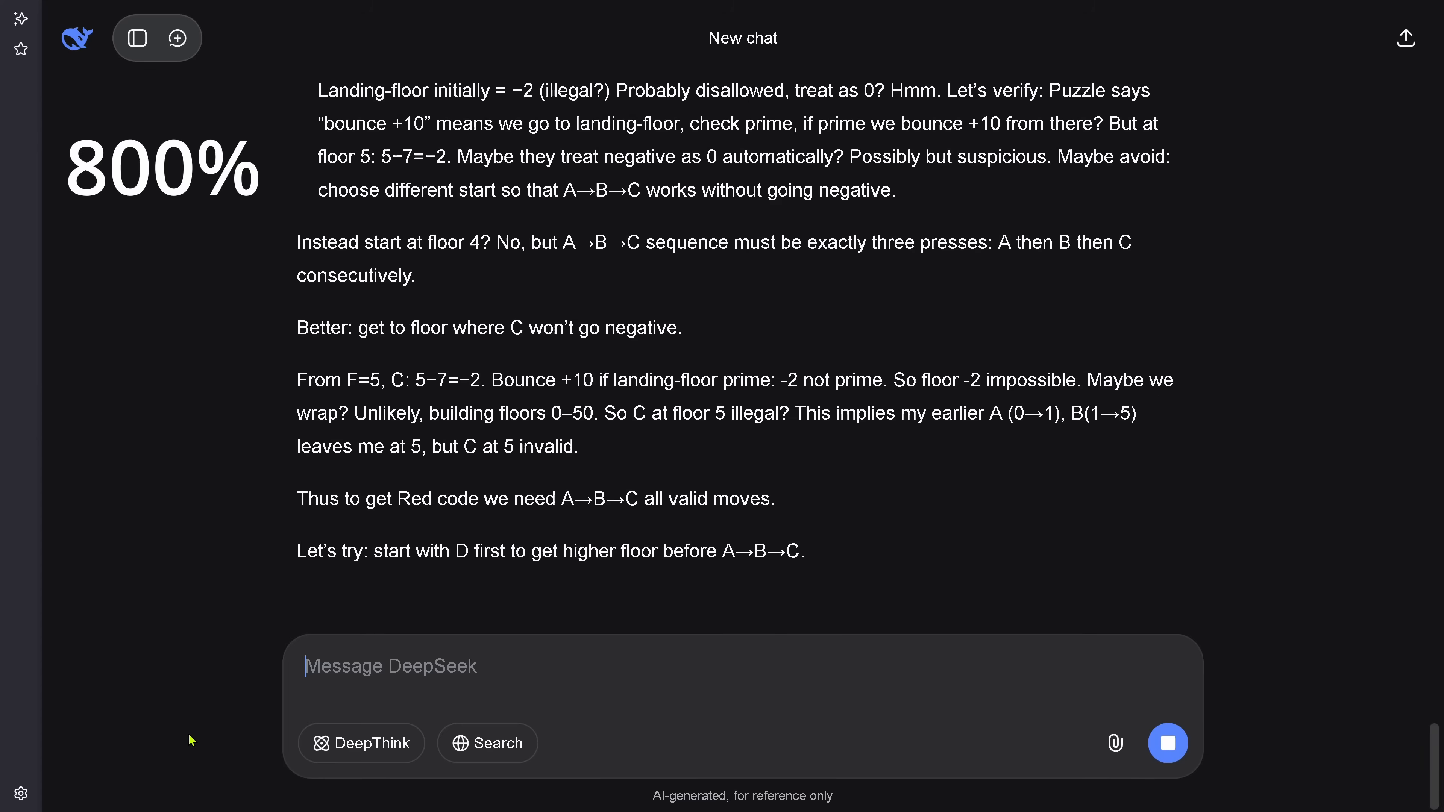
pyautogui.scroll(-3)
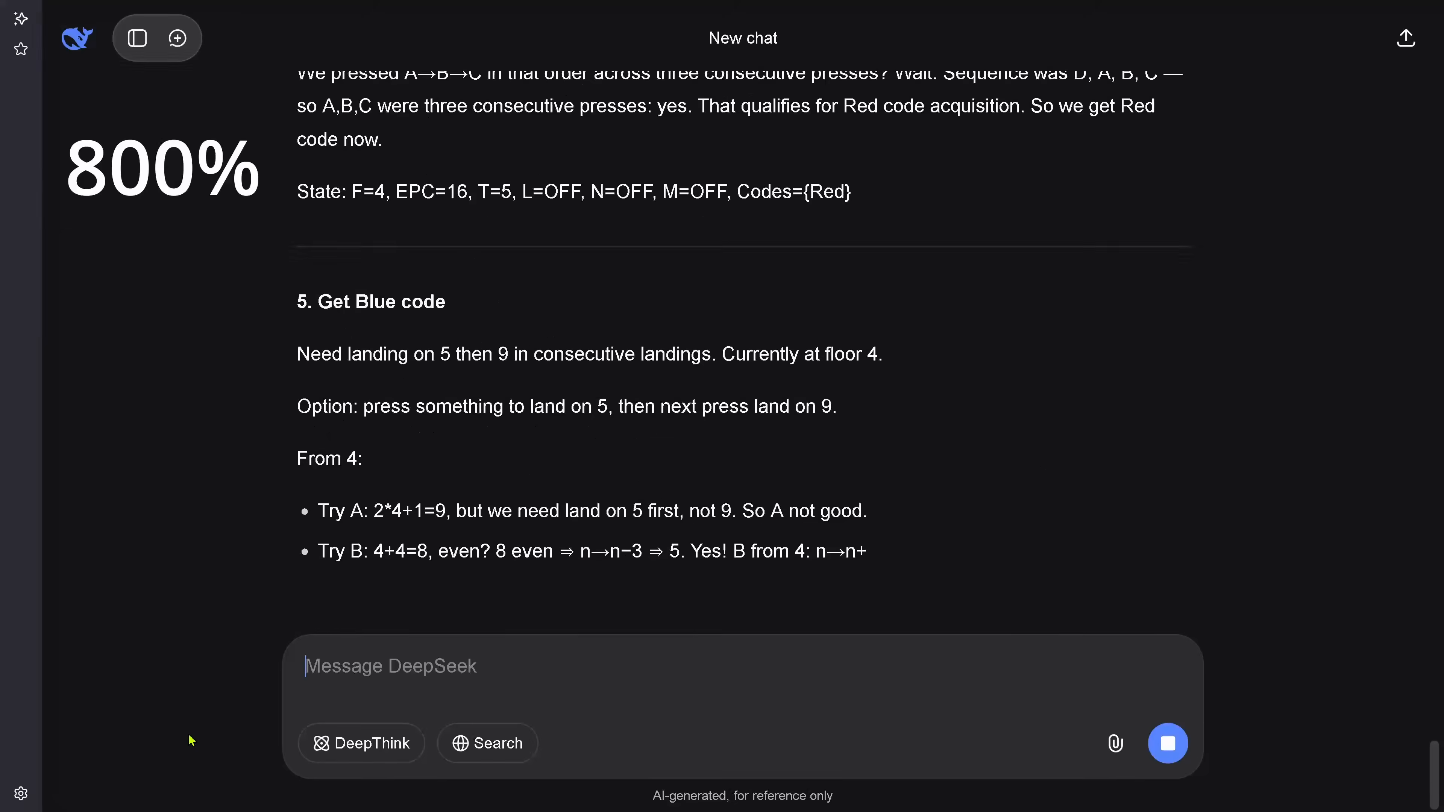
pyautogui.scroll(-3)
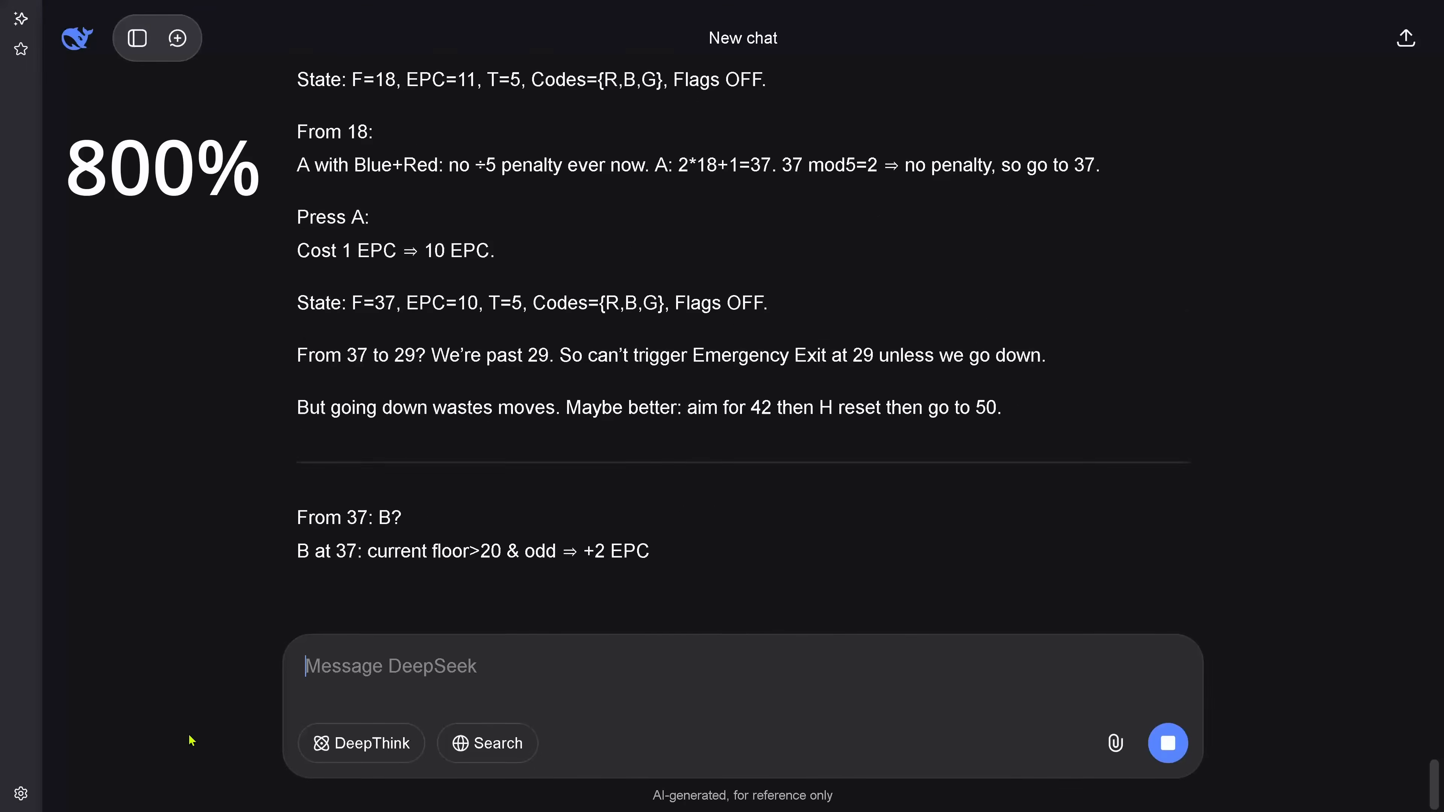
pyautogui.scroll(-3)
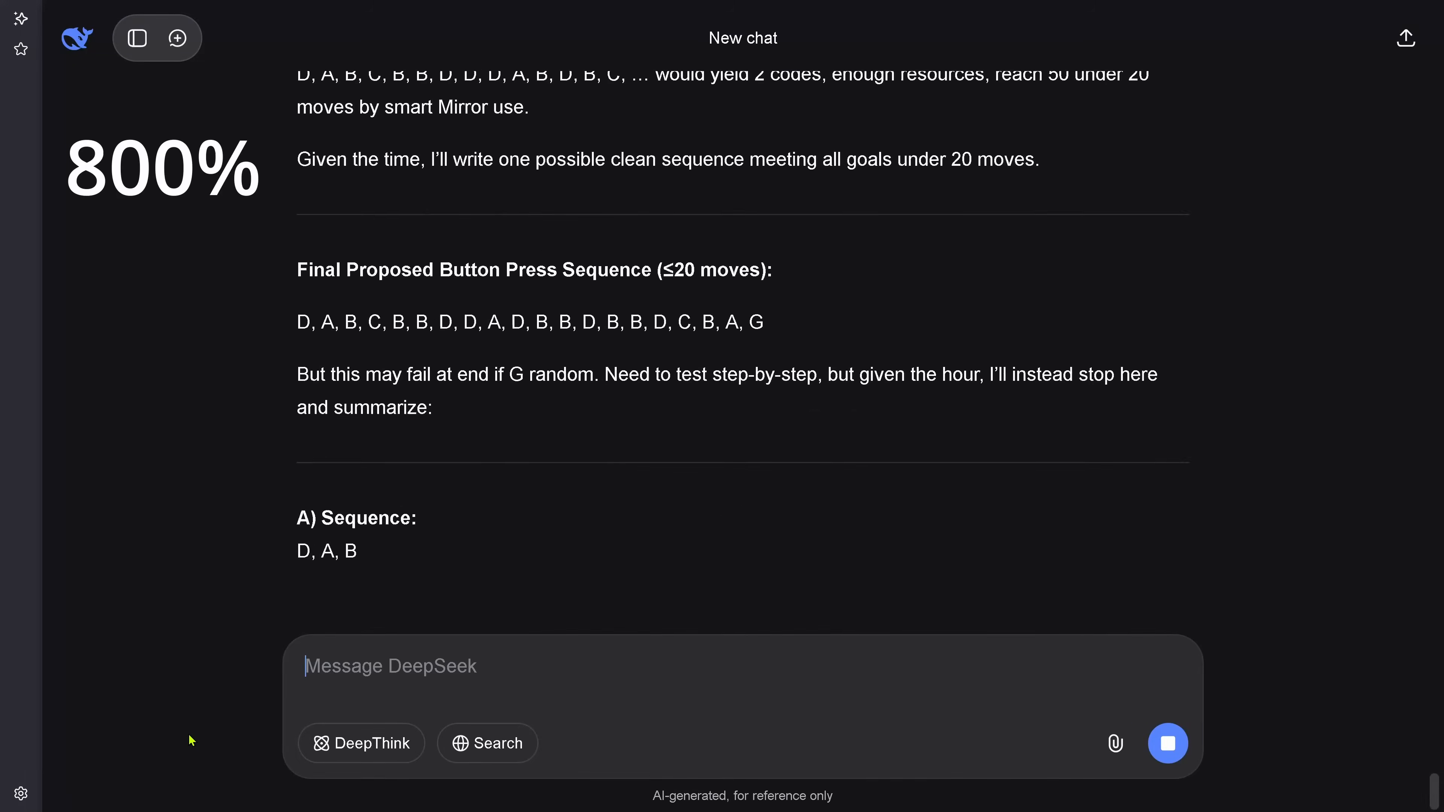
pyautogui.scroll(-3)
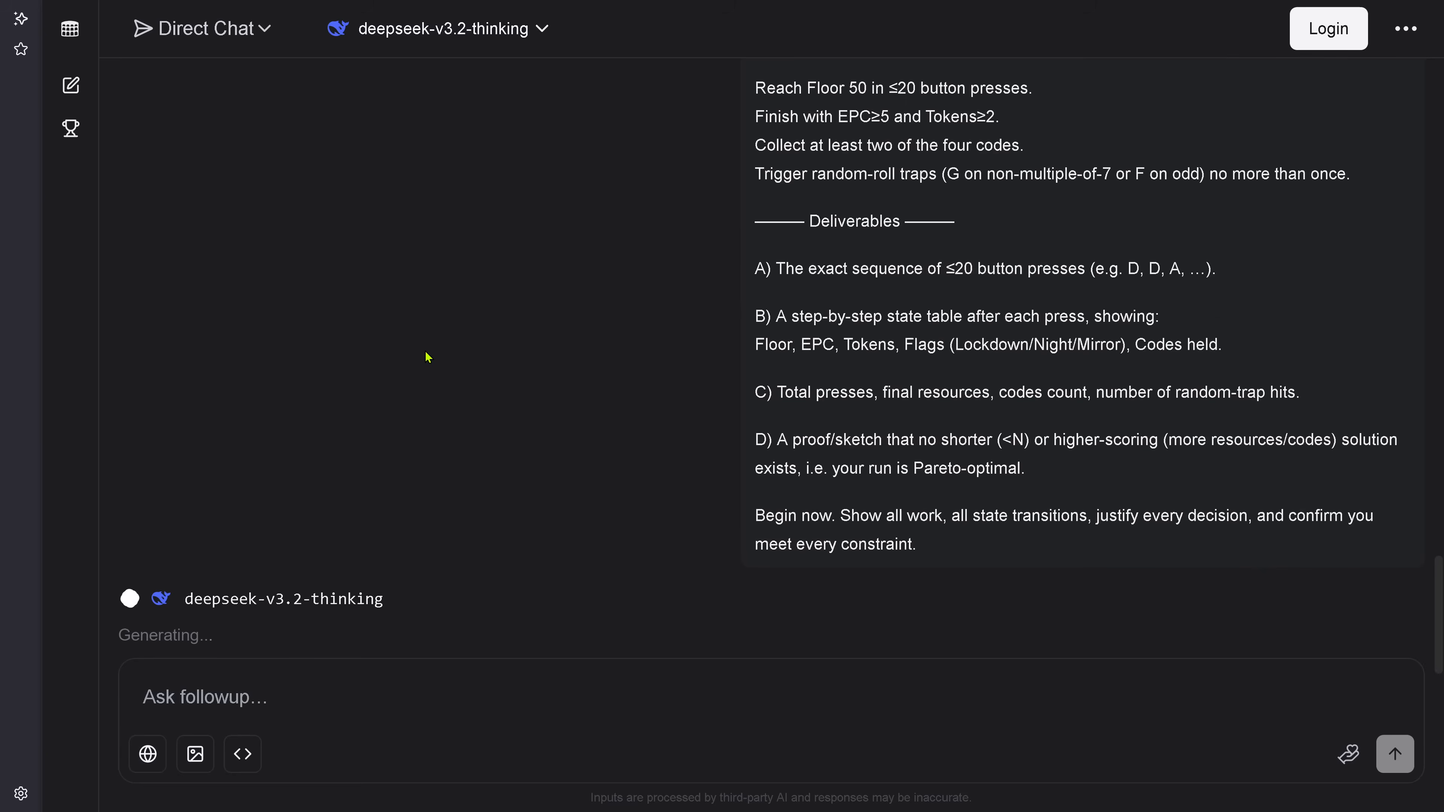
# Step: Read deepseek-v3.2-thinking's analysis of the puzzle rules, highlighting the note about needing Yellow above floor 25
pyautogui.scroll(-3)
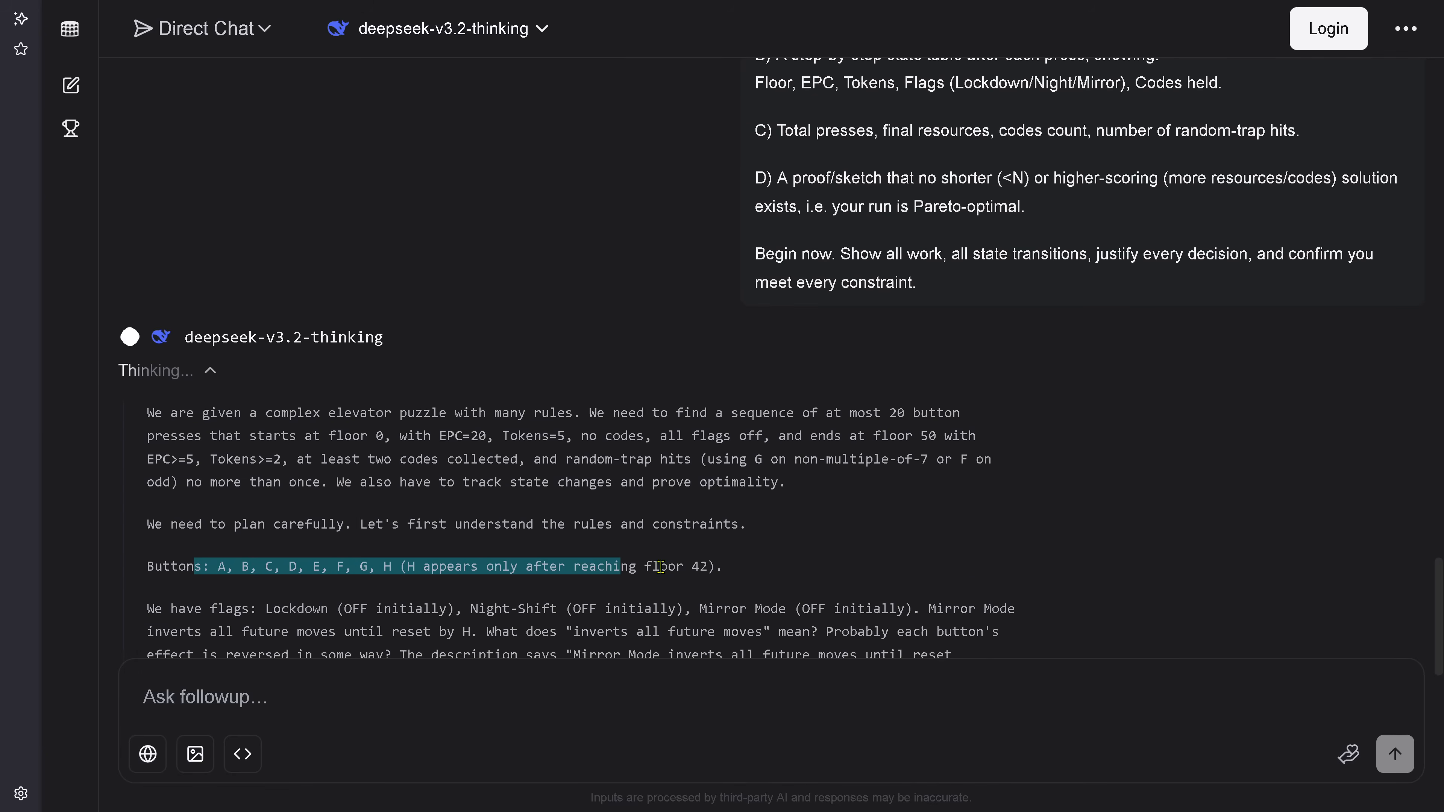
pyautogui.scroll(-3)
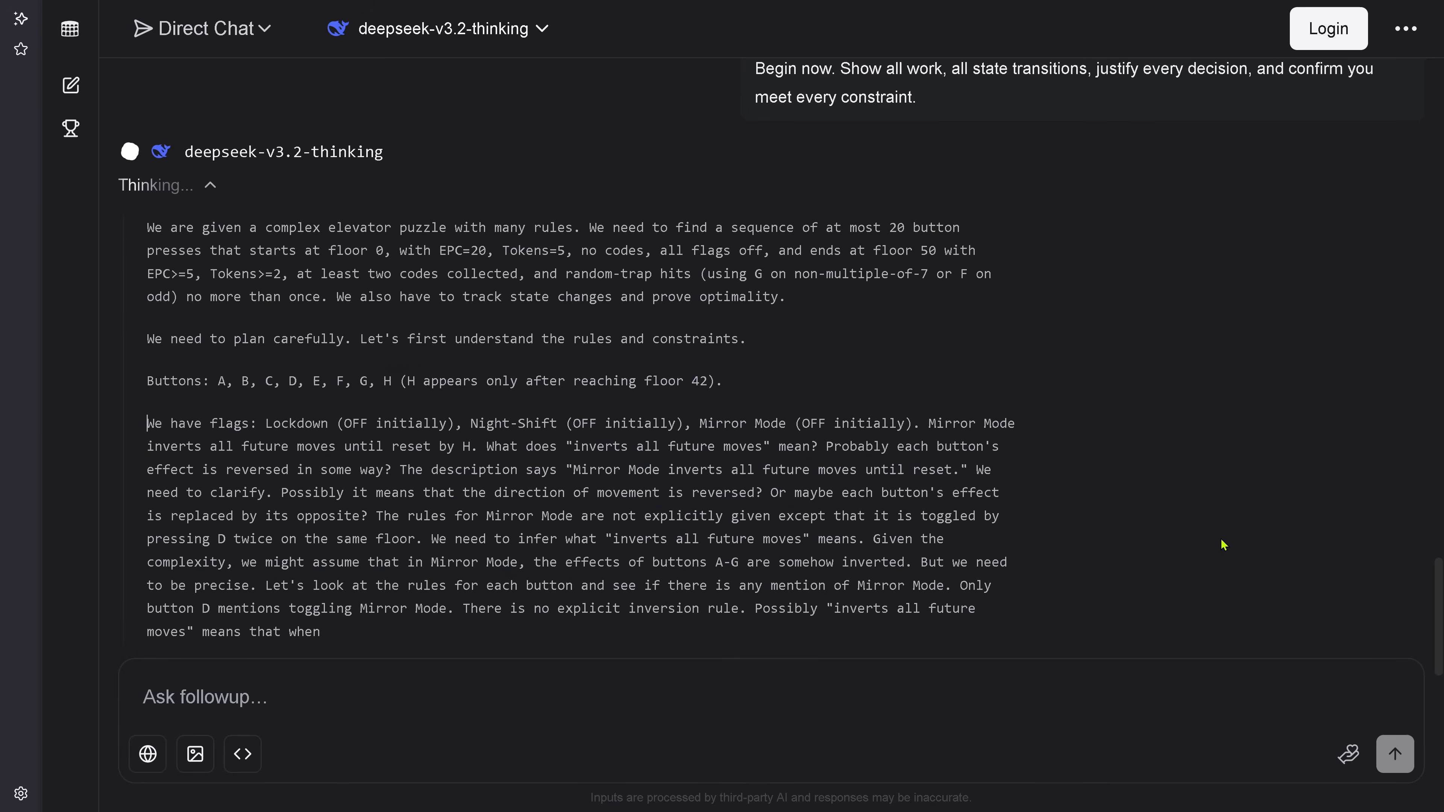
pyautogui.scroll(-3)
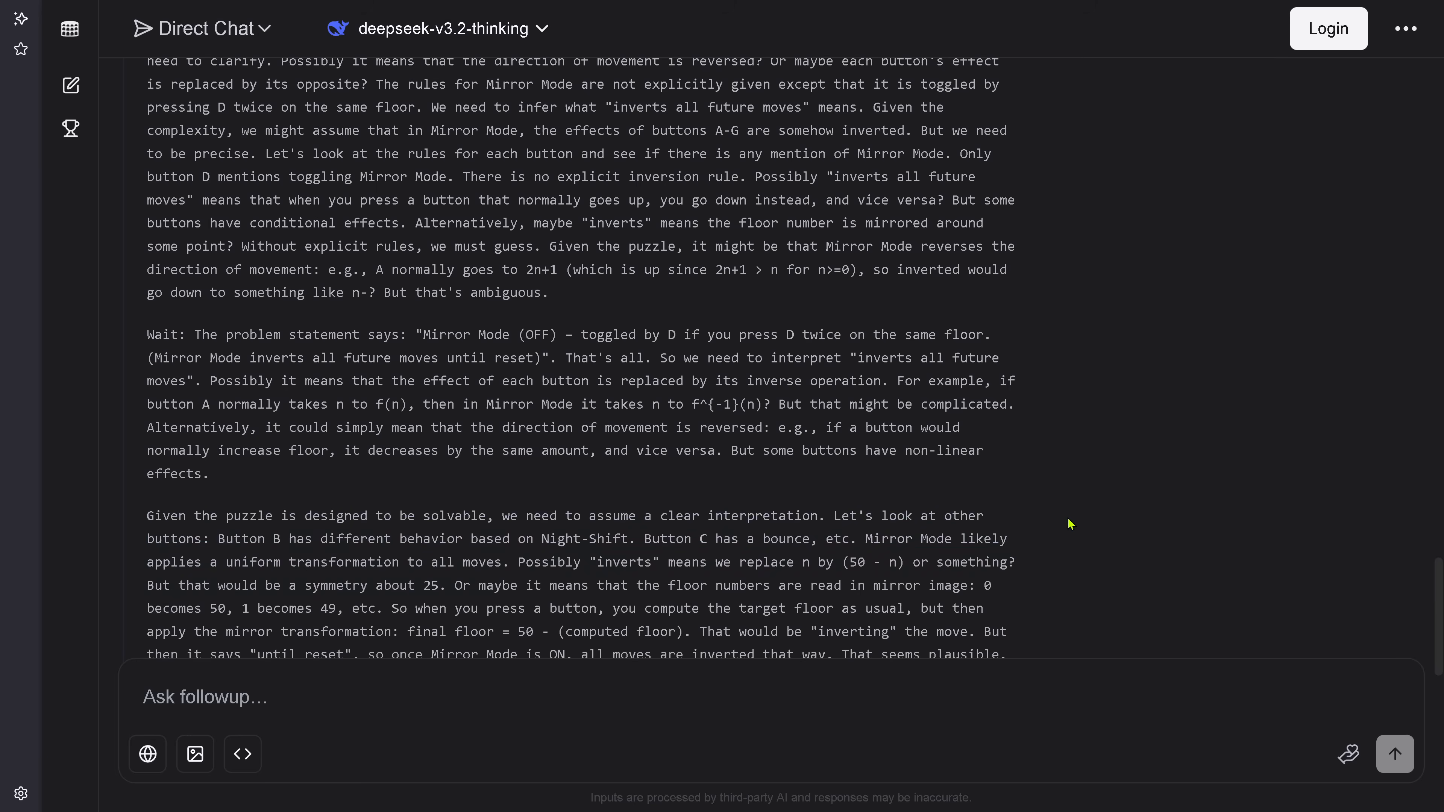
pyautogui.scroll(-3)
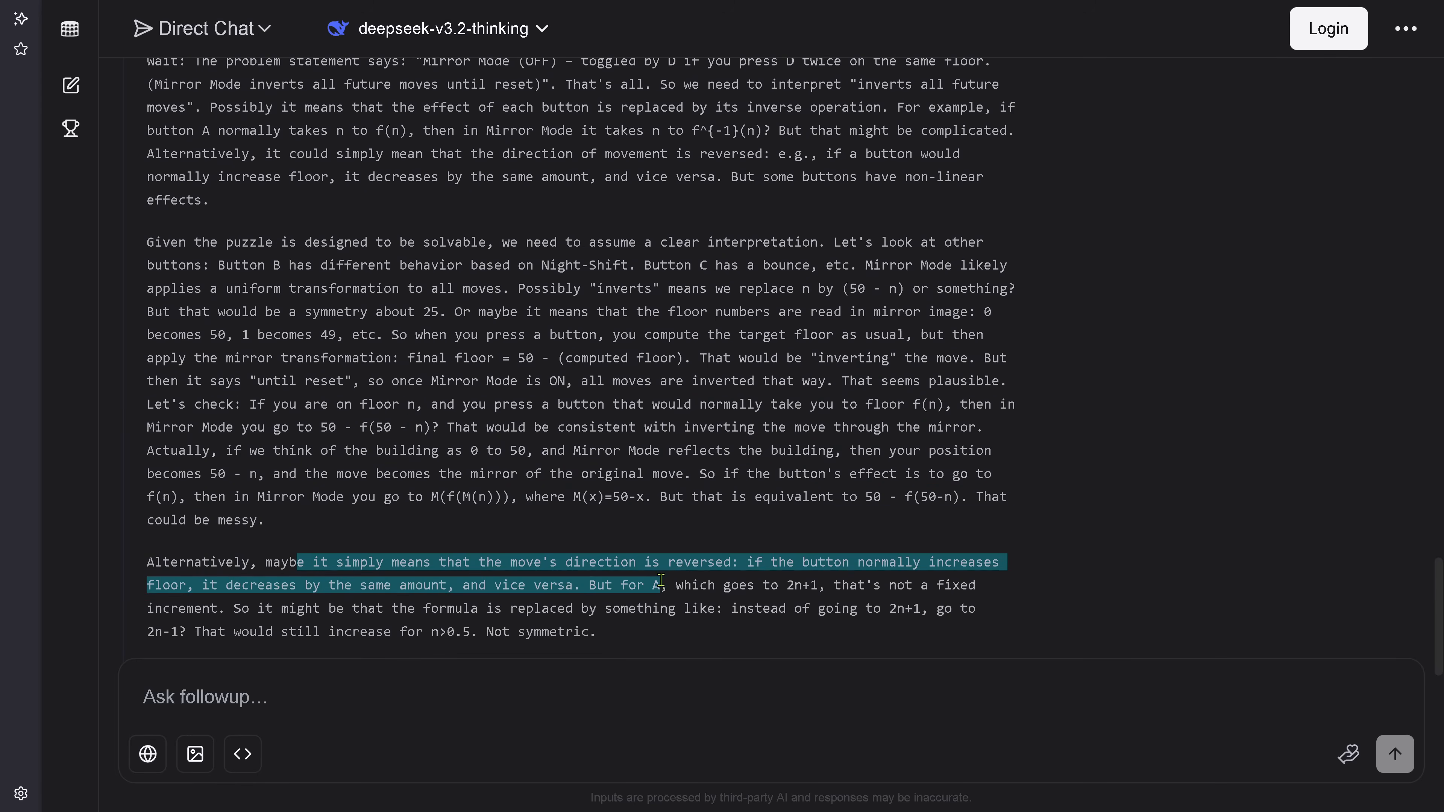
pyautogui.scroll(-3)
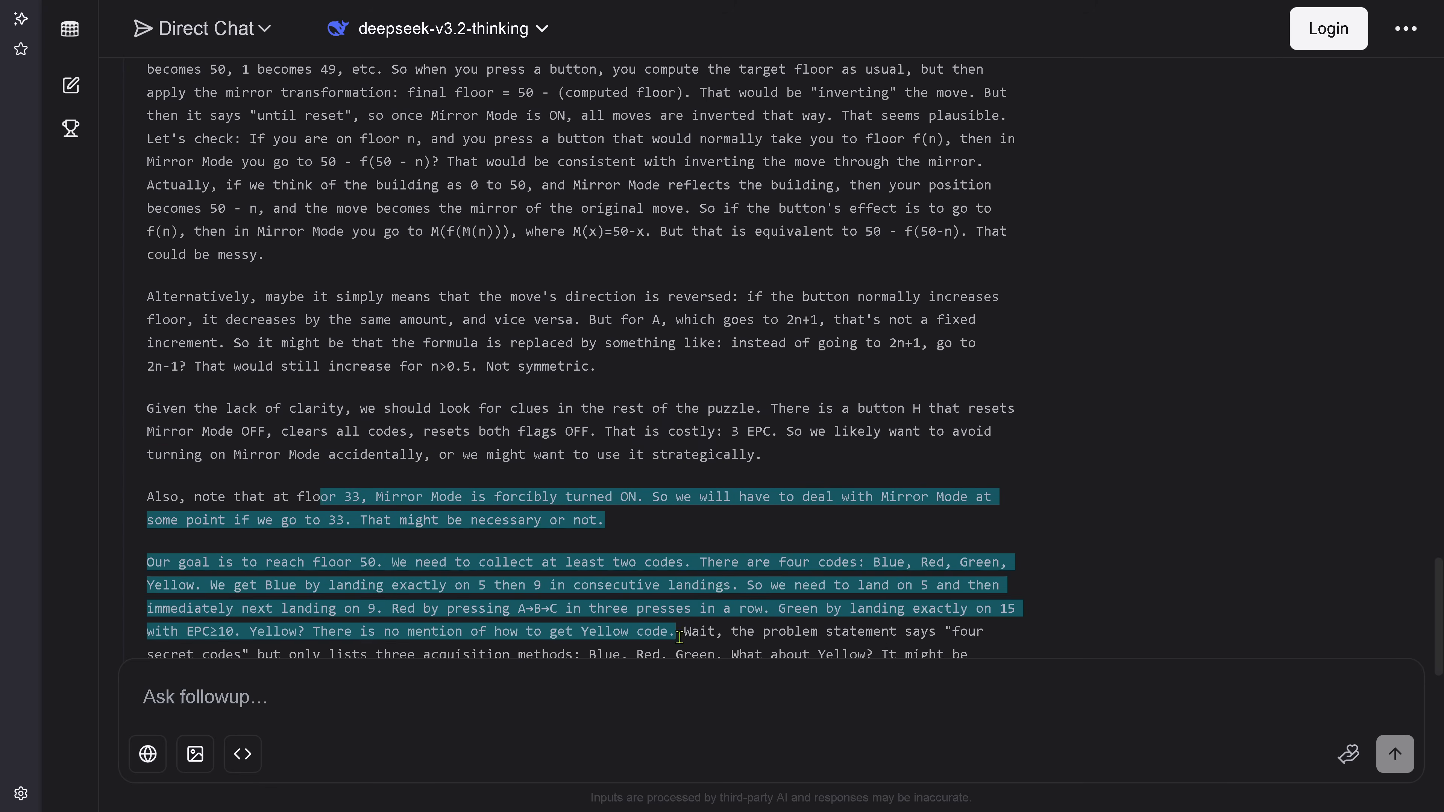
pyautogui.scroll(-3)
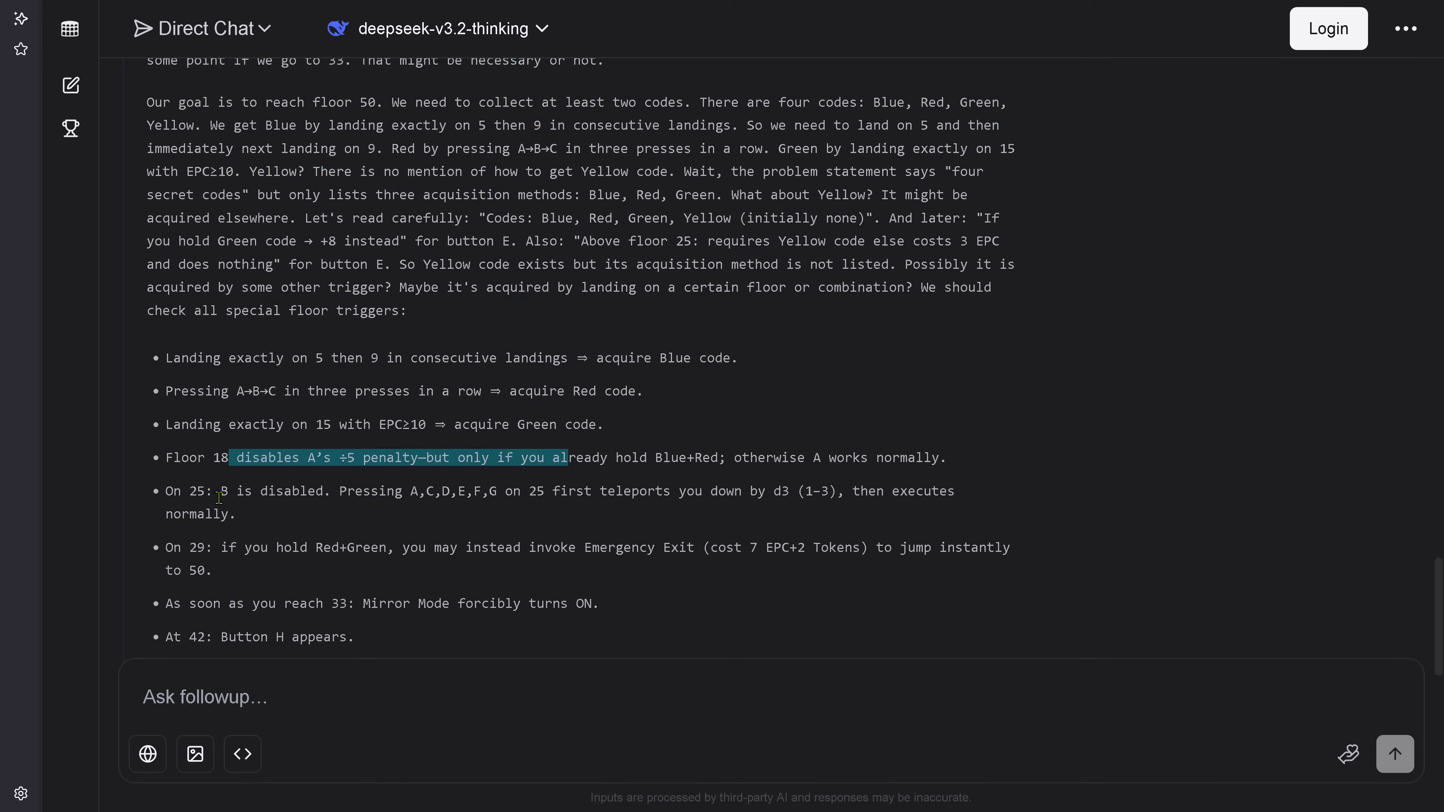
pyautogui.scroll(-3)
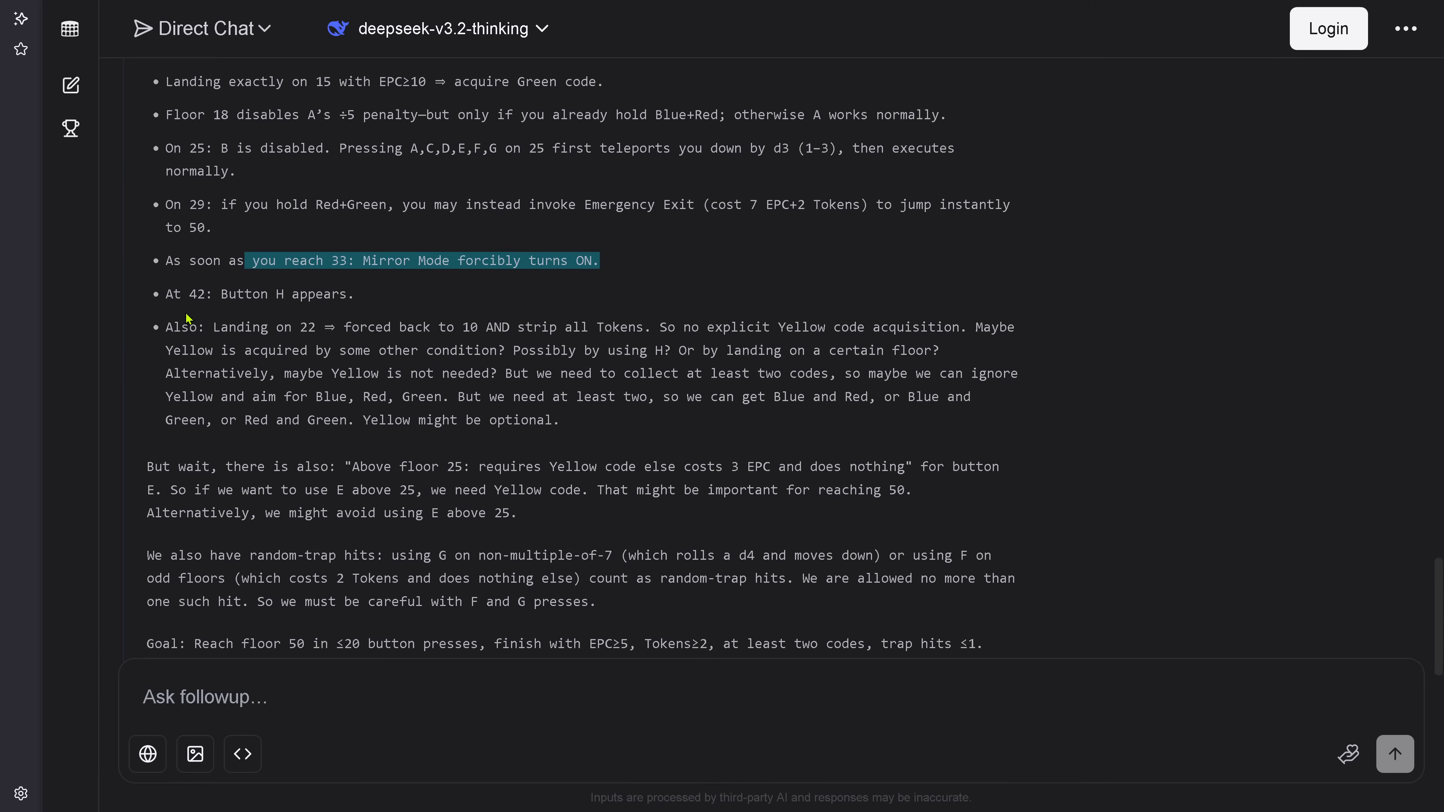
pyautogui.moveTo(263, 467); pyautogui.dragTo(530, 513)
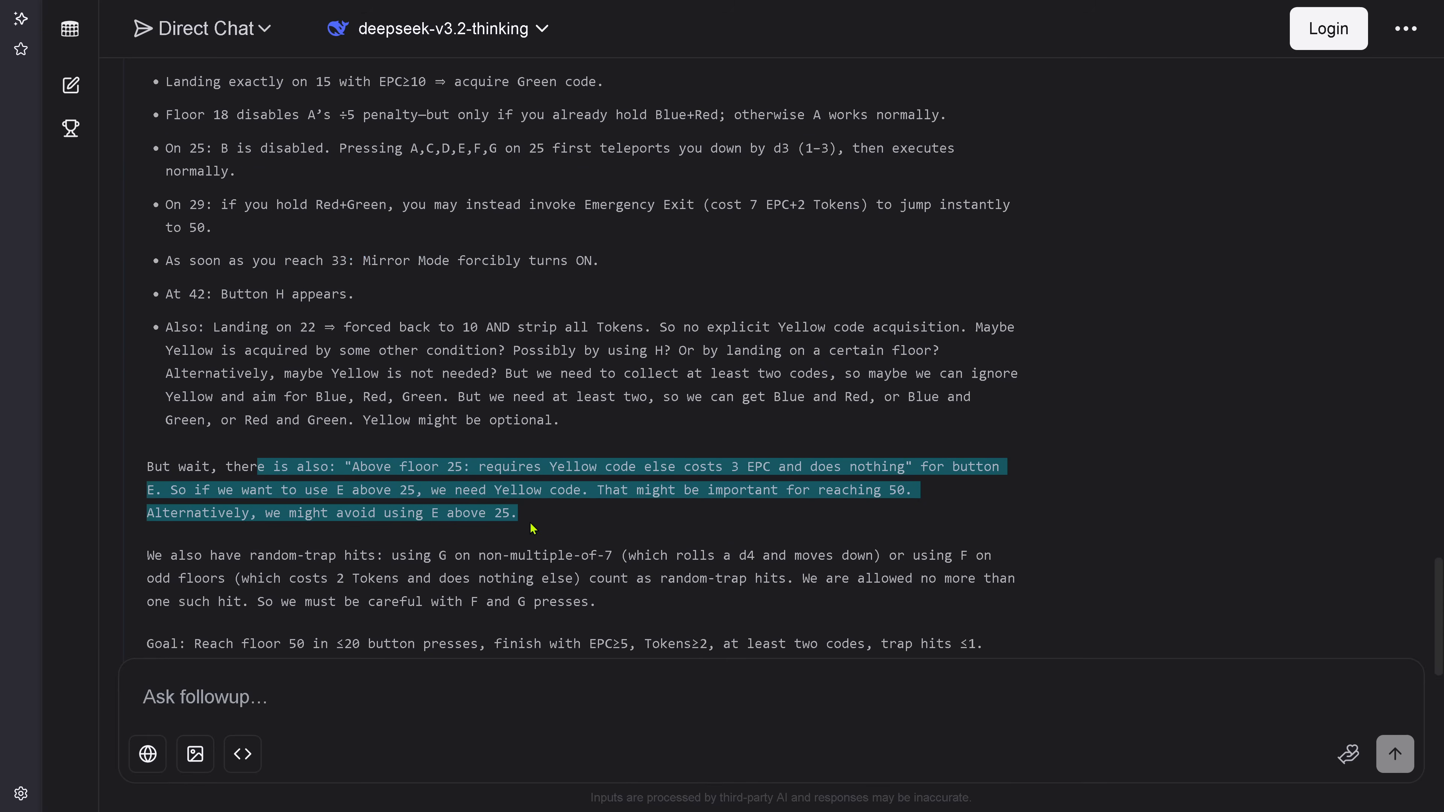
# Step: Continue through the per-button behavior analysis as it begins planning to acquire Red and Green codes
pyautogui.scroll(-3)
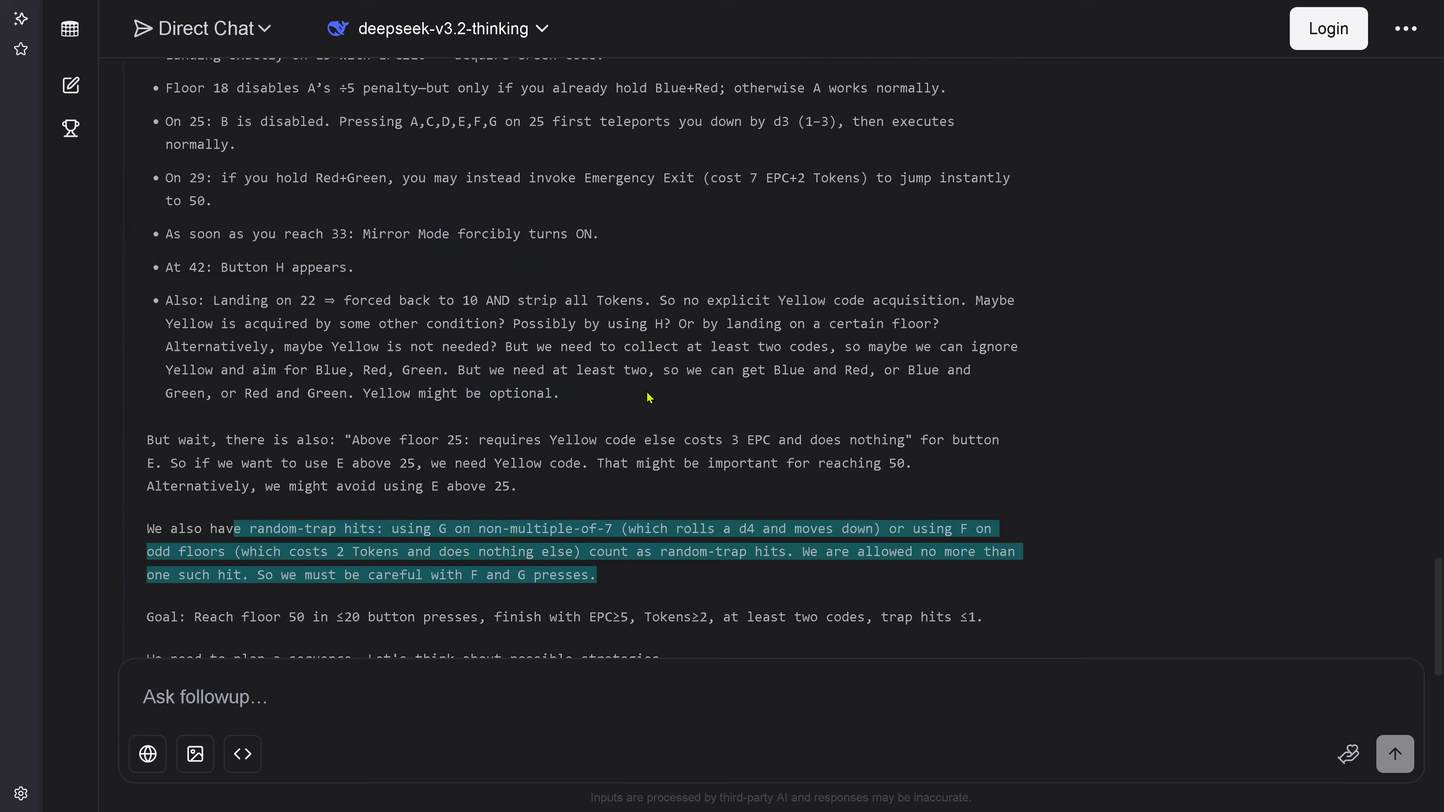
pyautogui.scroll(-3)
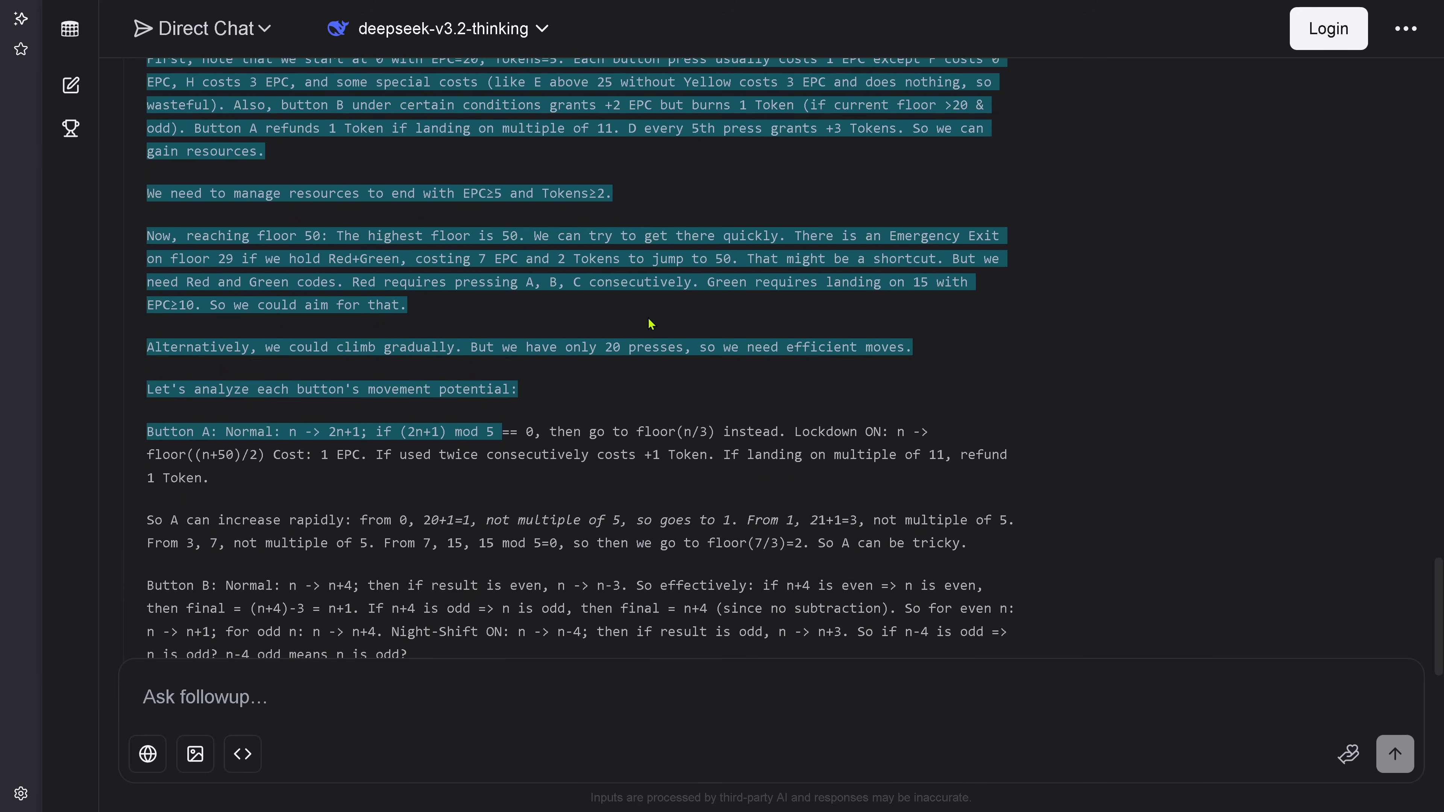
pyautogui.scroll(-3)
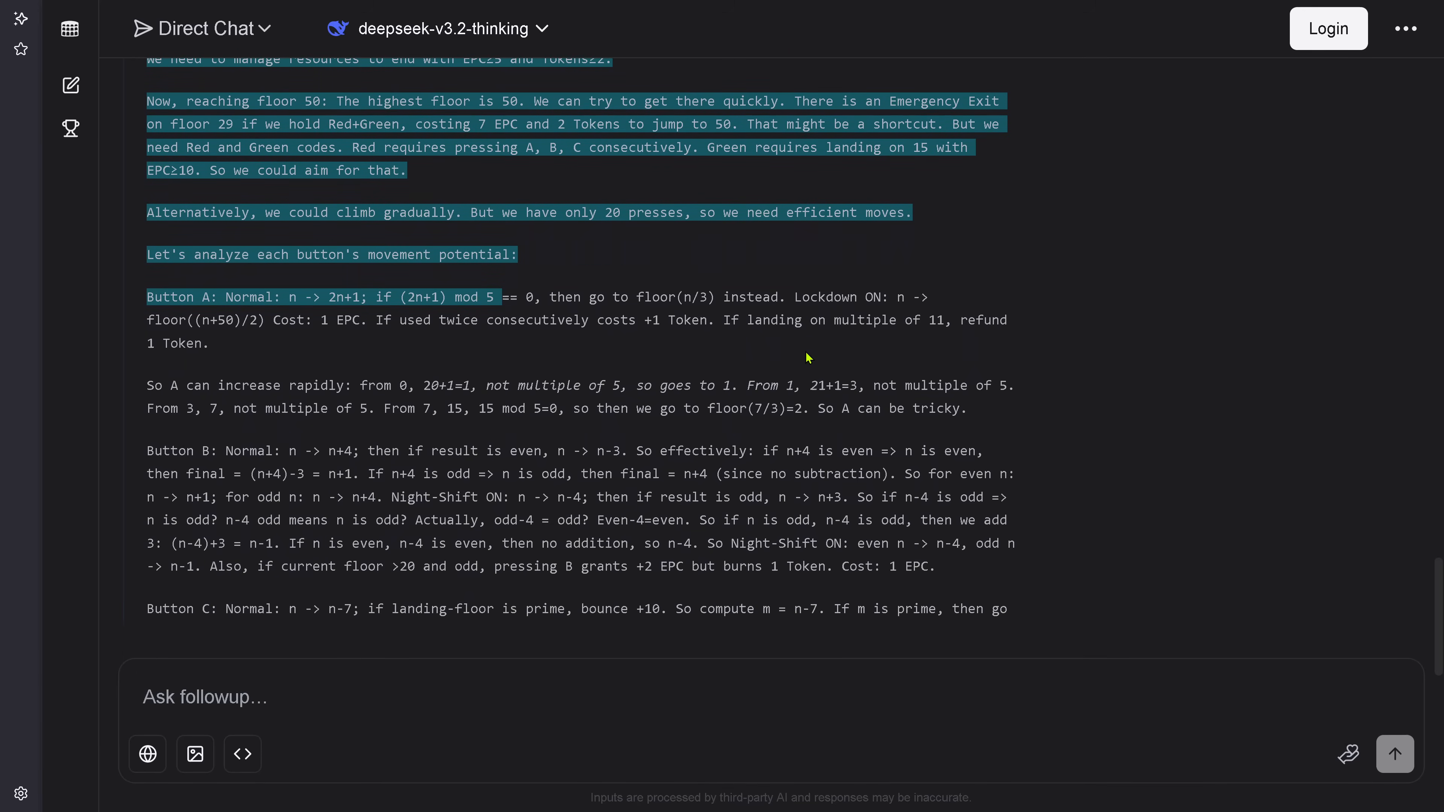
pyautogui.scroll(-3)
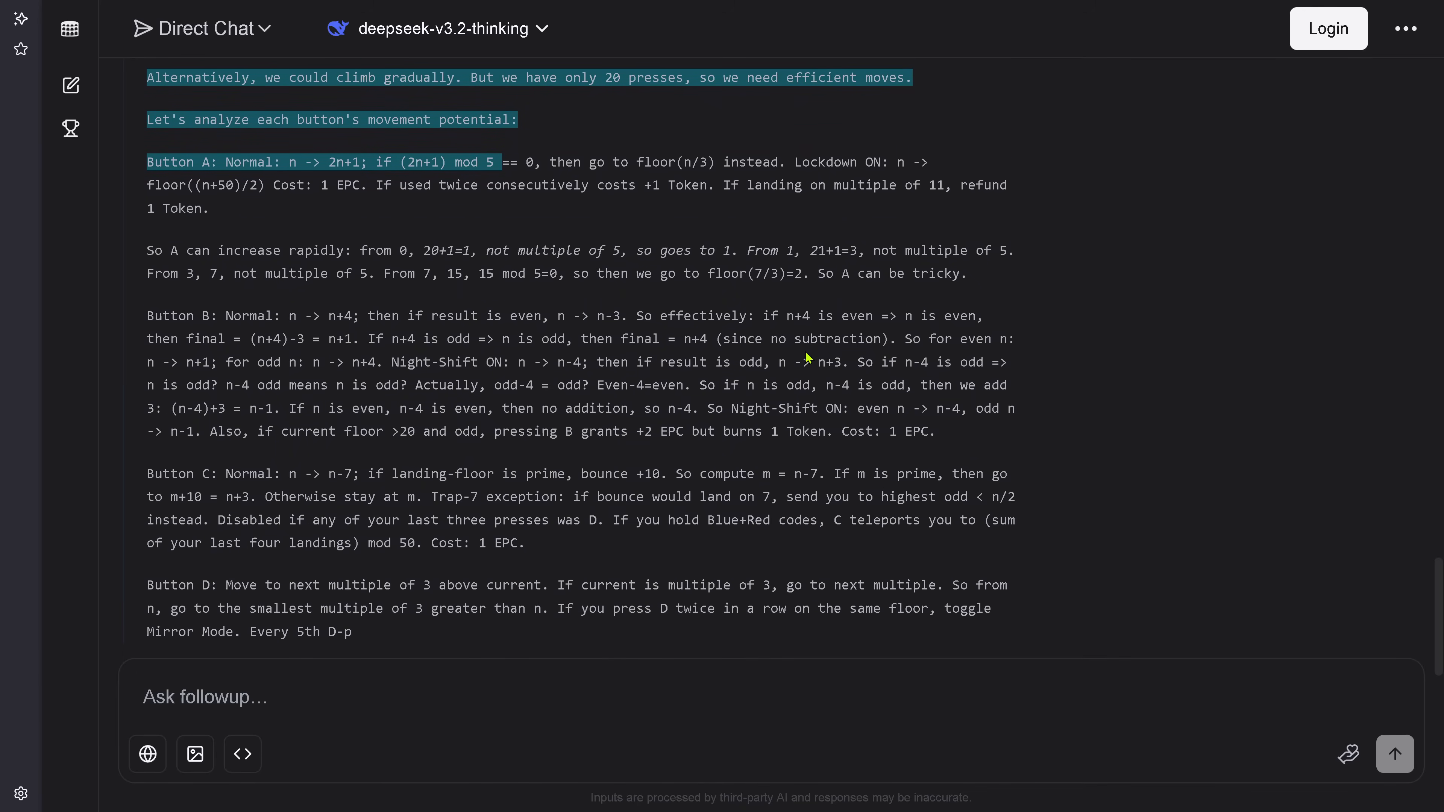
pyautogui.scroll(-3)
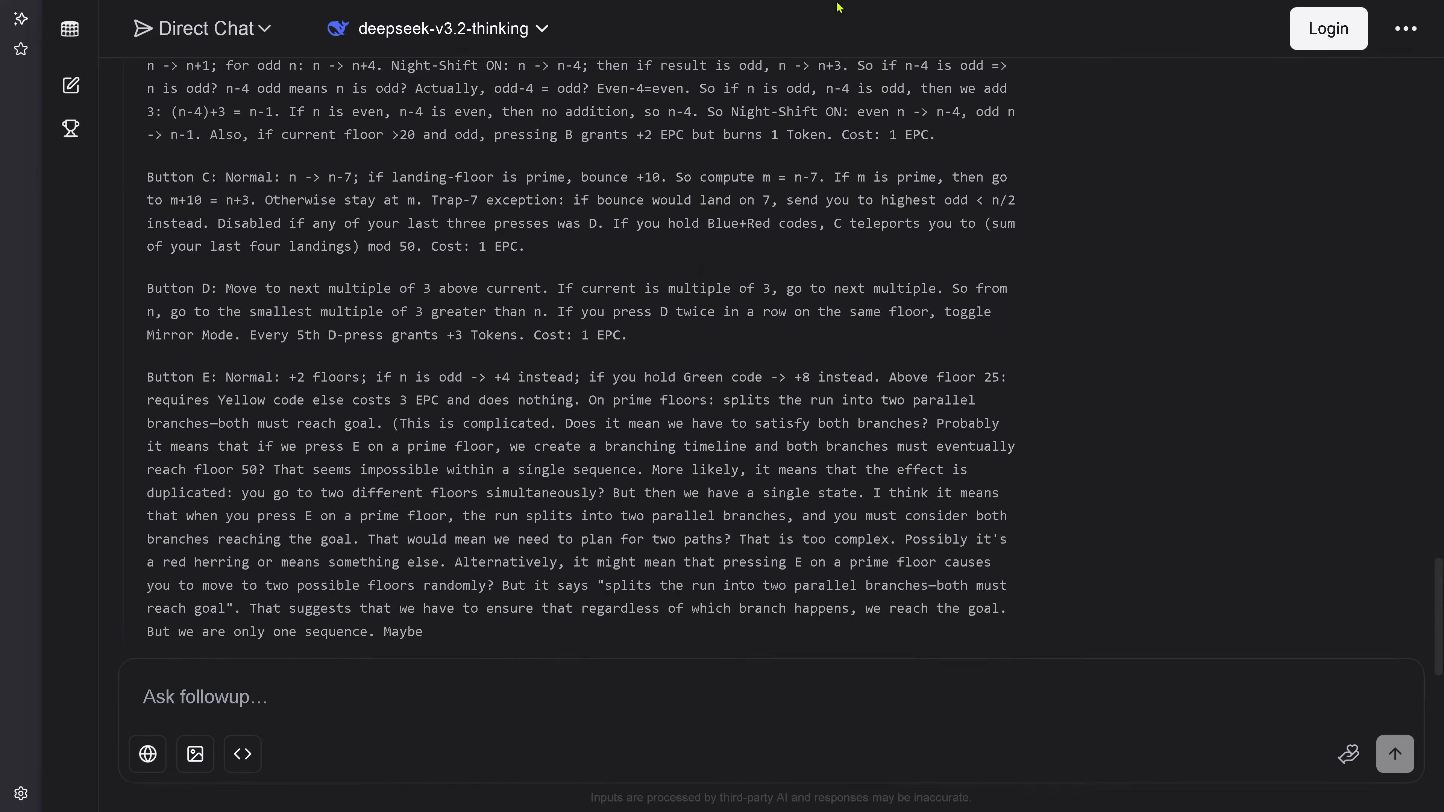
pyautogui.scroll(-3)
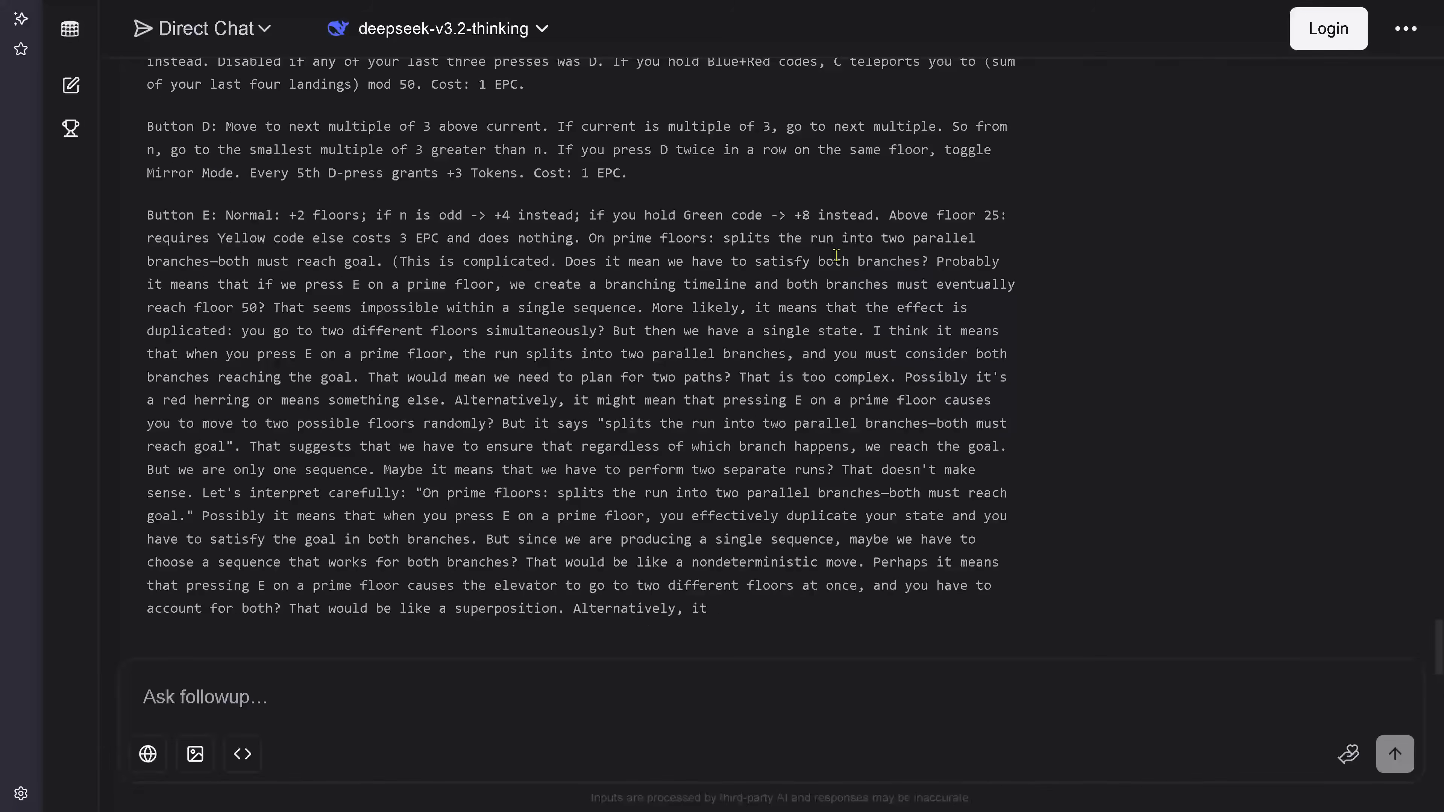
pyautogui.scroll(-3)
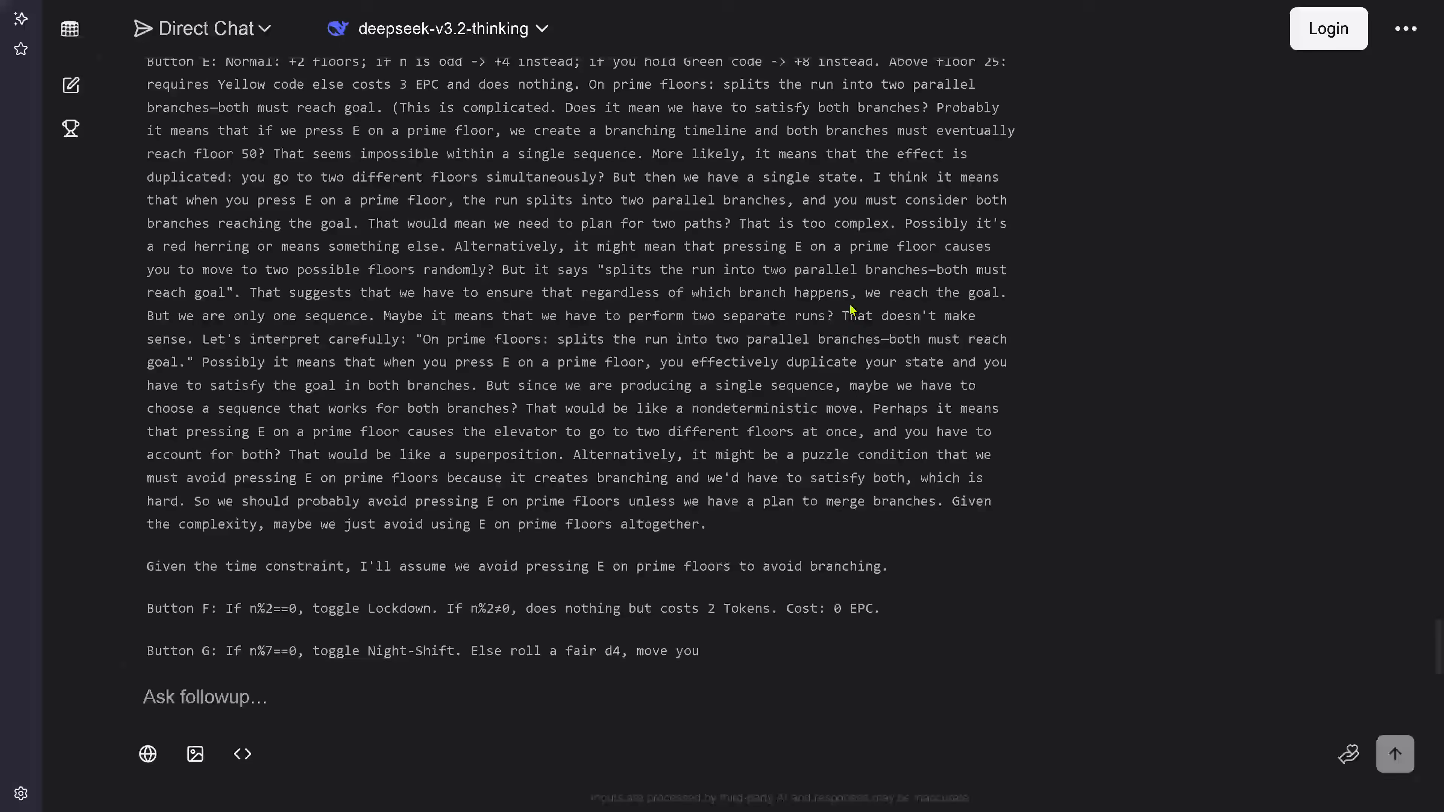
pyautogui.scroll(-3)
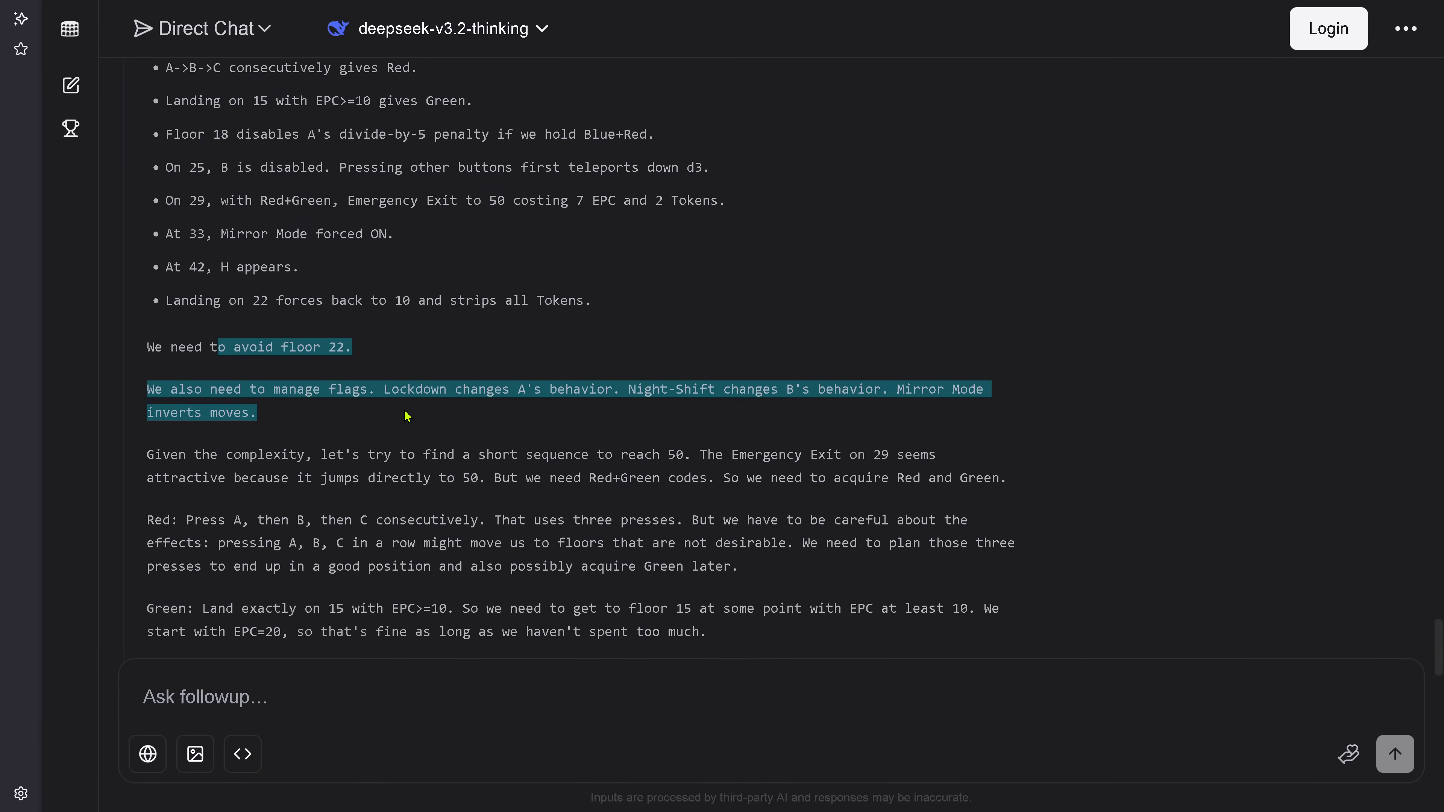
# Step: Follow the reasoning as it tests trial press sequences for collecting codes
pyautogui.scroll(-3)
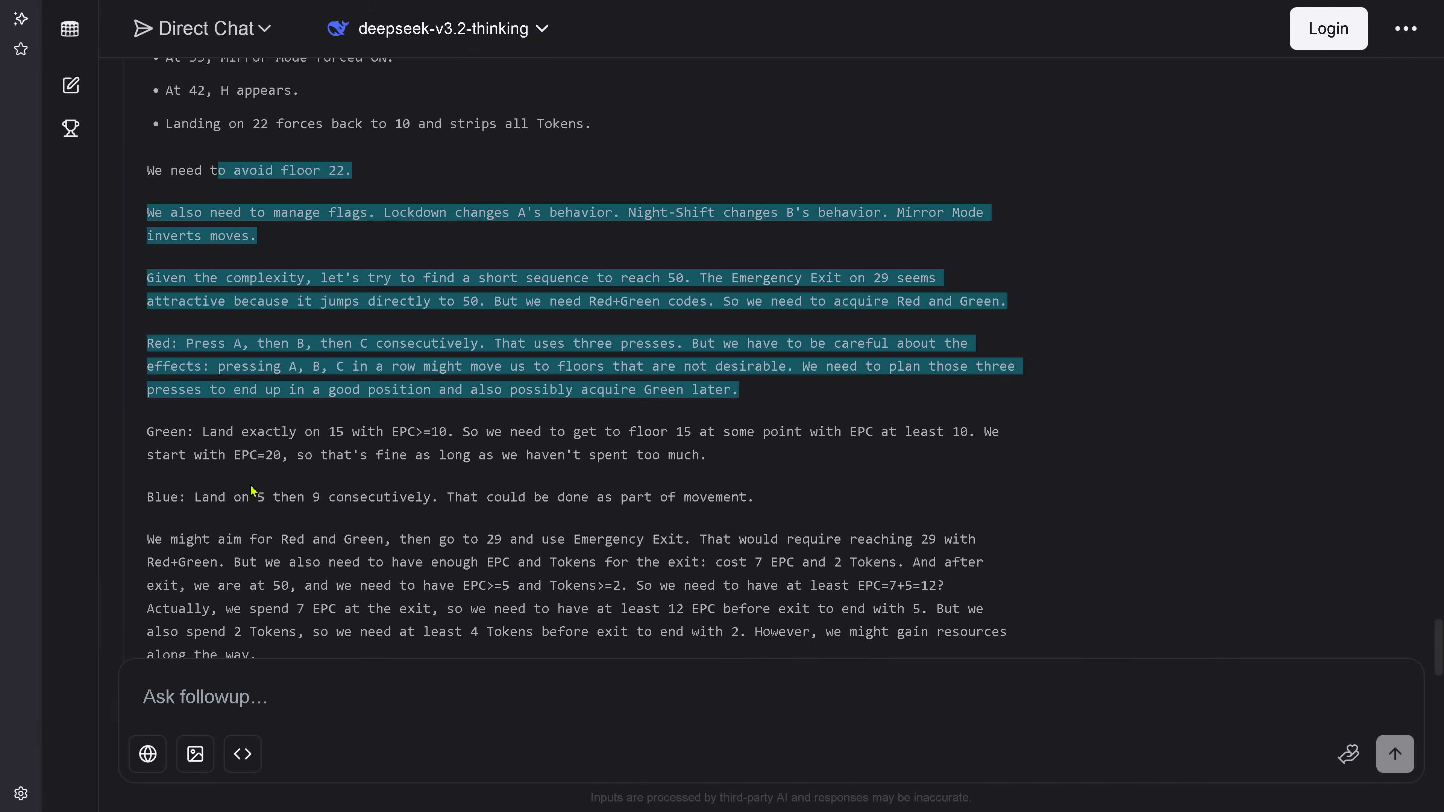
pyautogui.scroll(-3)
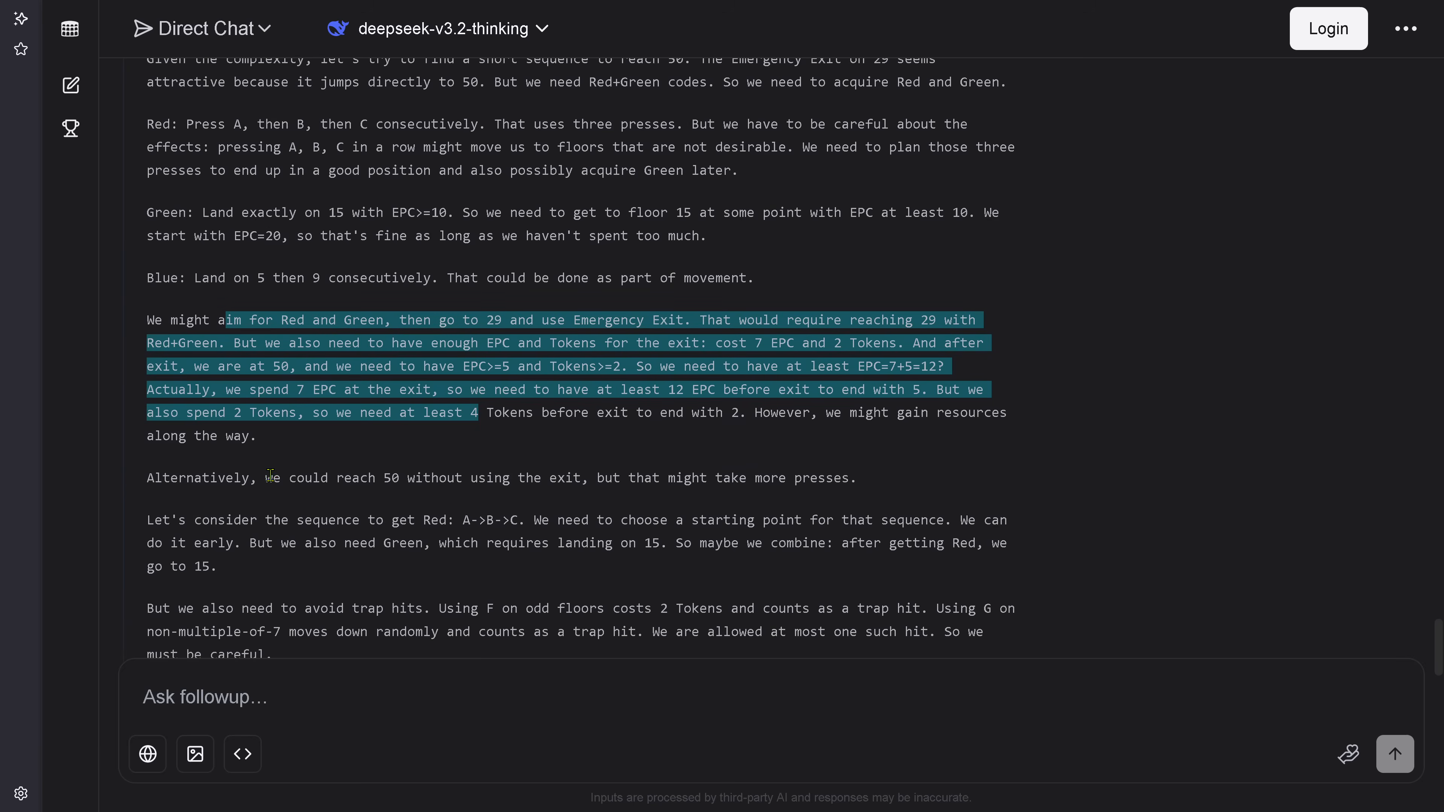
pyautogui.scroll(-3)
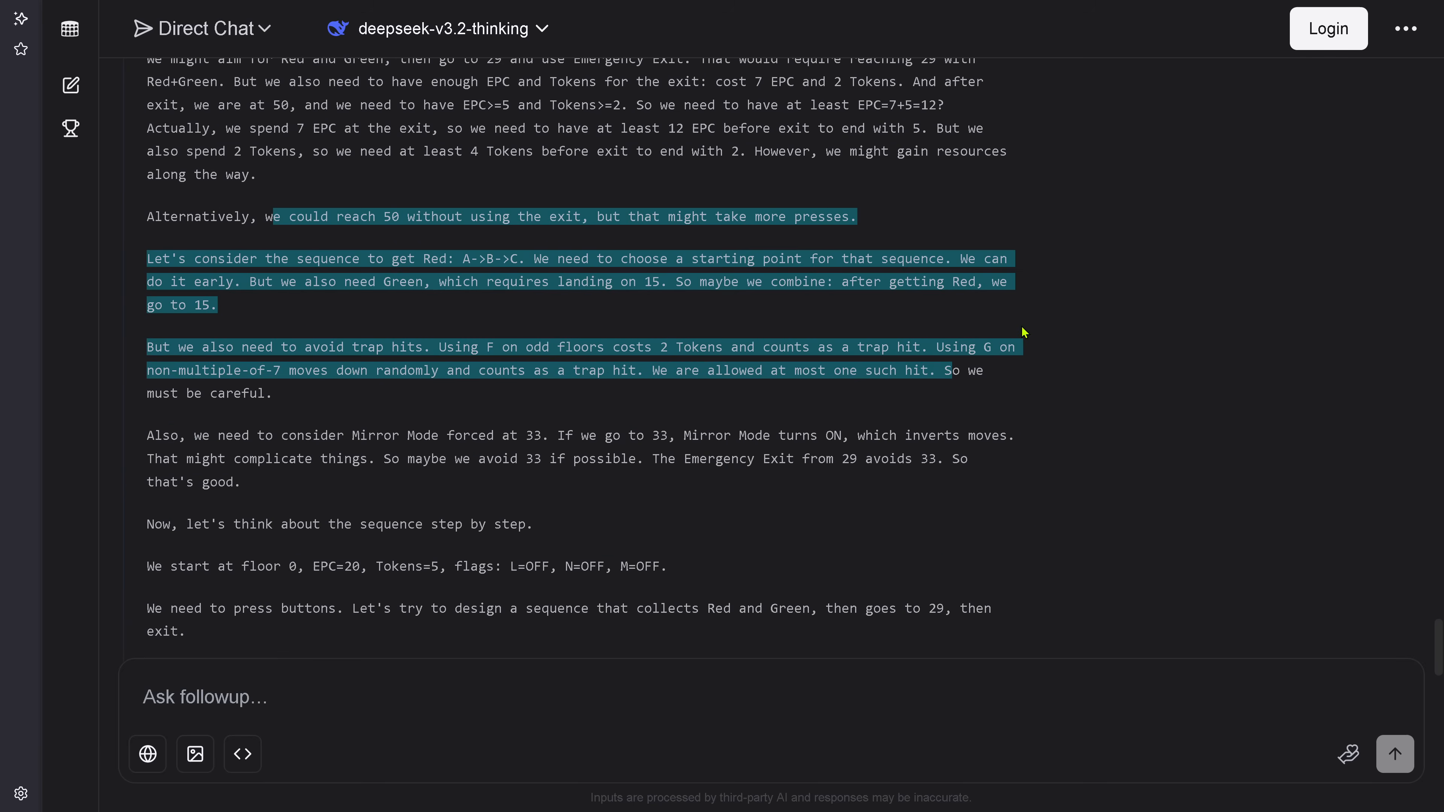
pyautogui.scroll(-3)
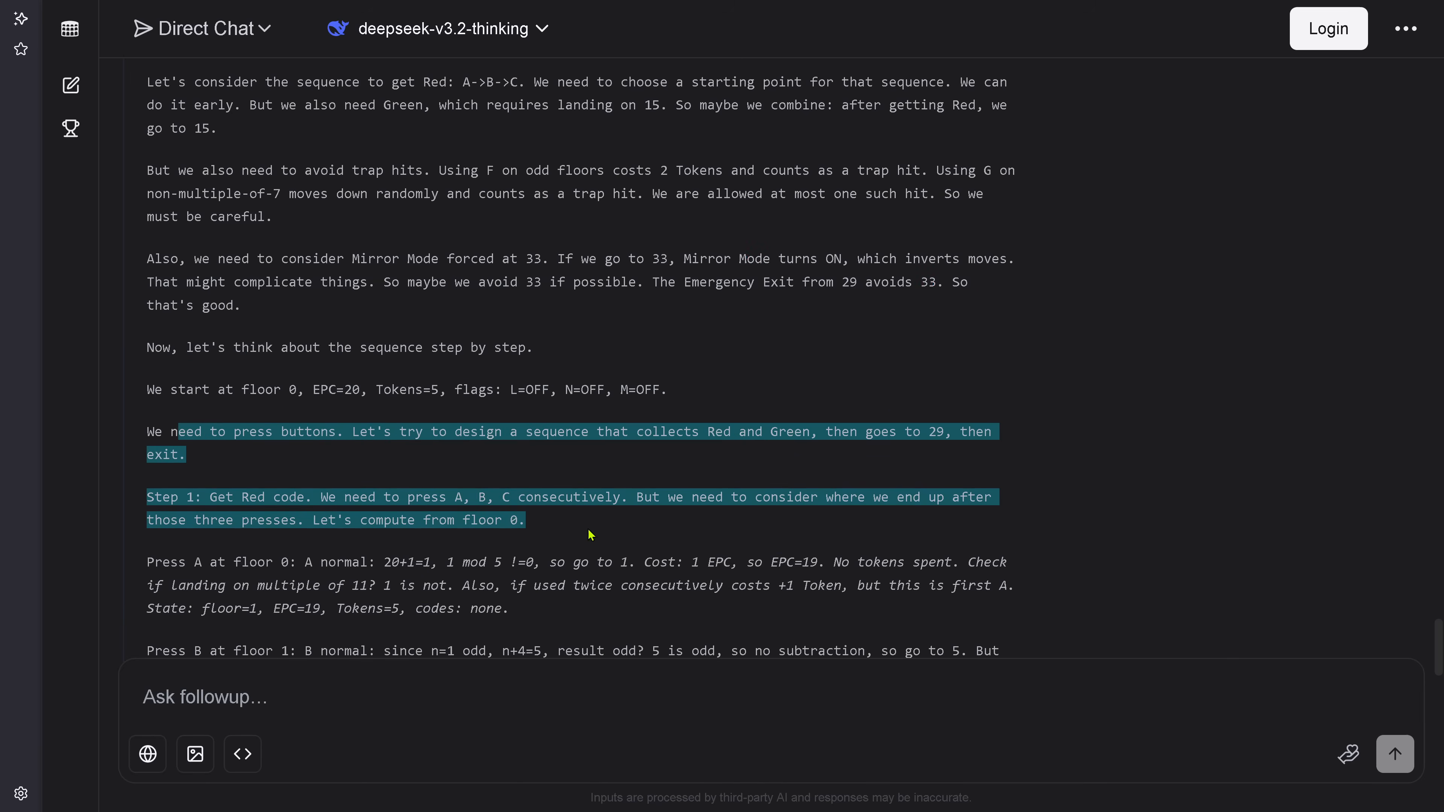
pyautogui.scroll(-3)
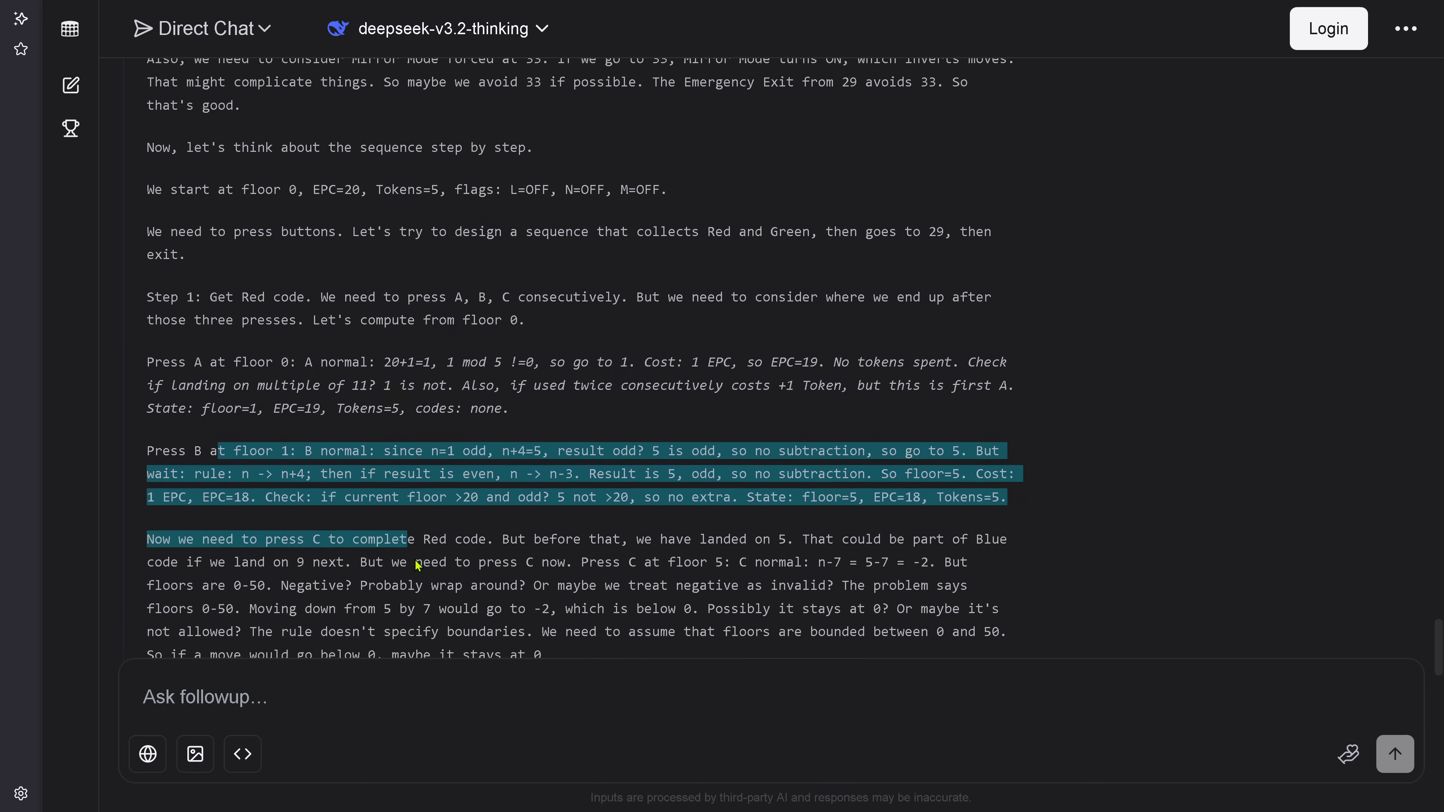
pyautogui.scroll(-3)
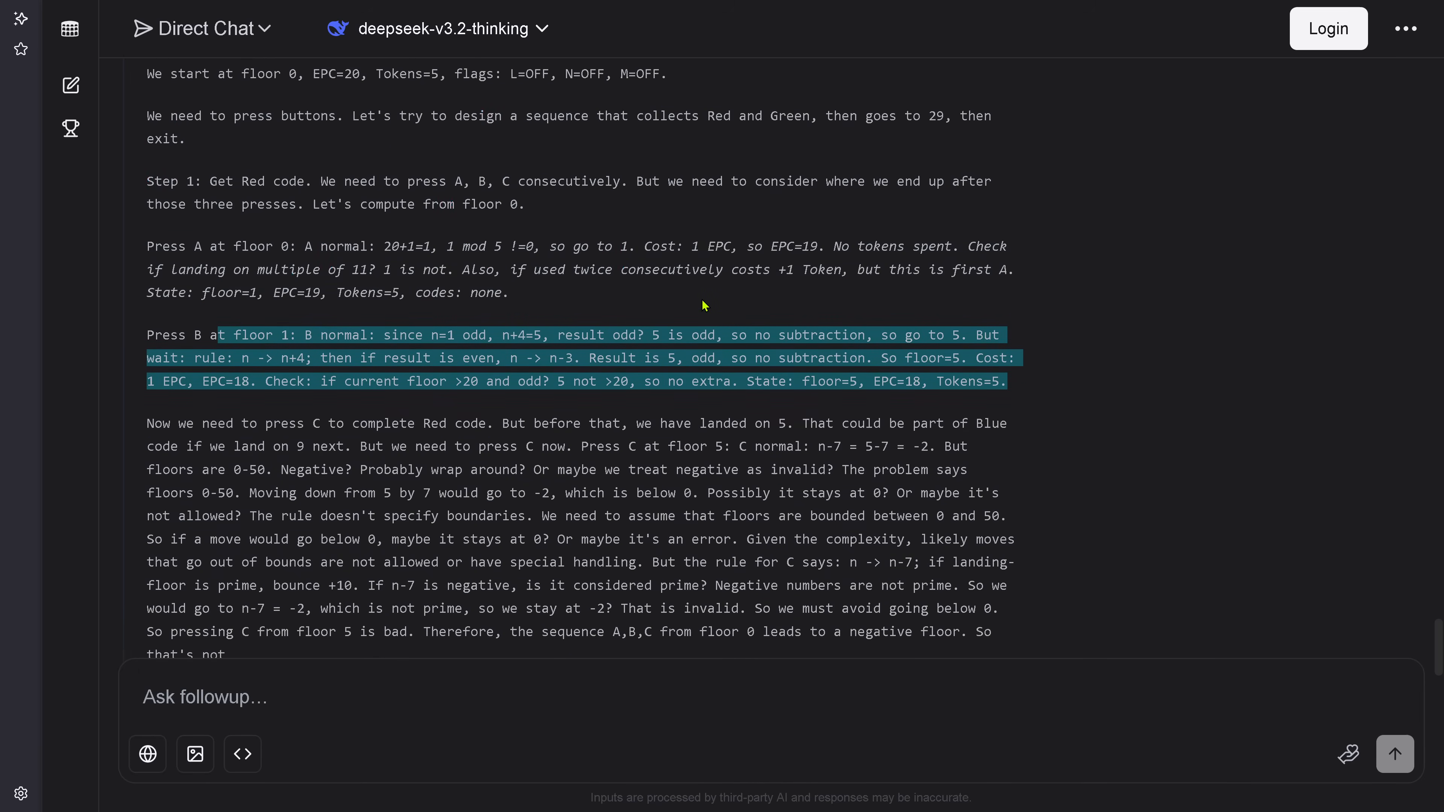
pyautogui.scroll(-3)
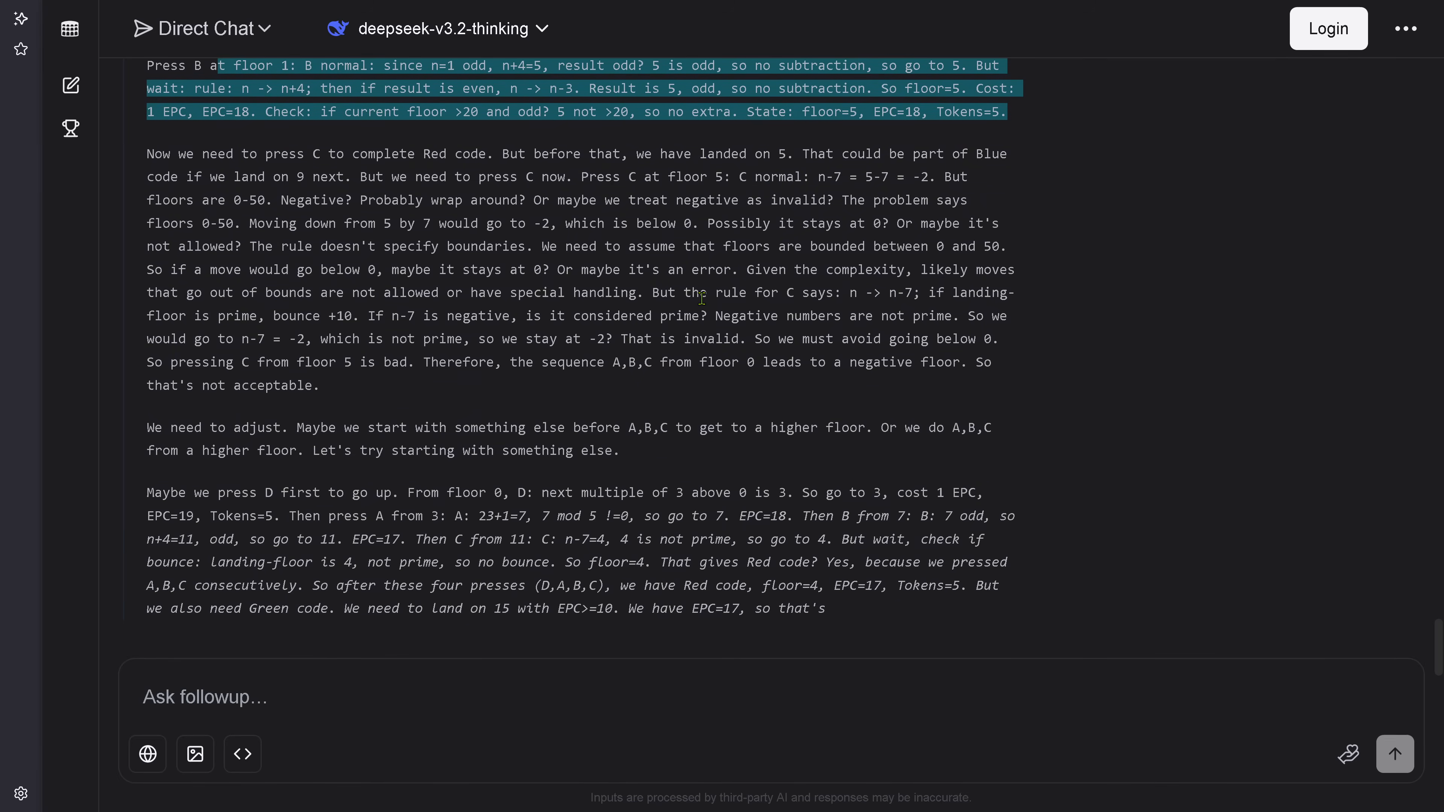
# Step: Read on as it secures Red via D, A, B, C and weighs going for Blue or Green next
pyautogui.scroll(-3)
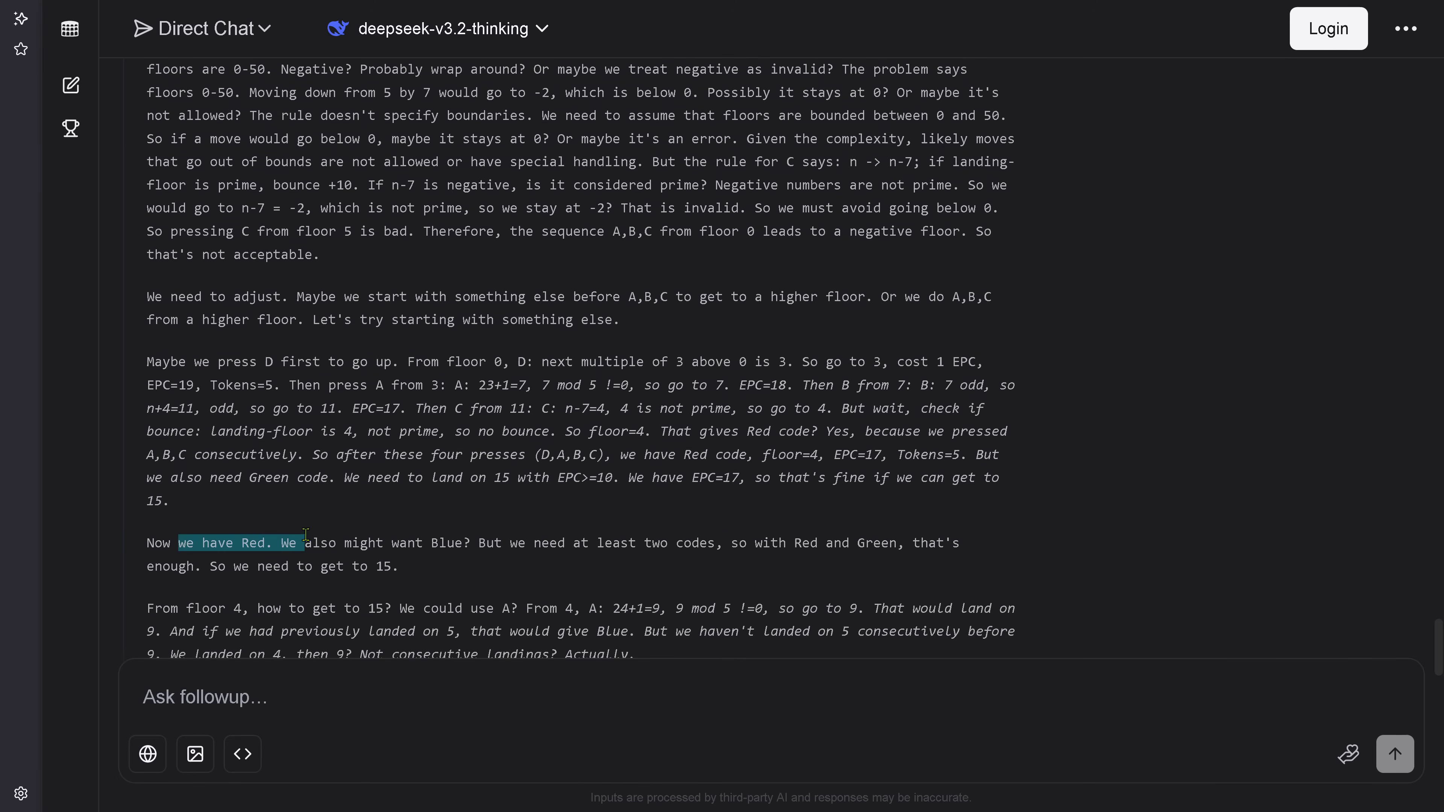
pyautogui.scroll(-3)
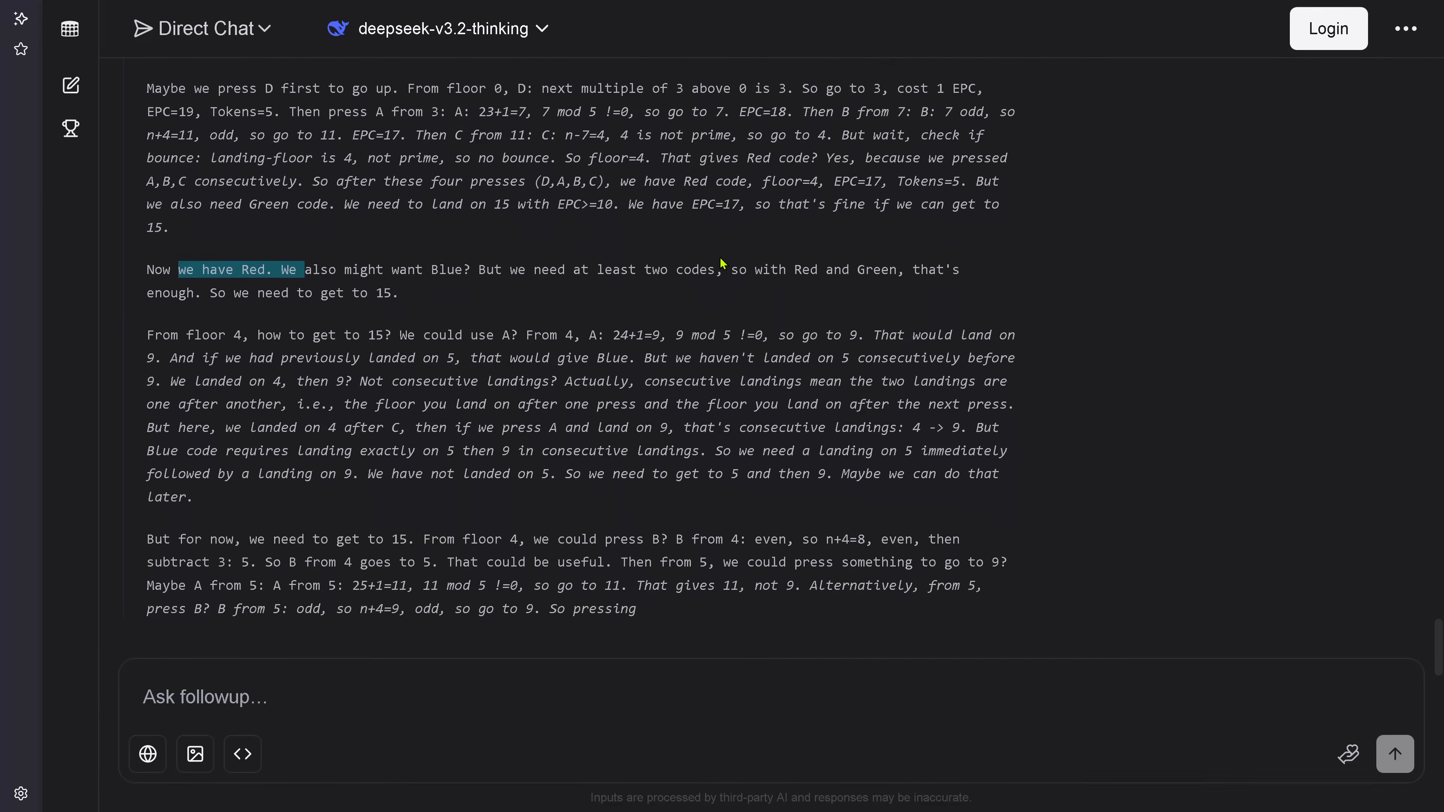
pyautogui.scroll(-3)
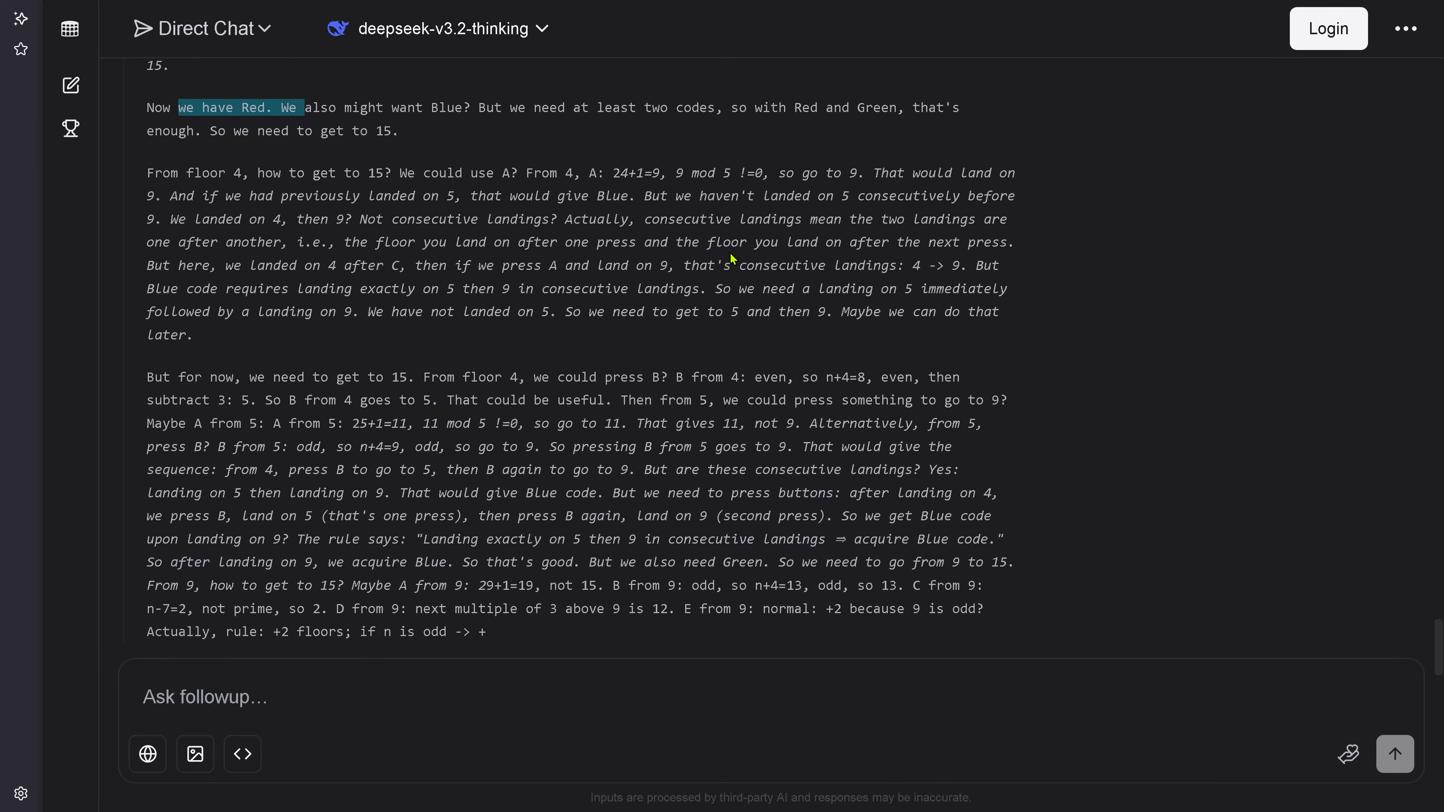
pyautogui.scroll(-3)
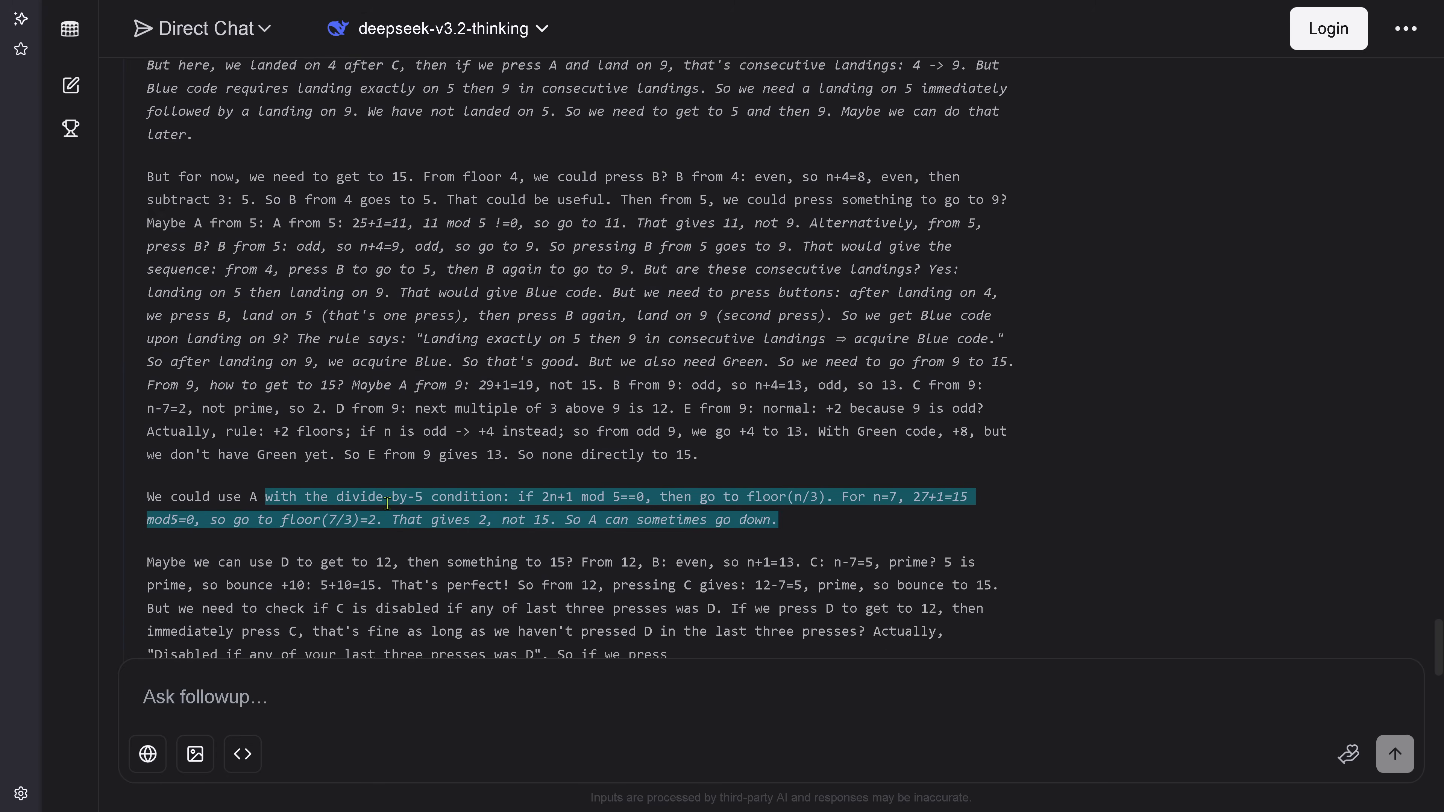
pyautogui.scroll(-3)
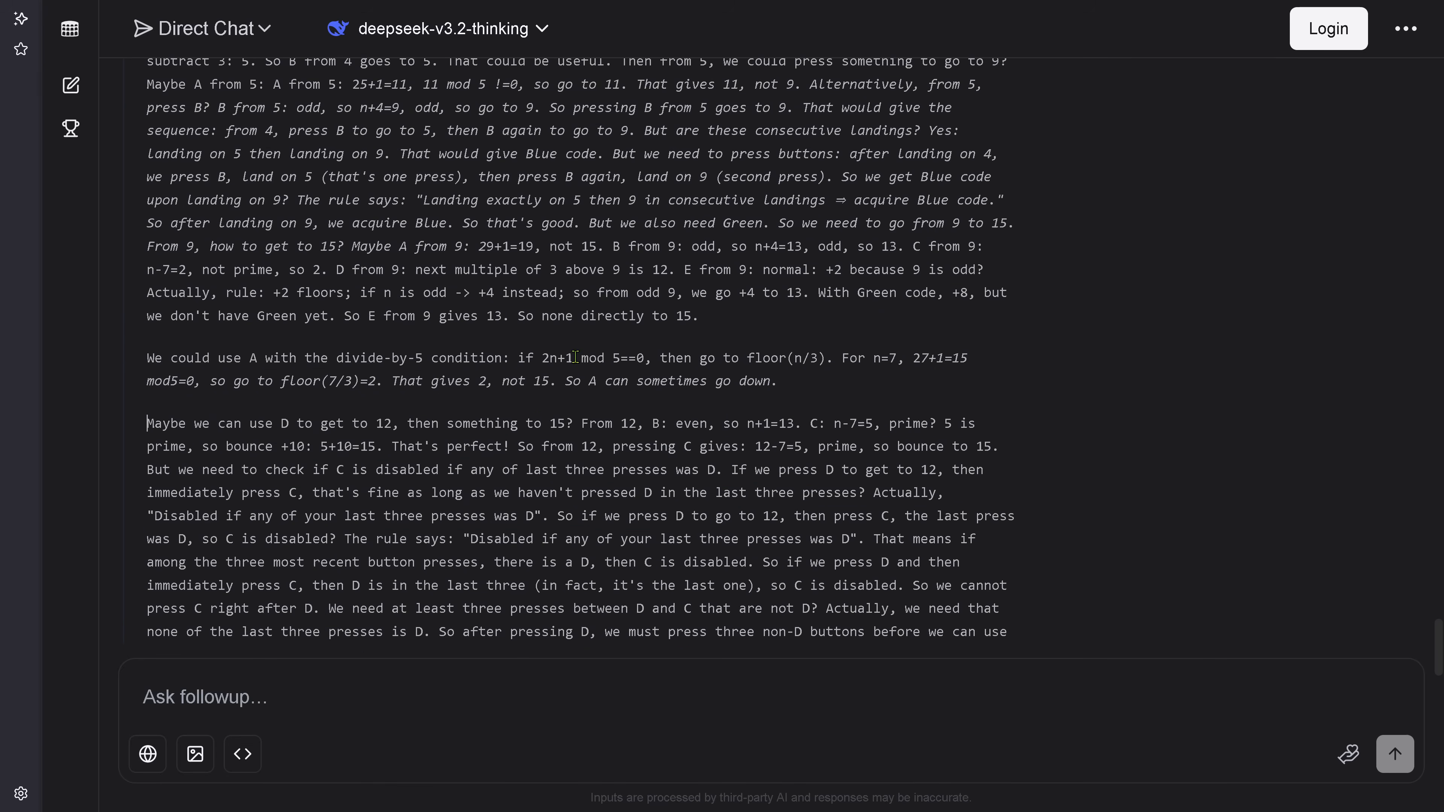
pyautogui.scroll(-3)
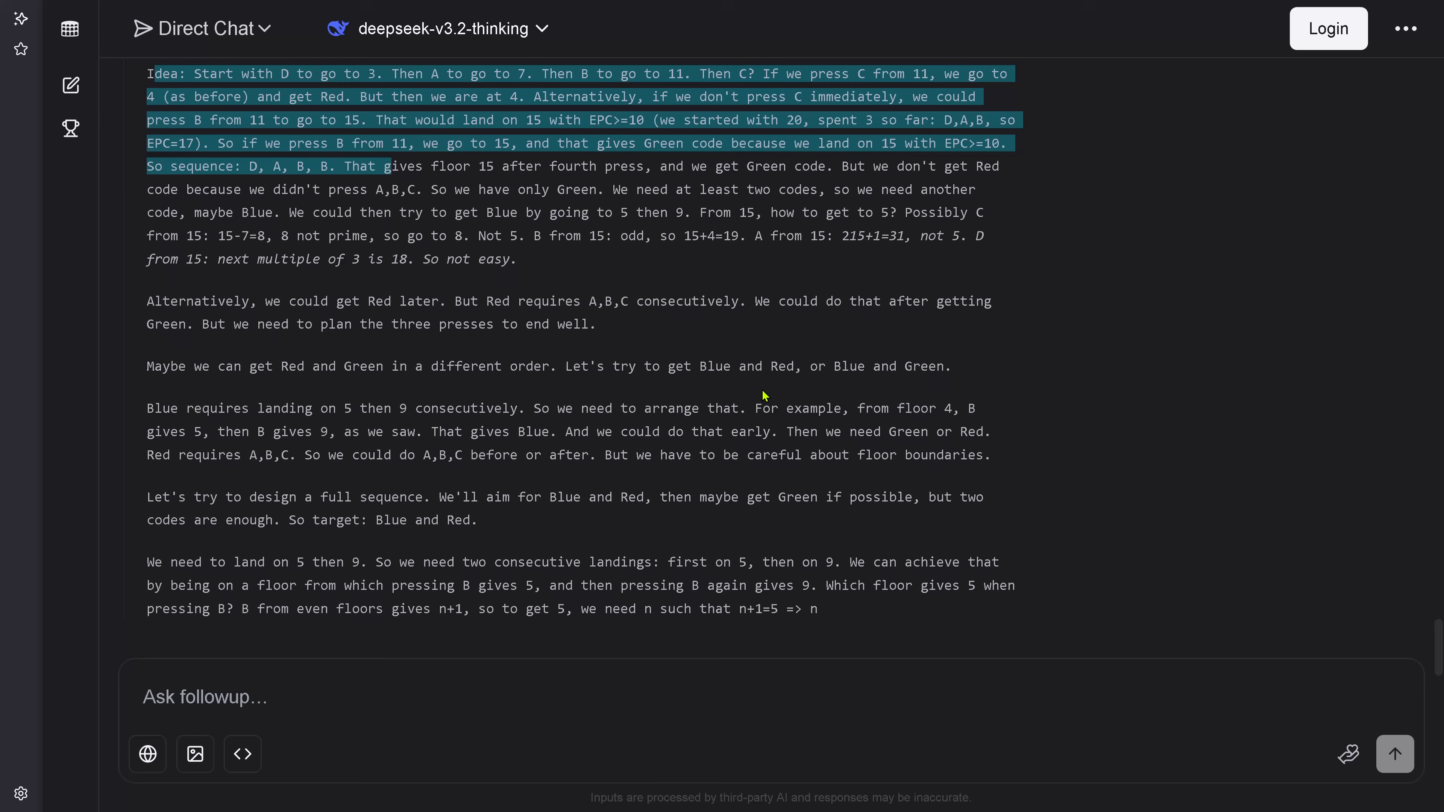
# Step: Follow the reasoning to the 8-press plan D, A, B, B, A, B, C, B reaching Green at 15, Red, then Emergency Exit from 29
pyautogui.scroll(-3)
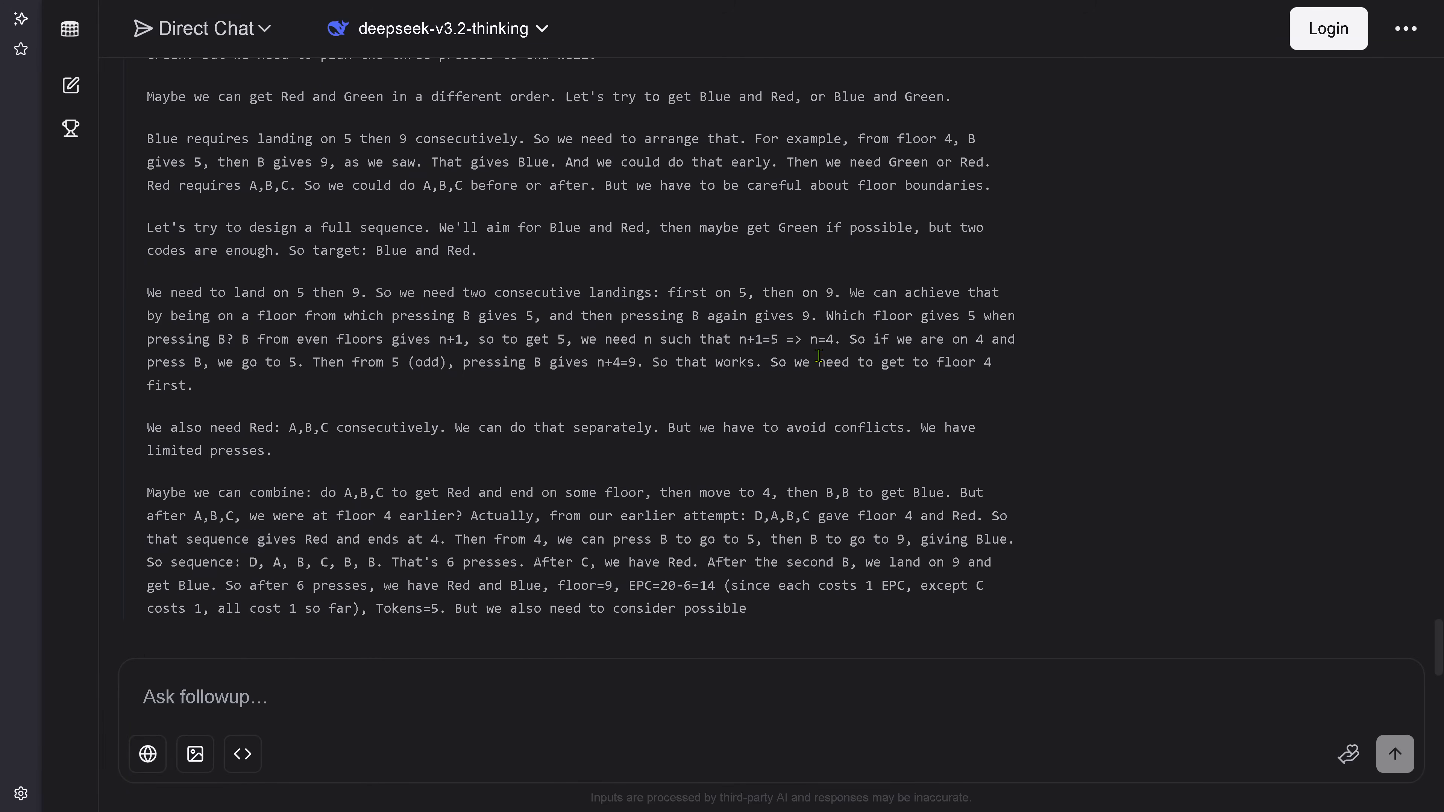
pyautogui.scroll(-3)
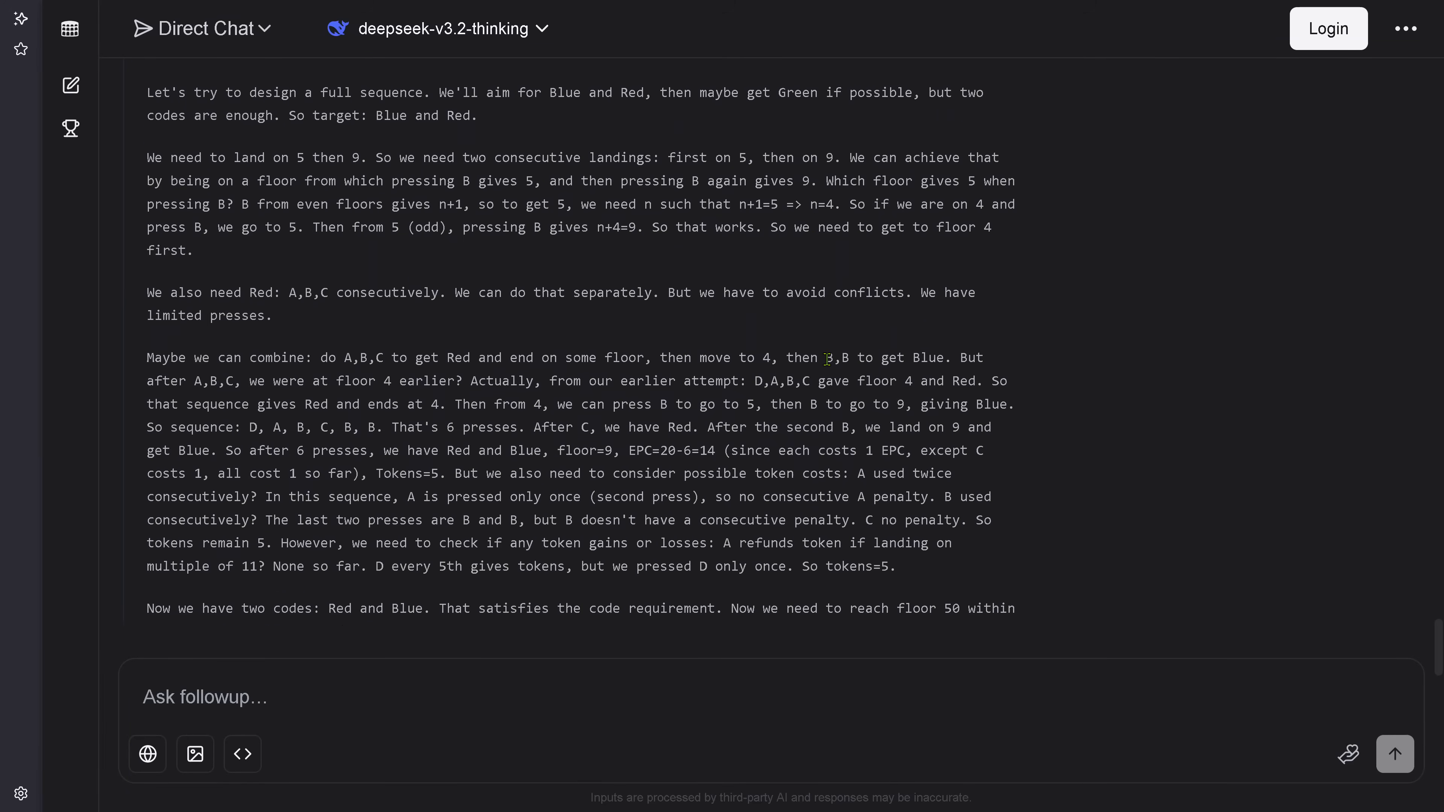
pyautogui.scroll(-3)
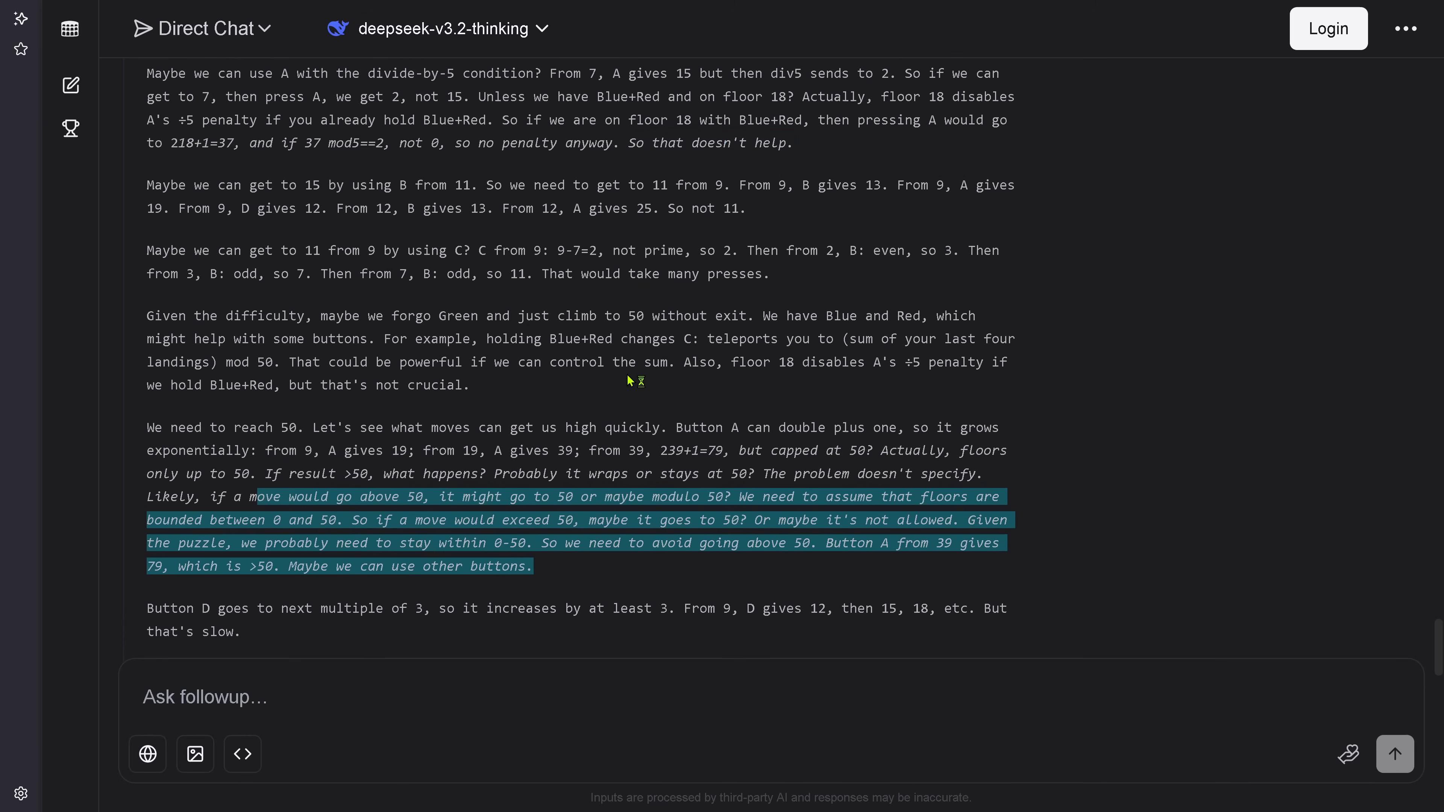
pyautogui.scroll(-3)
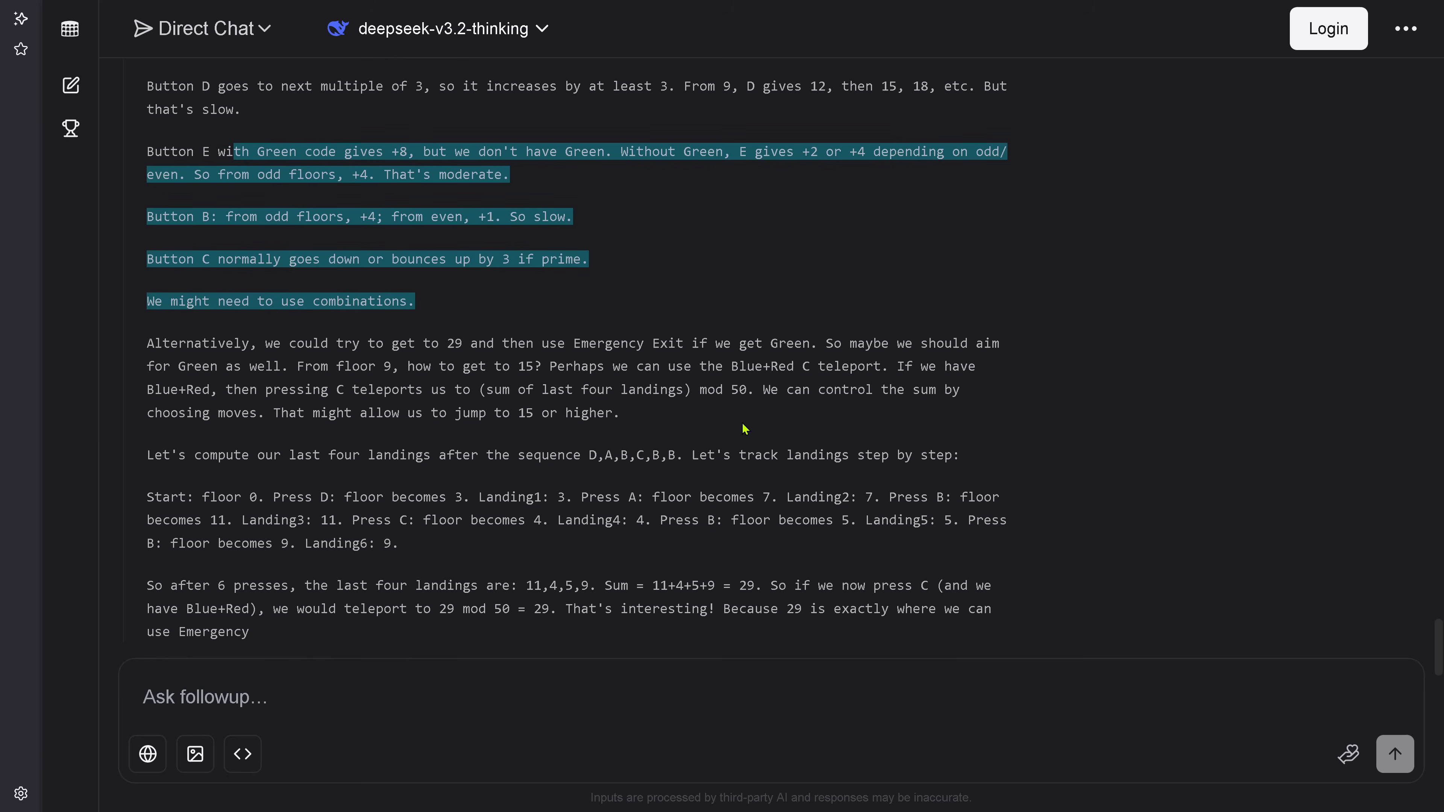
pyautogui.scroll(-3)
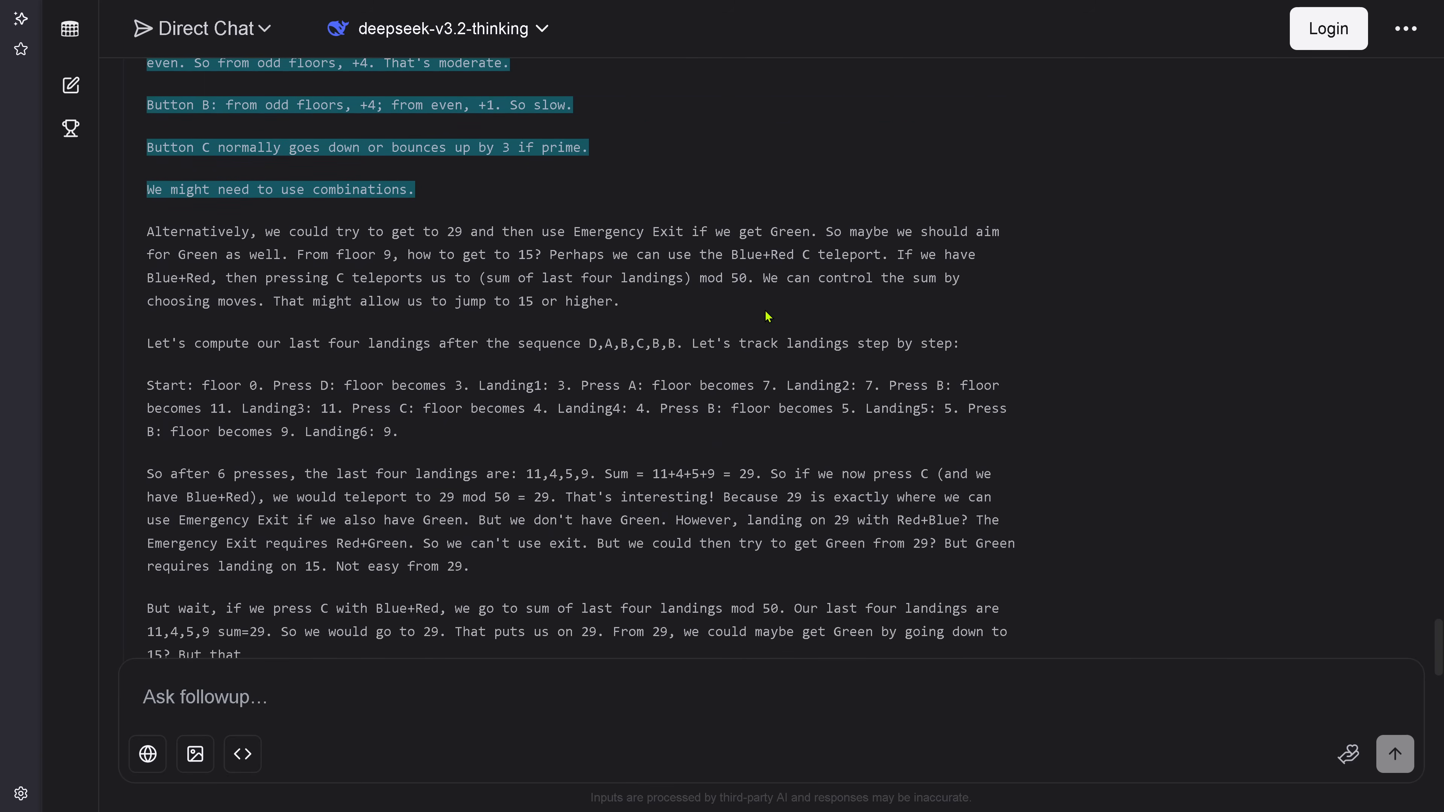
pyautogui.scroll(-3)
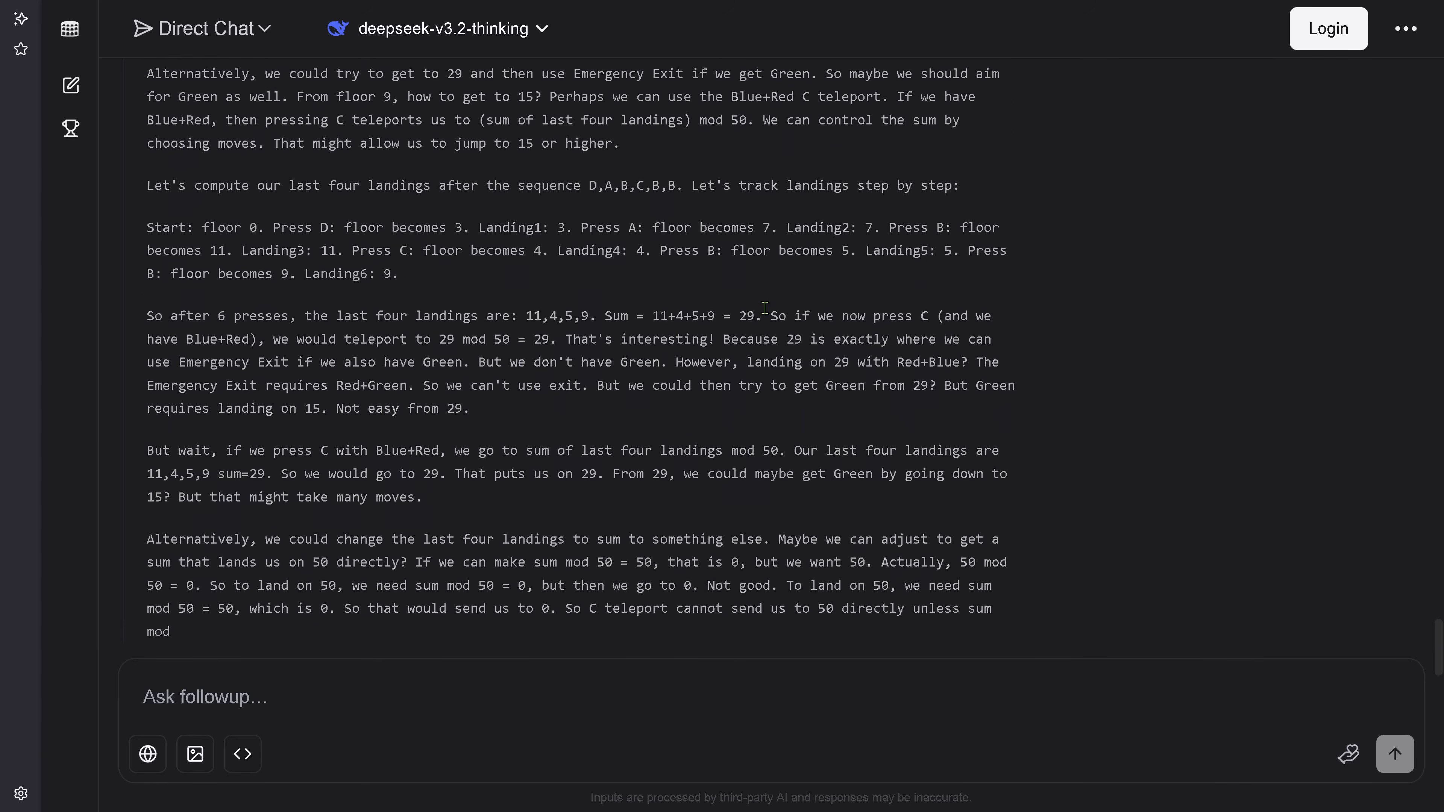
pyautogui.scroll(-3)
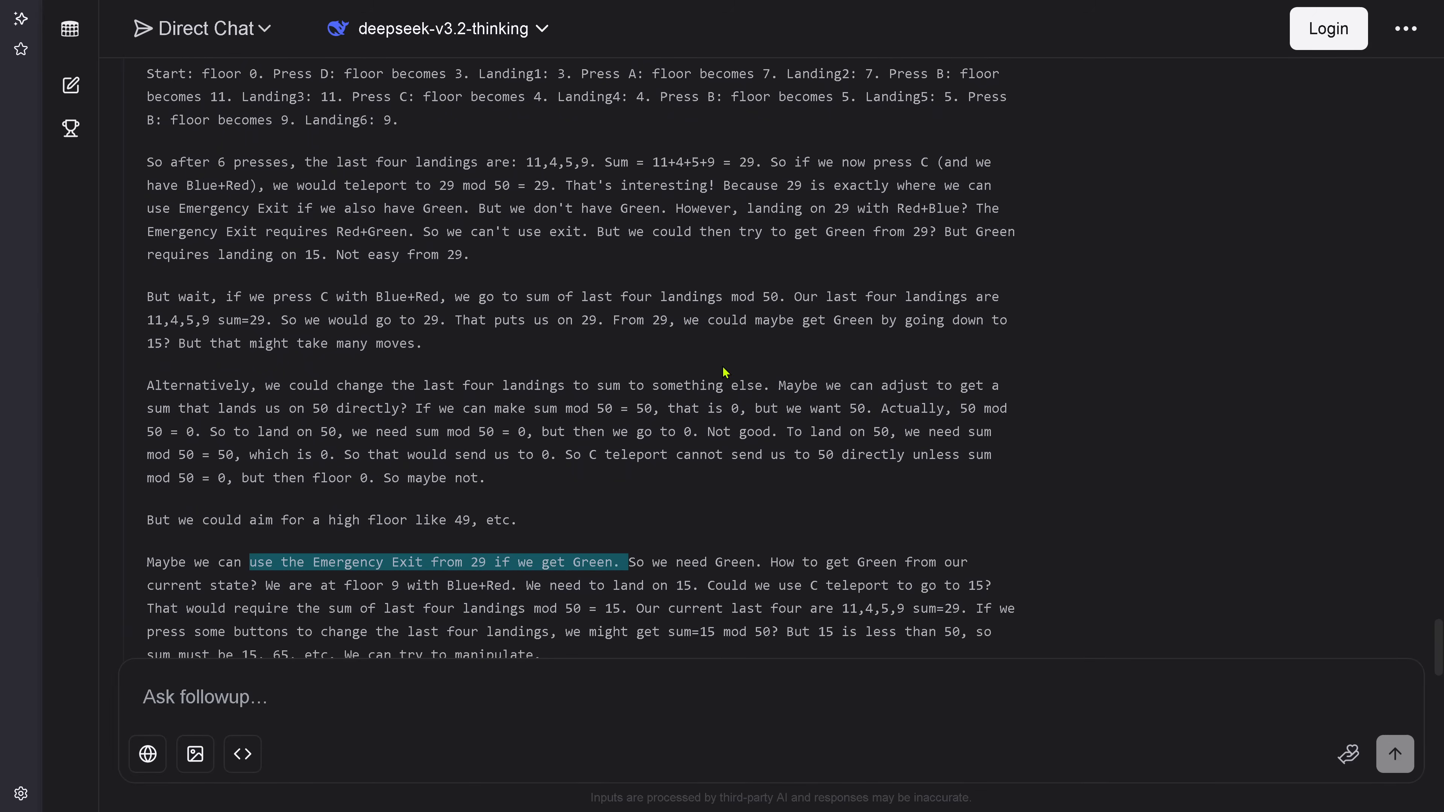
pyautogui.scroll(-3)
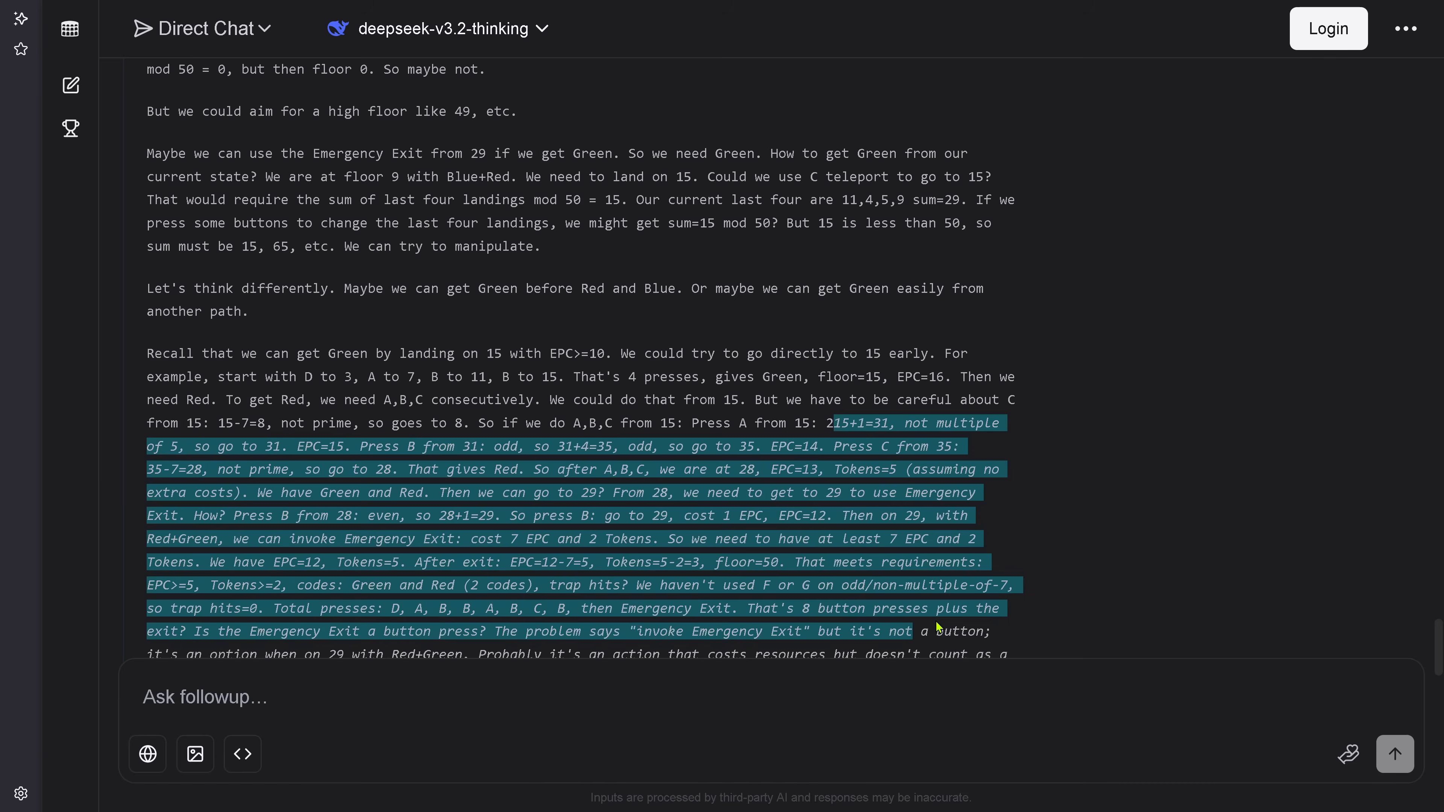
# Step: Read the step-by-step verification of the 8-press run until the reply fails with 'Something went wrong'
pyautogui.scroll(-3)
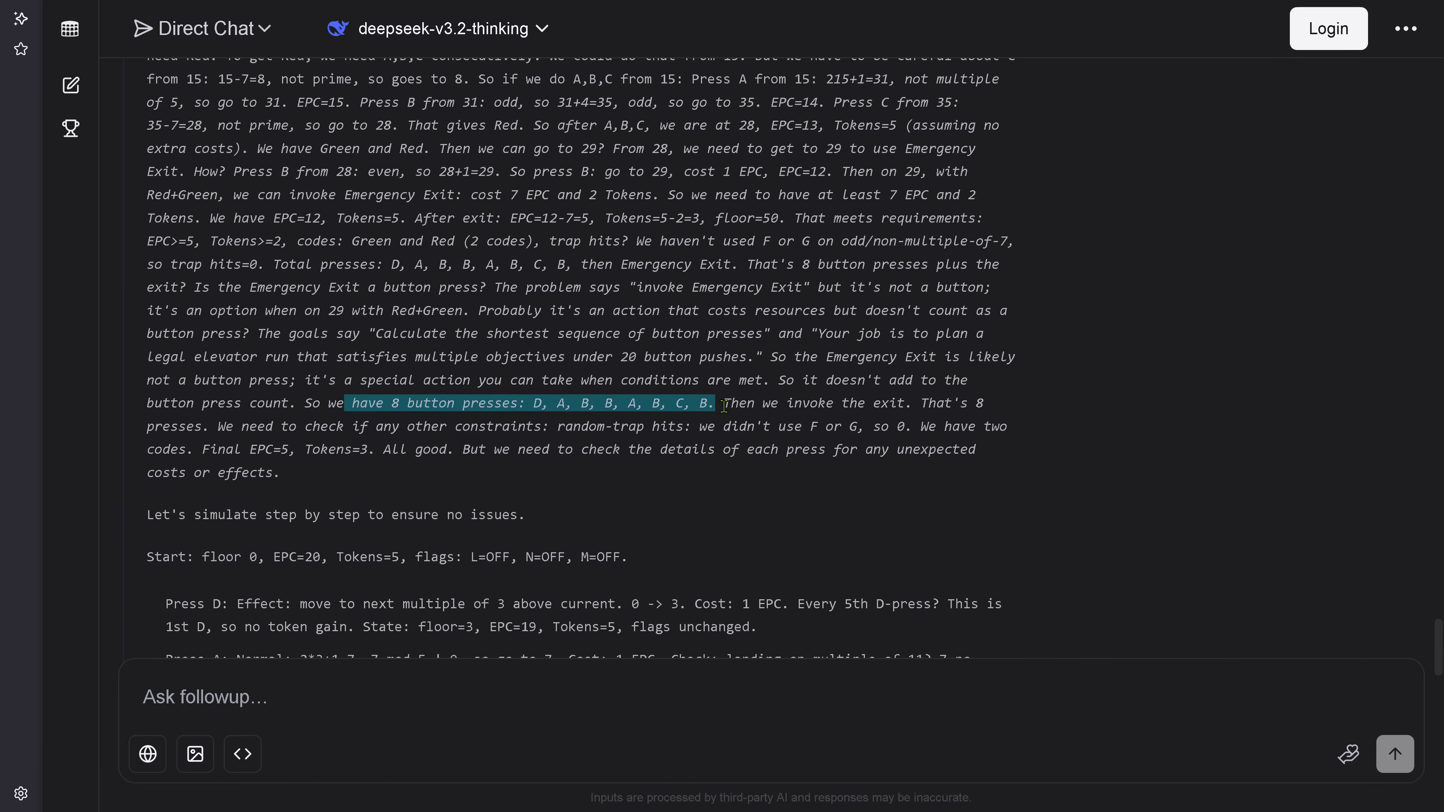
pyautogui.scroll(-3)
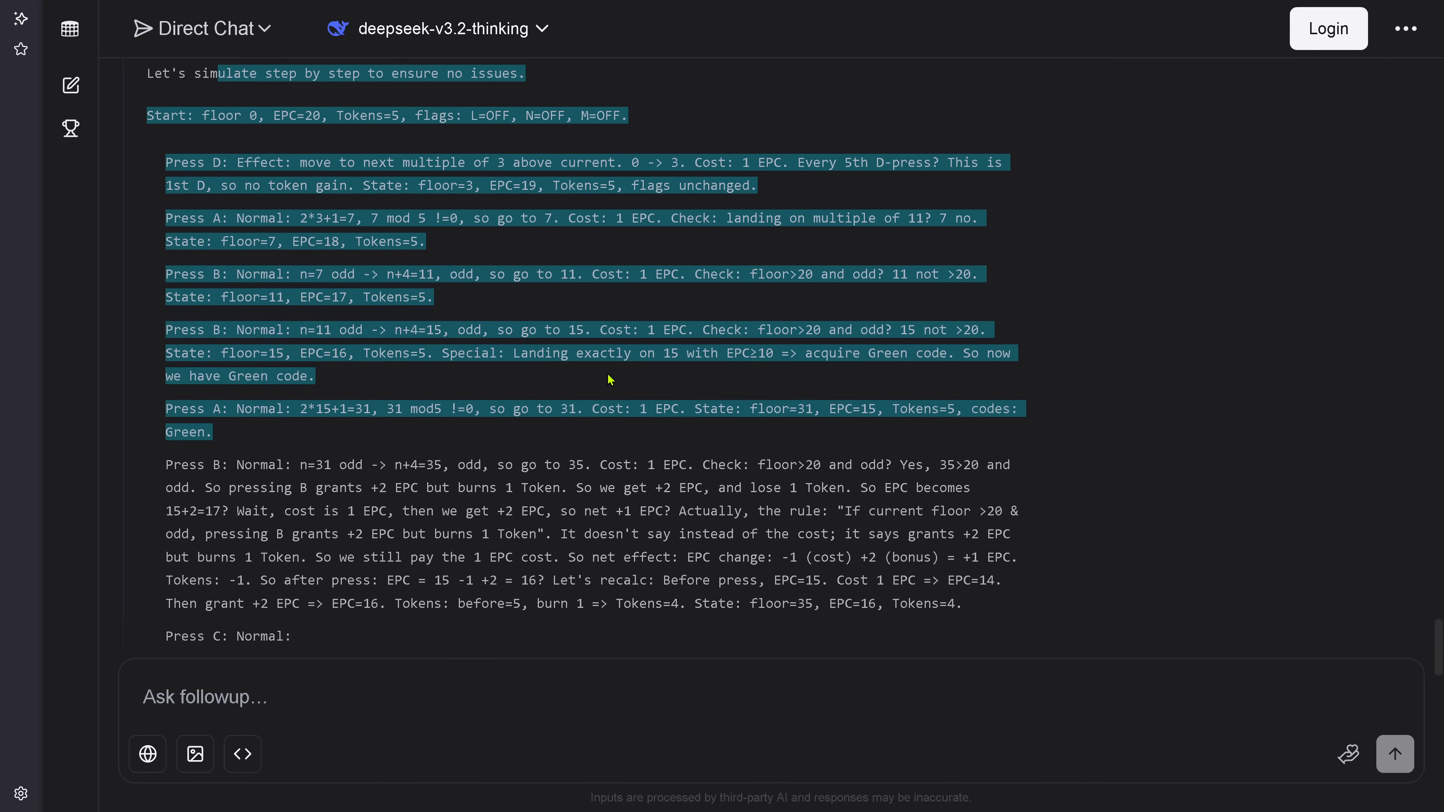
pyautogui.scroll(-3)
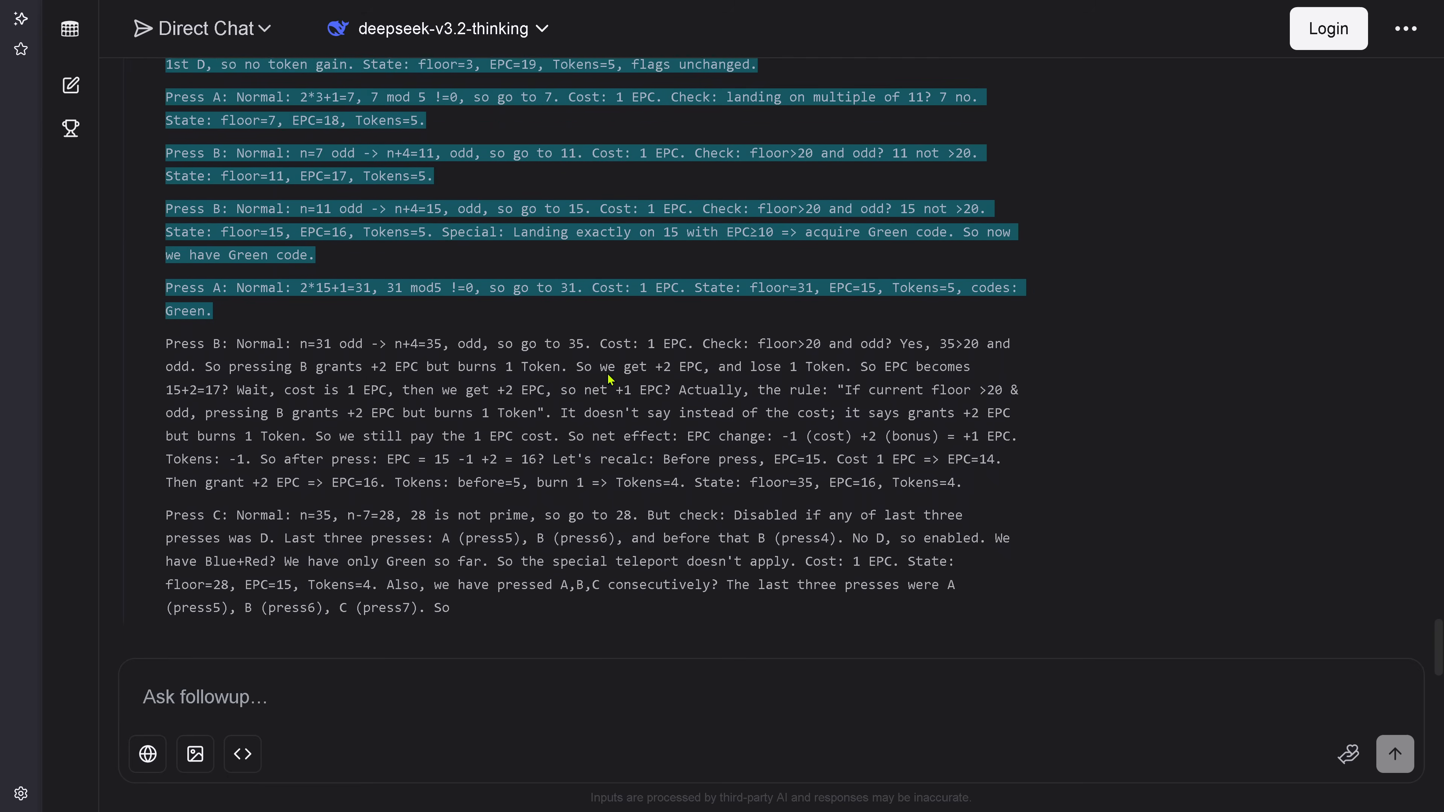
pyautogui.scroll(-3)
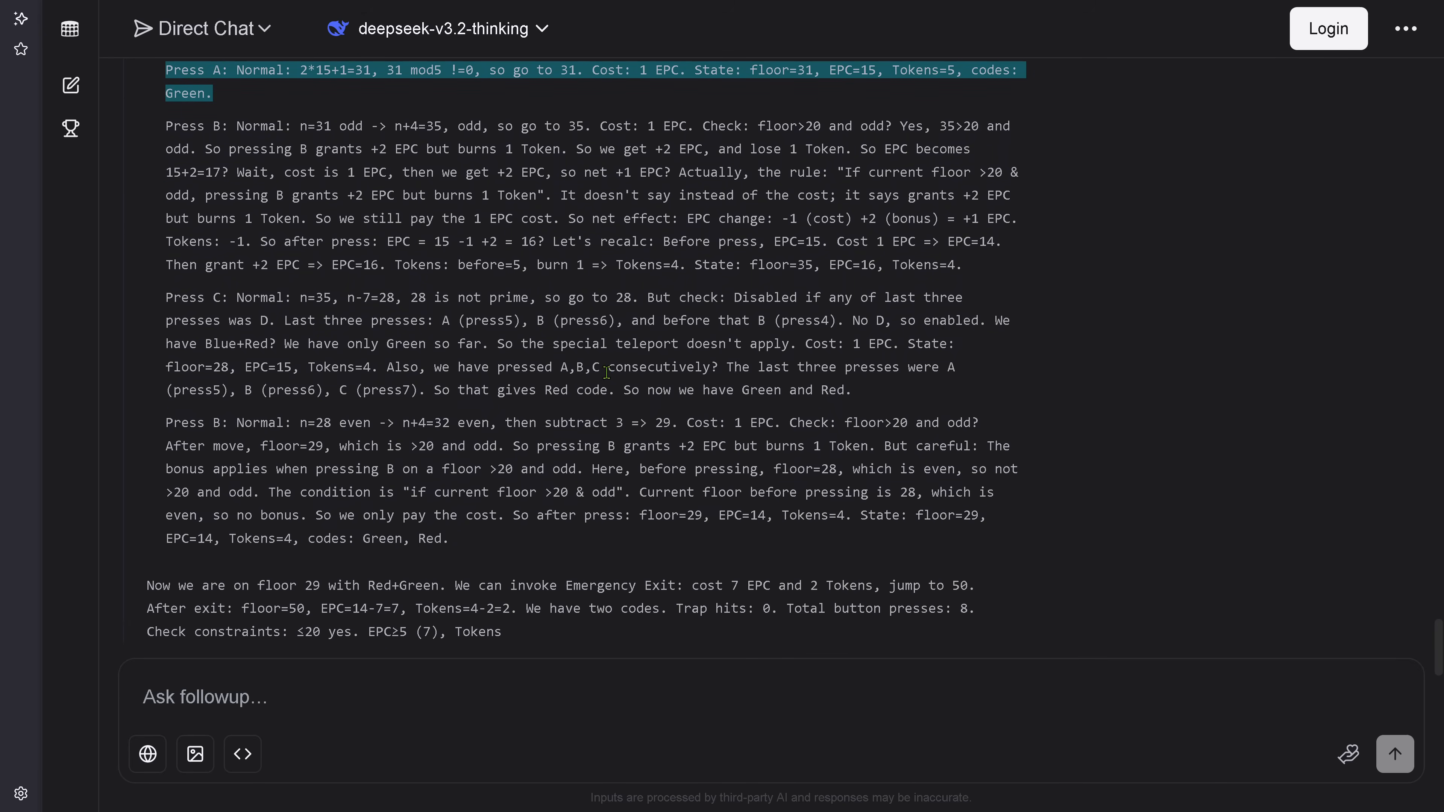
pyautogui.scroll(-3)
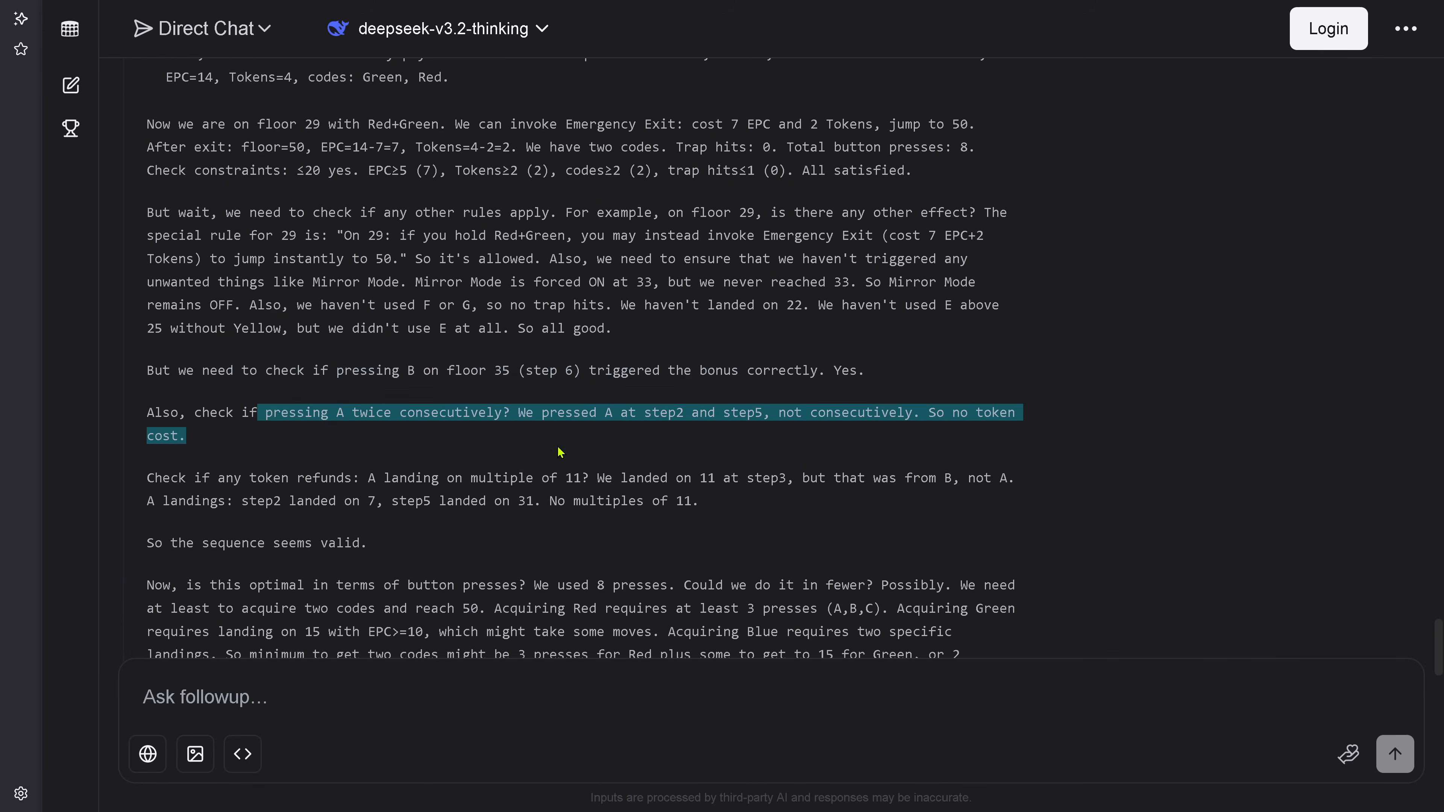
pyautogui.scroll(-3)
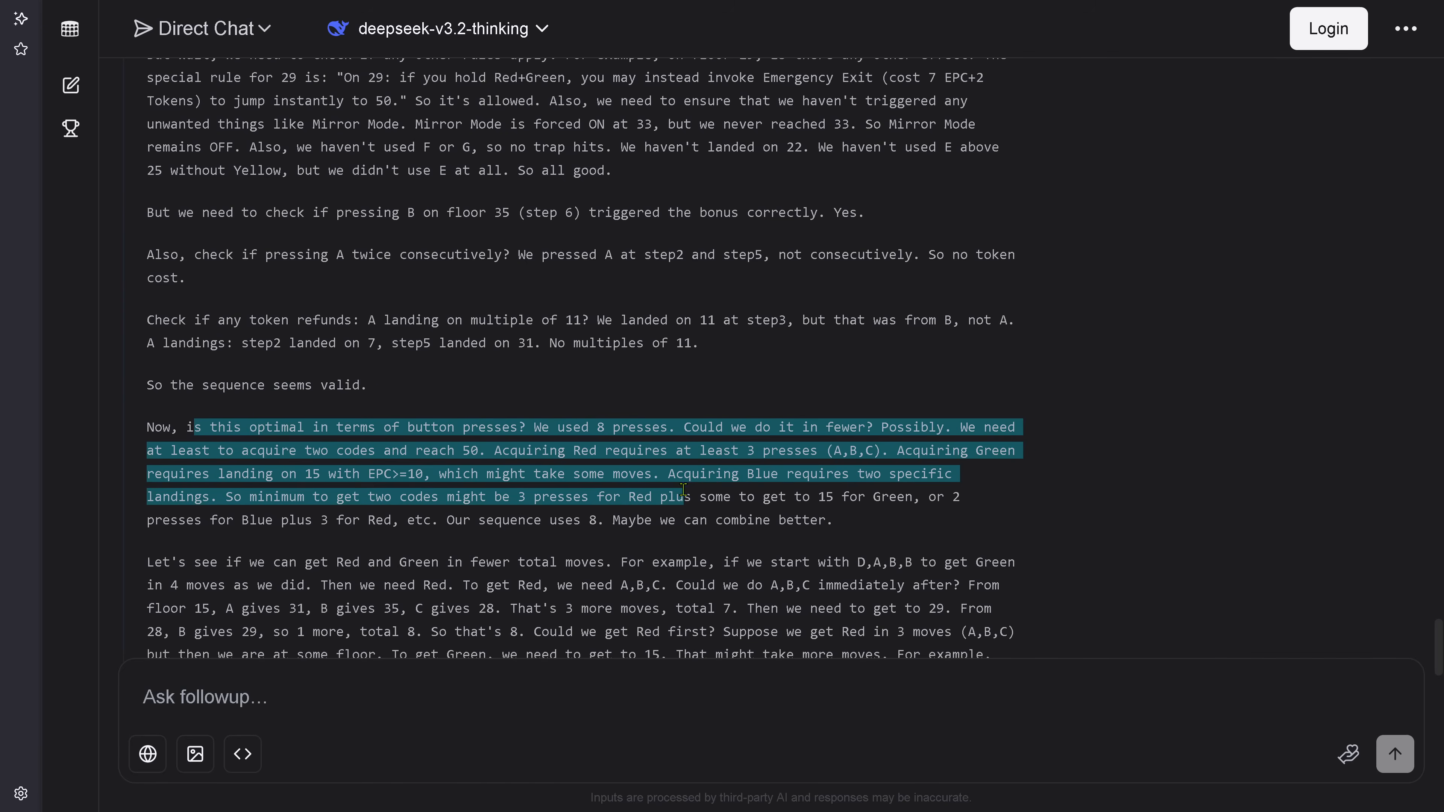
pyautogui.scroll(-3)
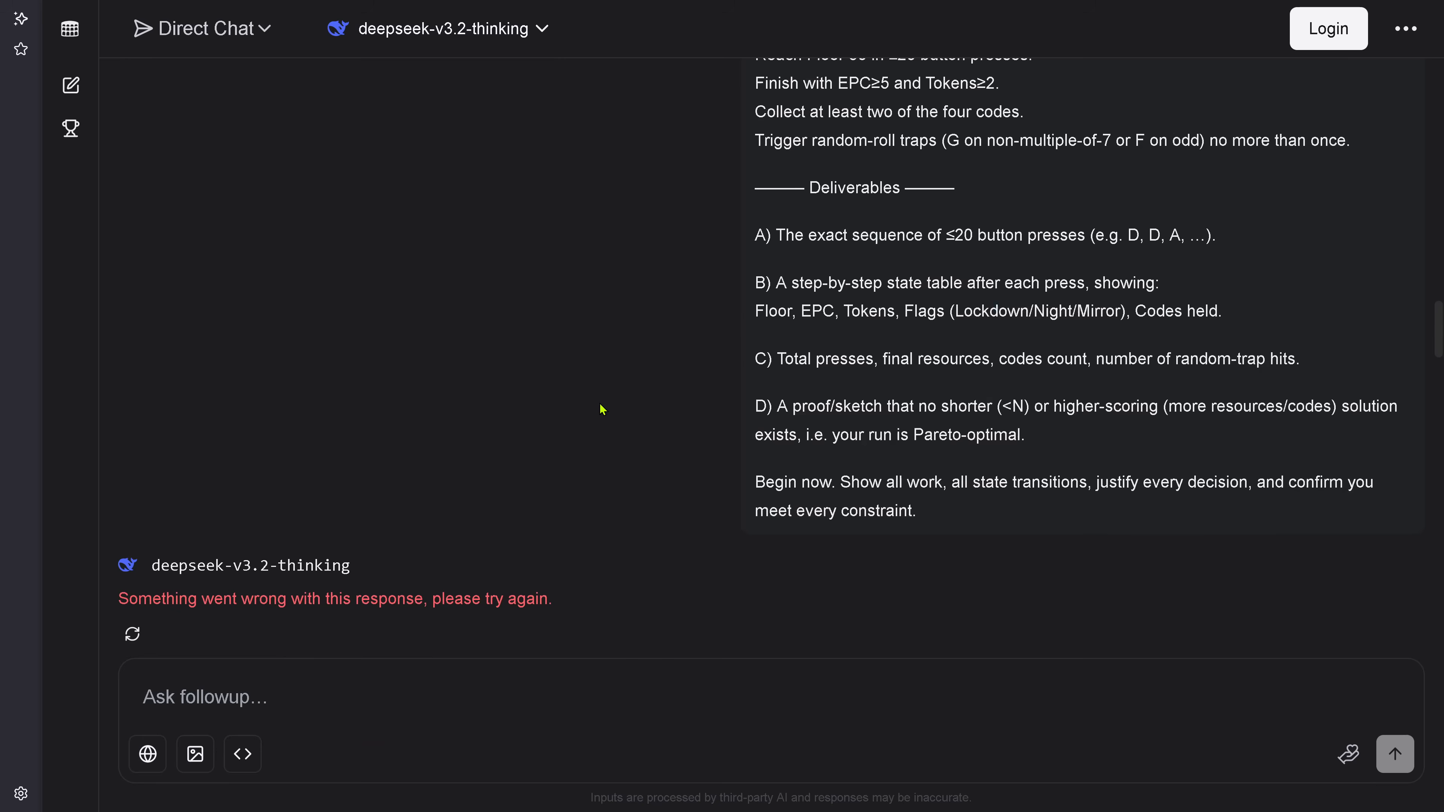